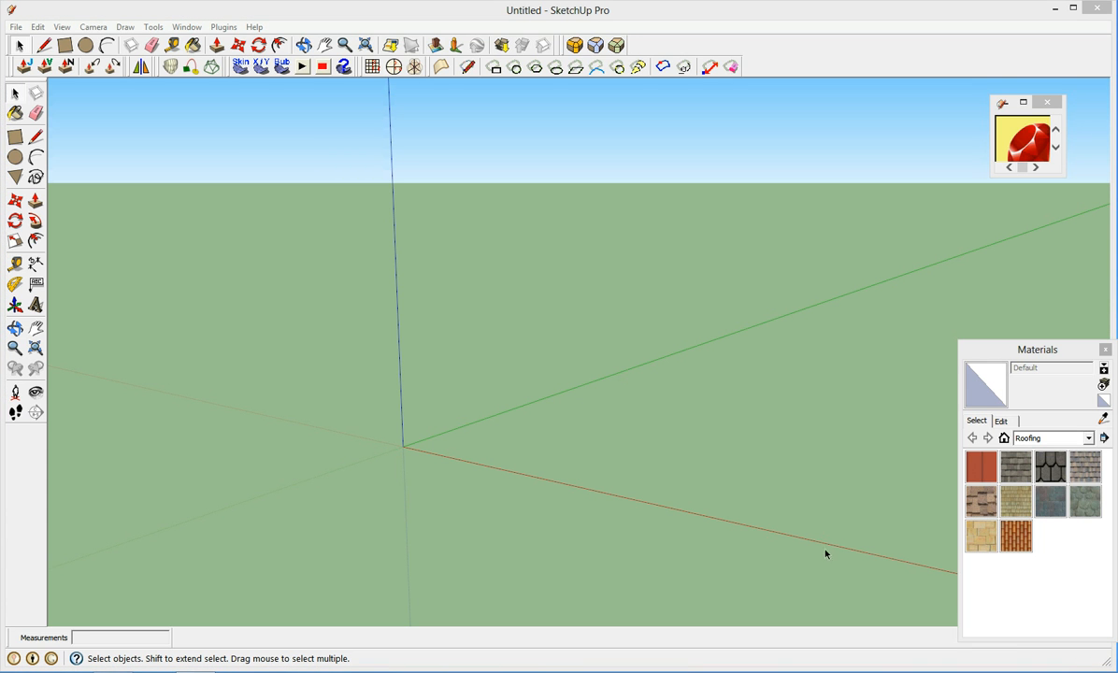
{"action": "mouse_move", "coordinate": [242, 334]}
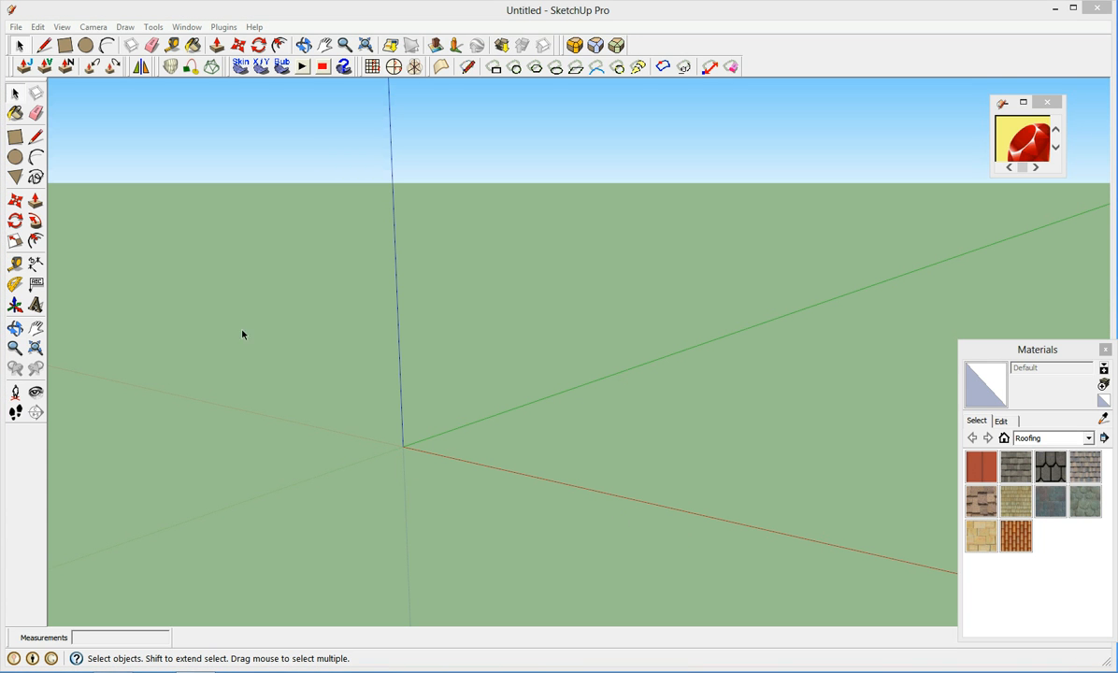
{"action": "mouse_move", "coordinate": [194, 195]}
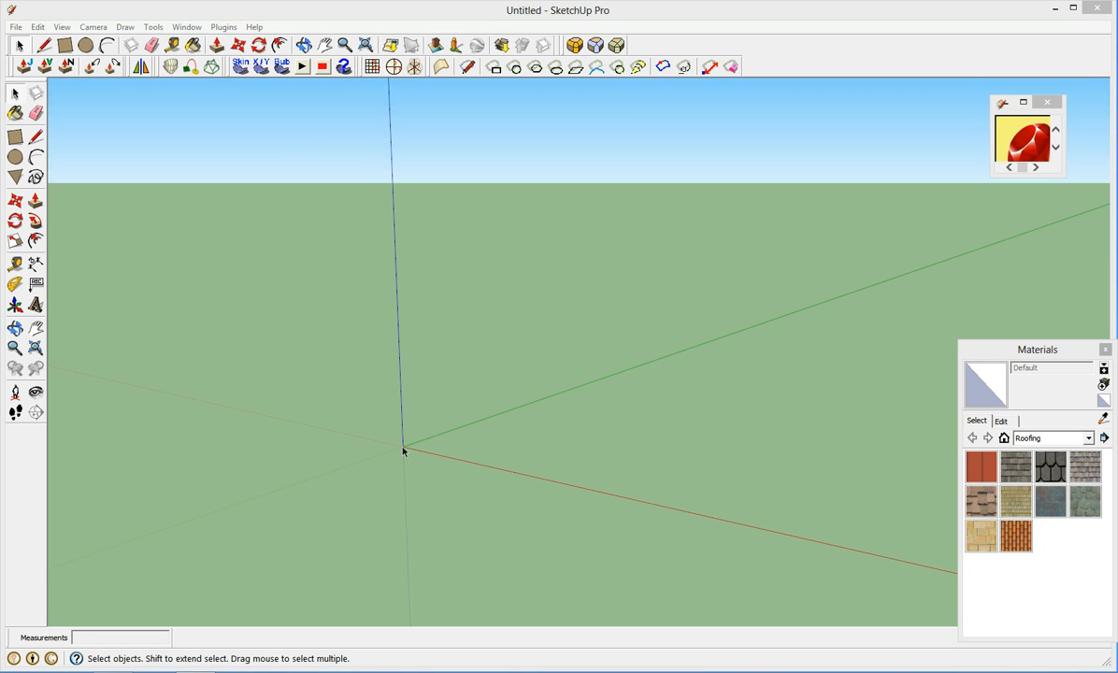
{"action": "mouse_move", "coordinate": [509, 475]}
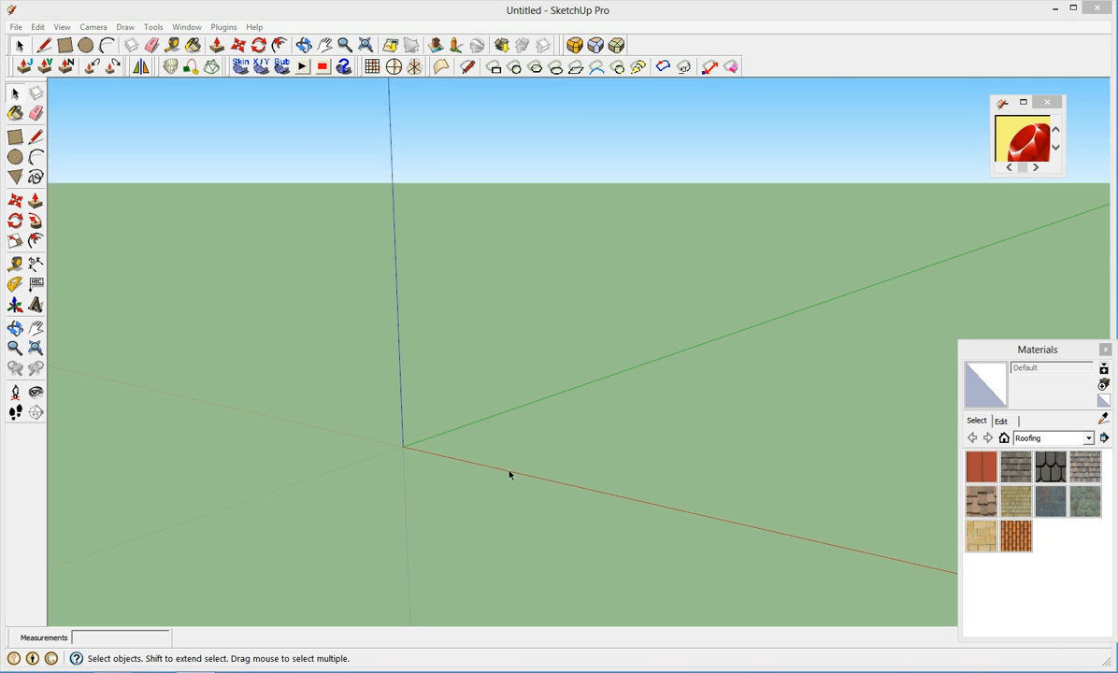
{"action": "mouse_move", "coordinate": [517, 476]}
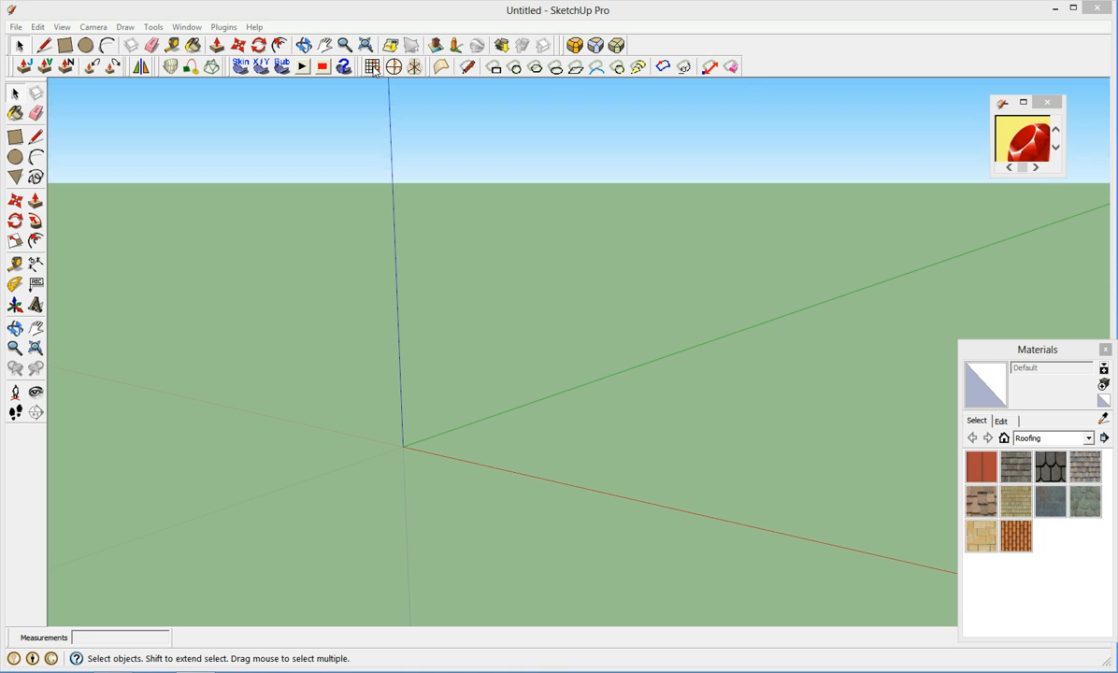
Place a 50×50 ft WorkPlane grid with 5 ft squares centred on the origin.
{"action": "left_click", "coordinate": [372, 67]}
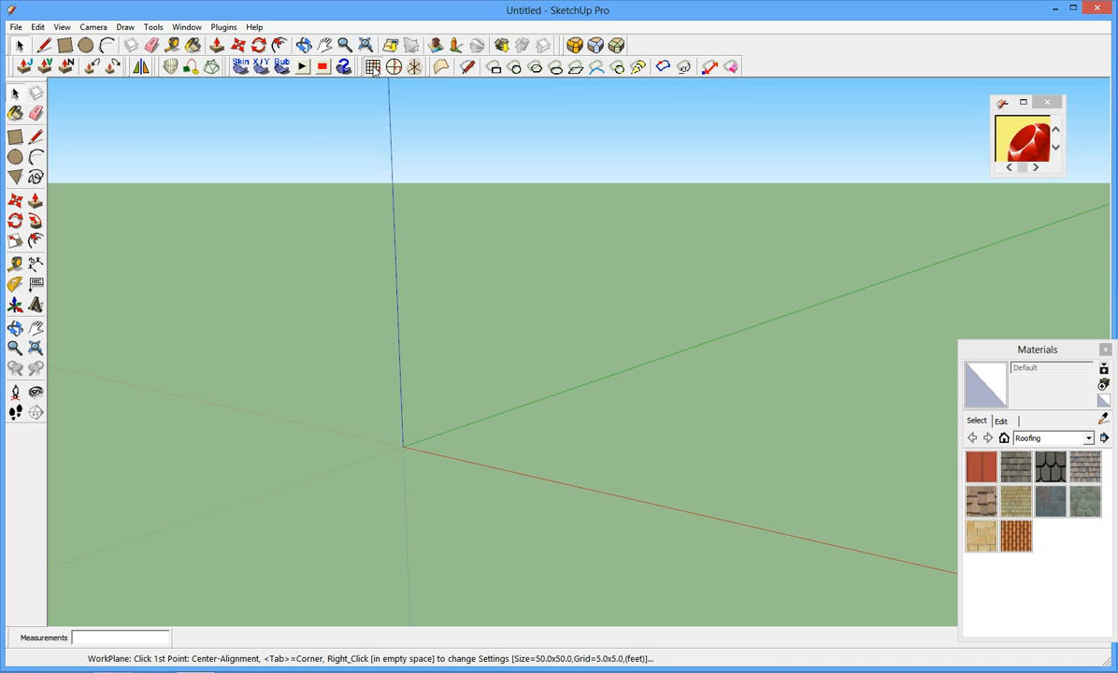
{"action": "mouse_move", "coordinate": [502, 439]}
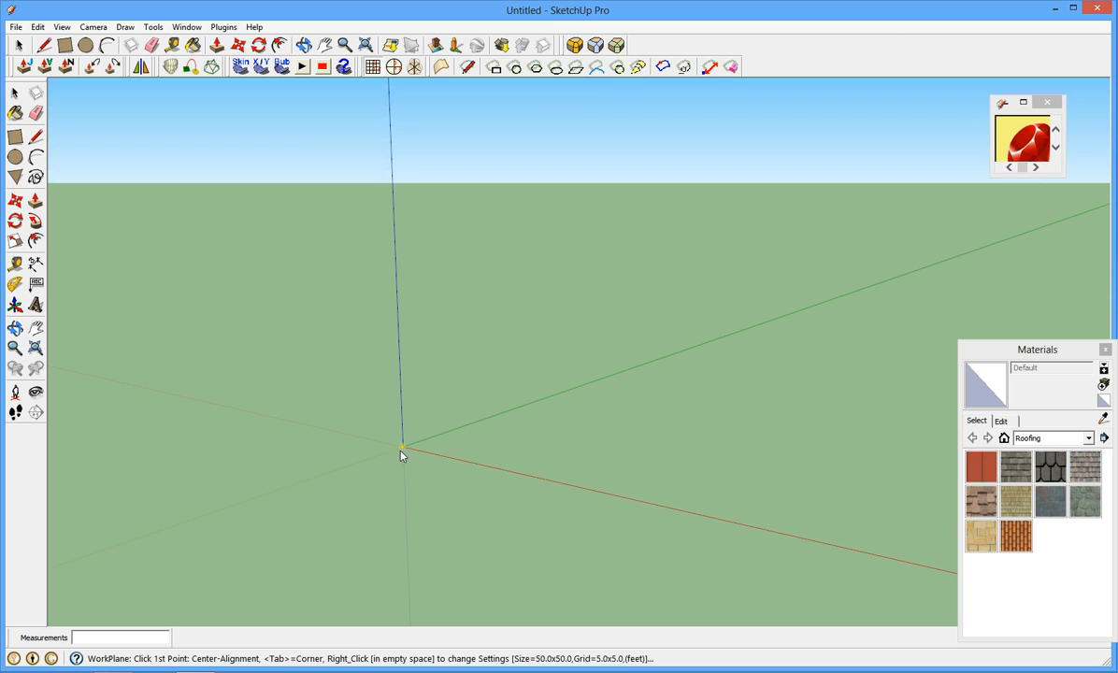
{"action": "mouse_move", "coordinate": [405, 455]}
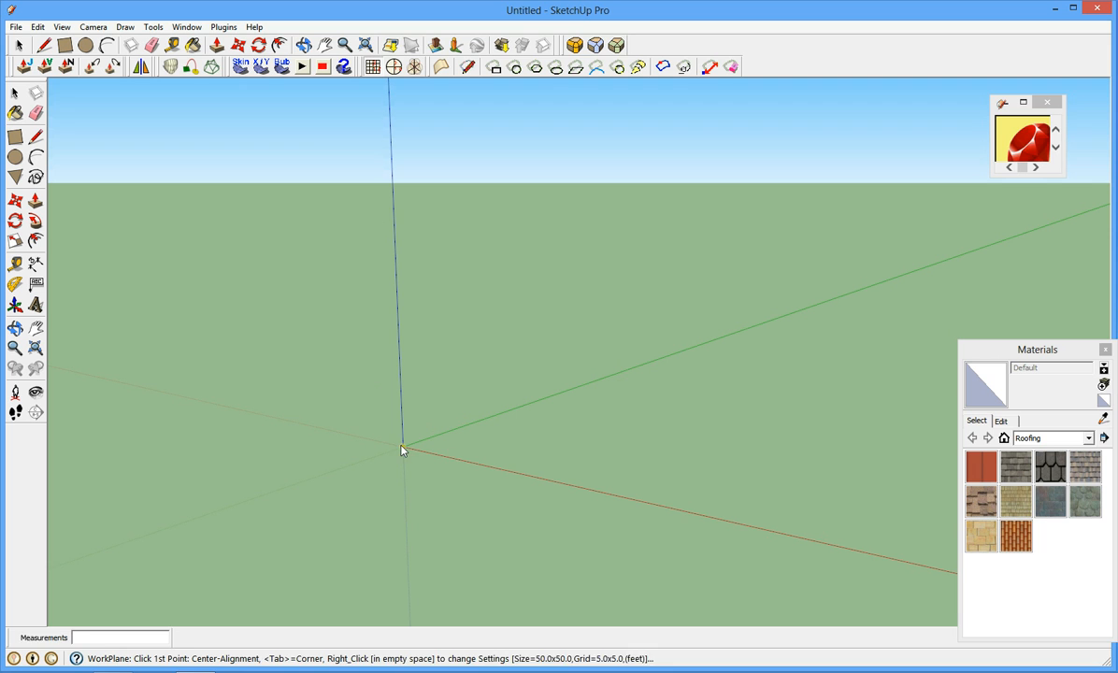
{"action": "left_click", "coordinate": [402, 449]}
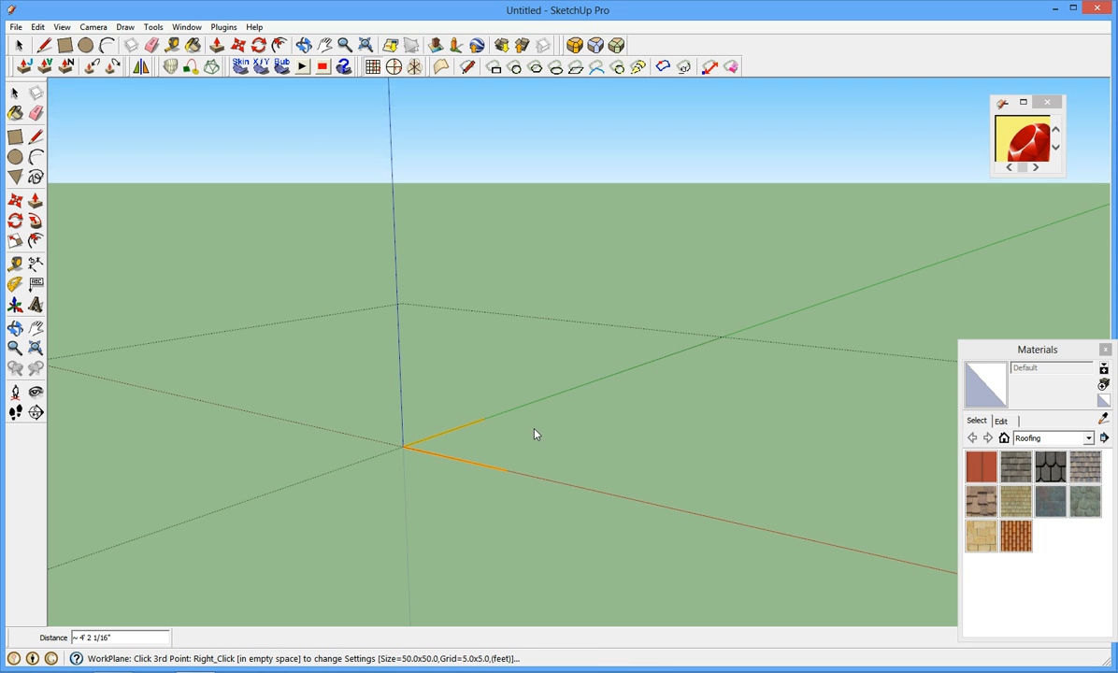
{"action": "left_click", "coordinate": [493, 419]}
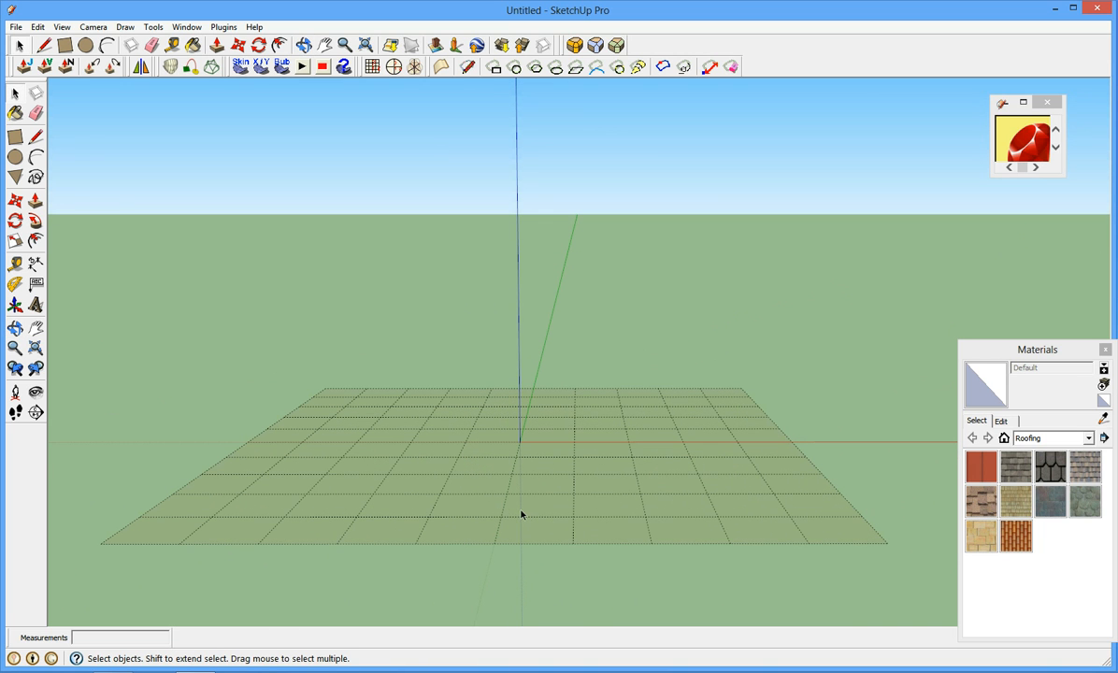
{"action": "left_click_drag", "start_coordinate": [521, 514], "coordinate": [502, 559]}
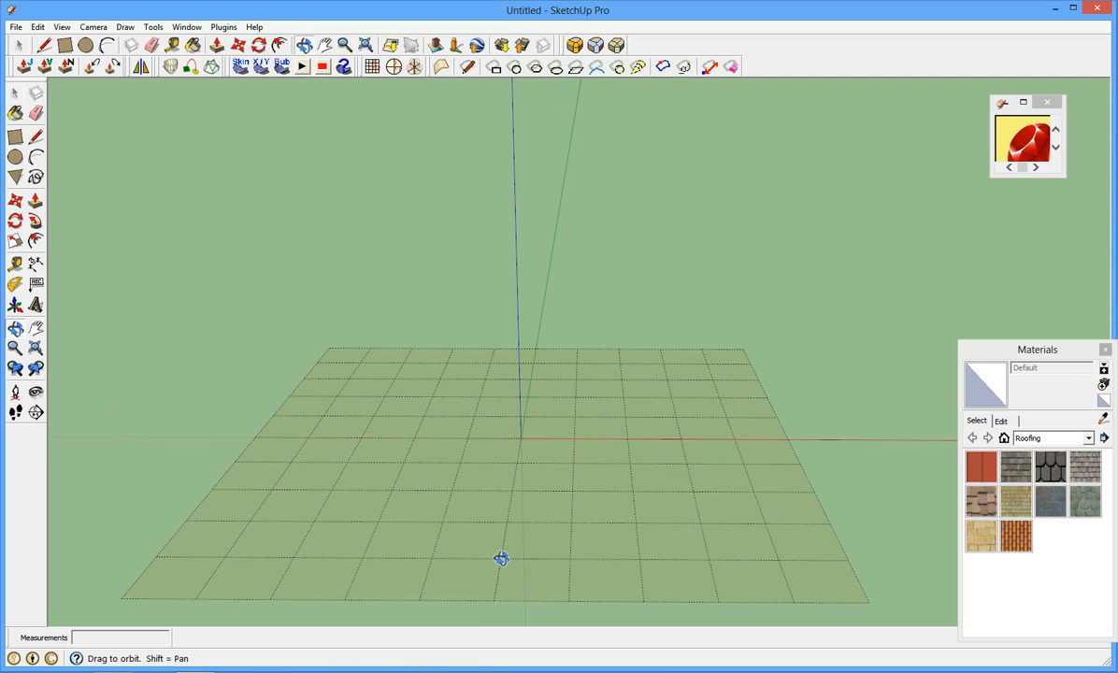
{"action": "left_click", "coordinate": [15, 92]}
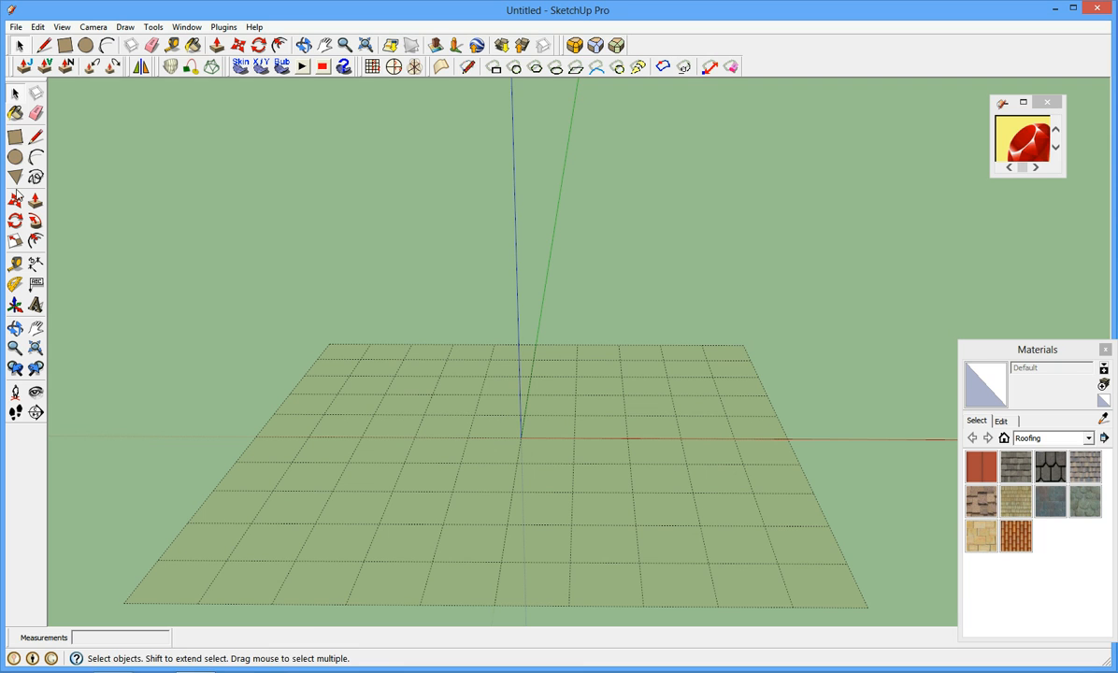
Draw two 5 ft radius circles on the grid, left and right of the origin.
{"action": "left_click", "coordinate": [15, 157]}
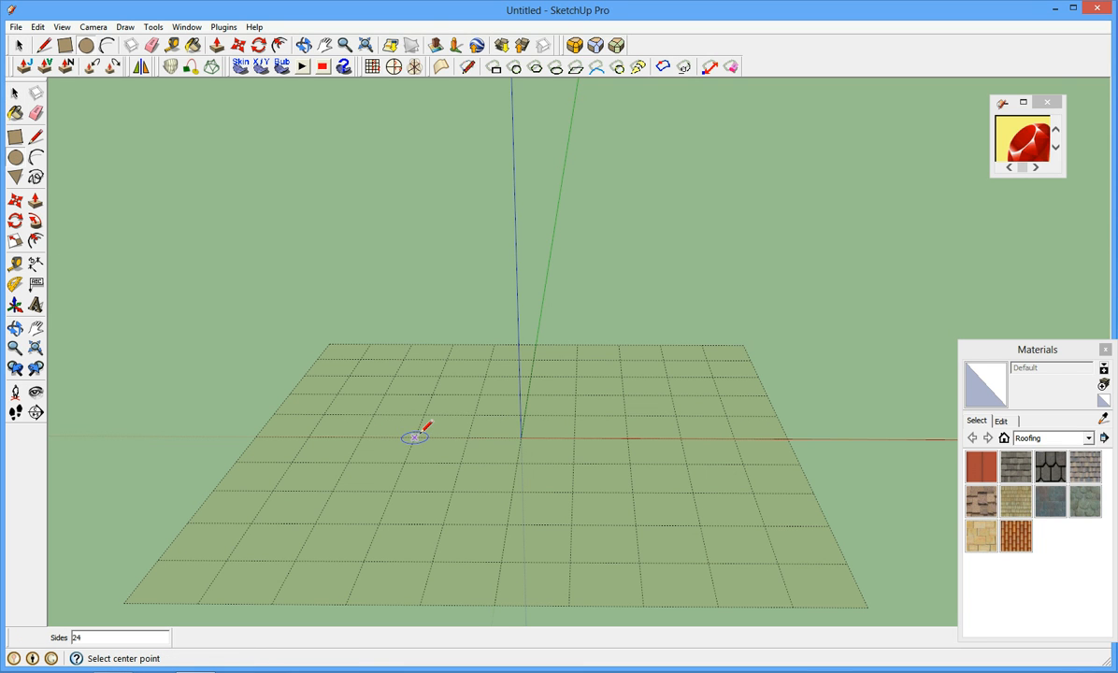
{"action": "left_click", "coordinate": [415, 436]}
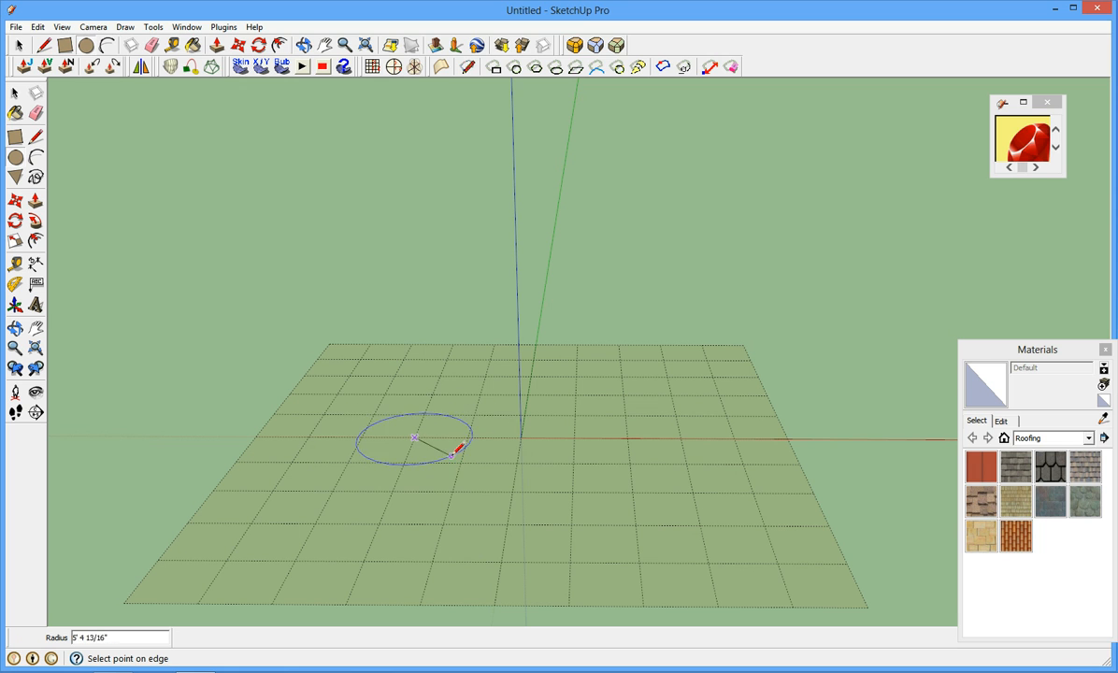
{"action": "left_click", "coordinate": [453, 447]}
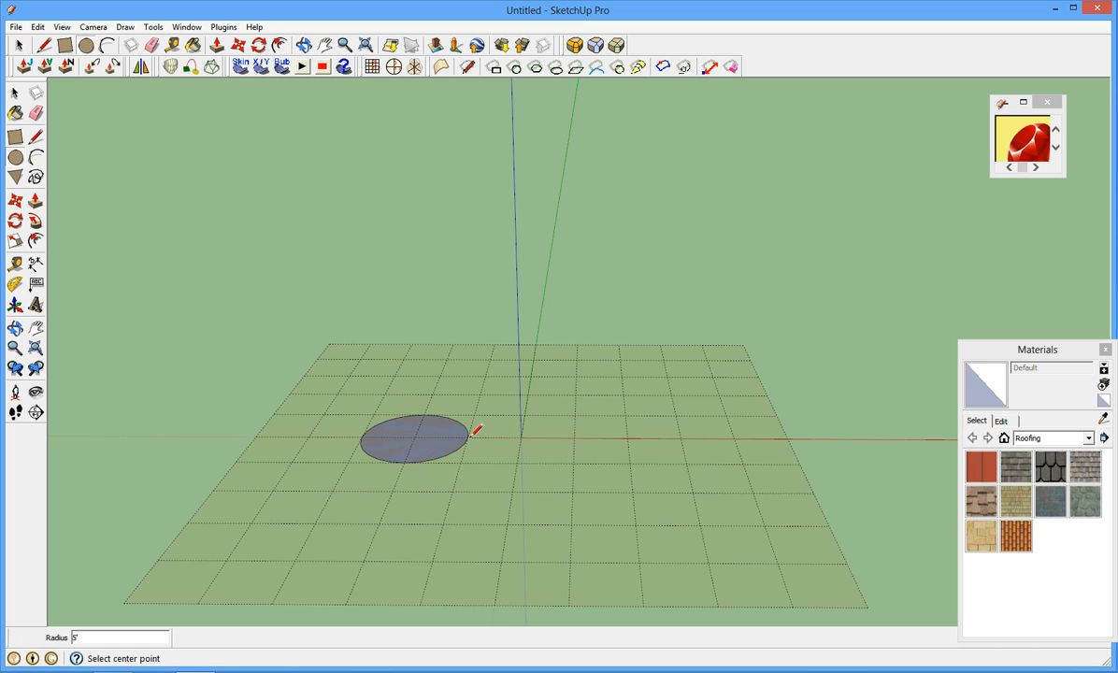
{"action": "mouse_move", "coordinate": [623, 437]}
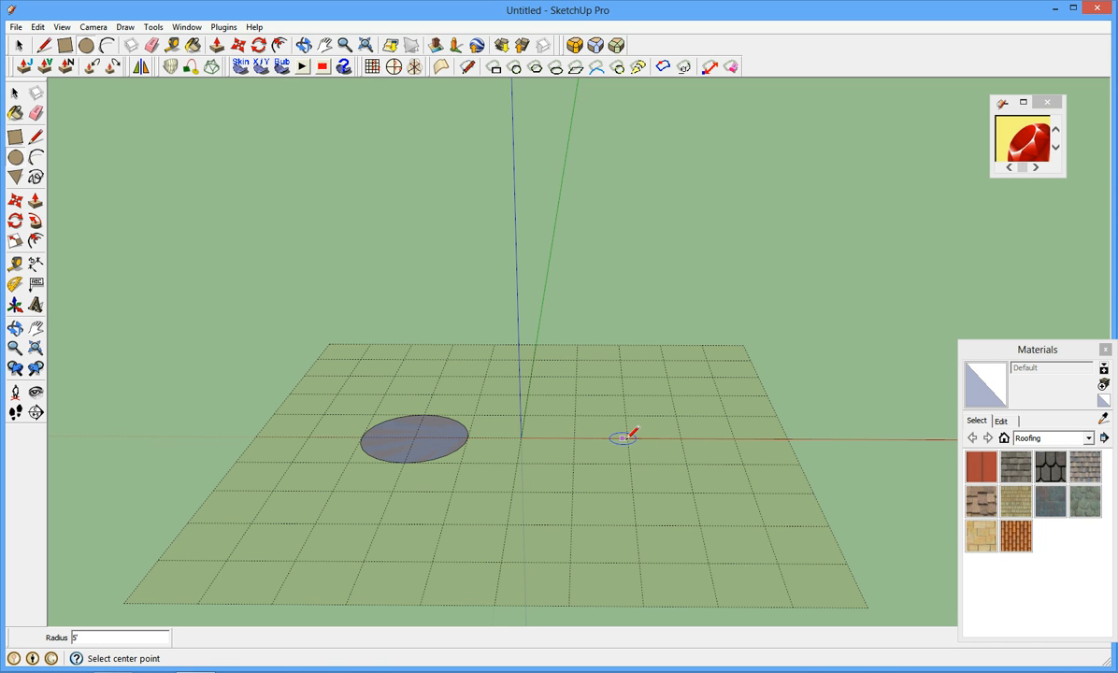
{"action": "left_click", "coordinate": [624, 437]}
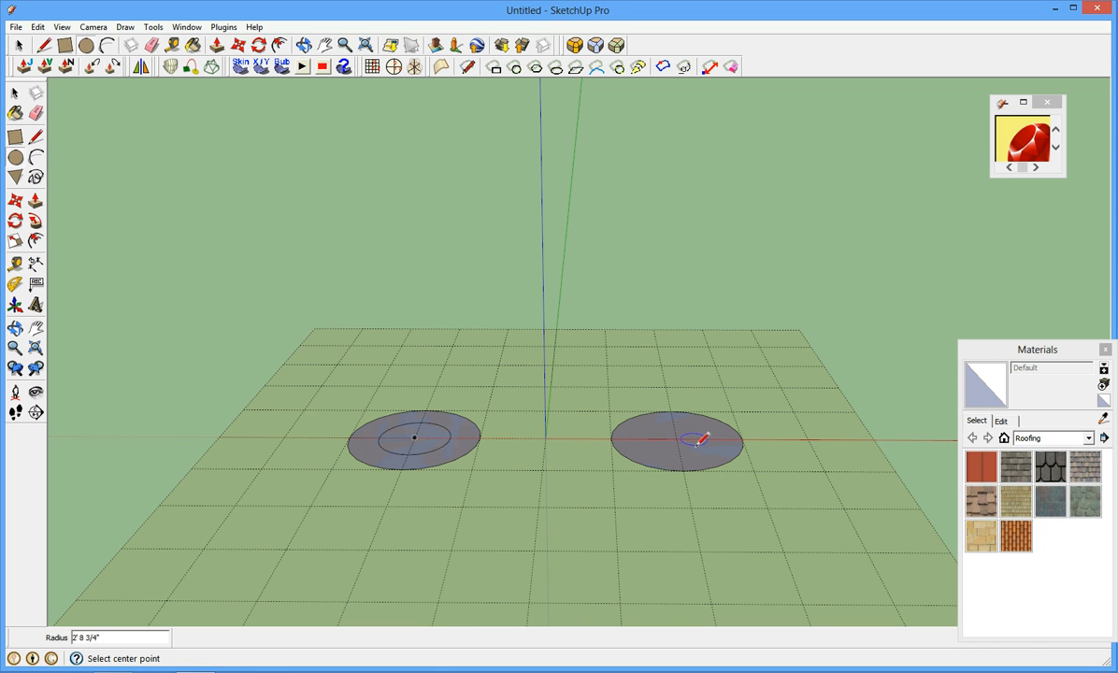
{"action": "mouse_move", "coordinate": [676, 439]}
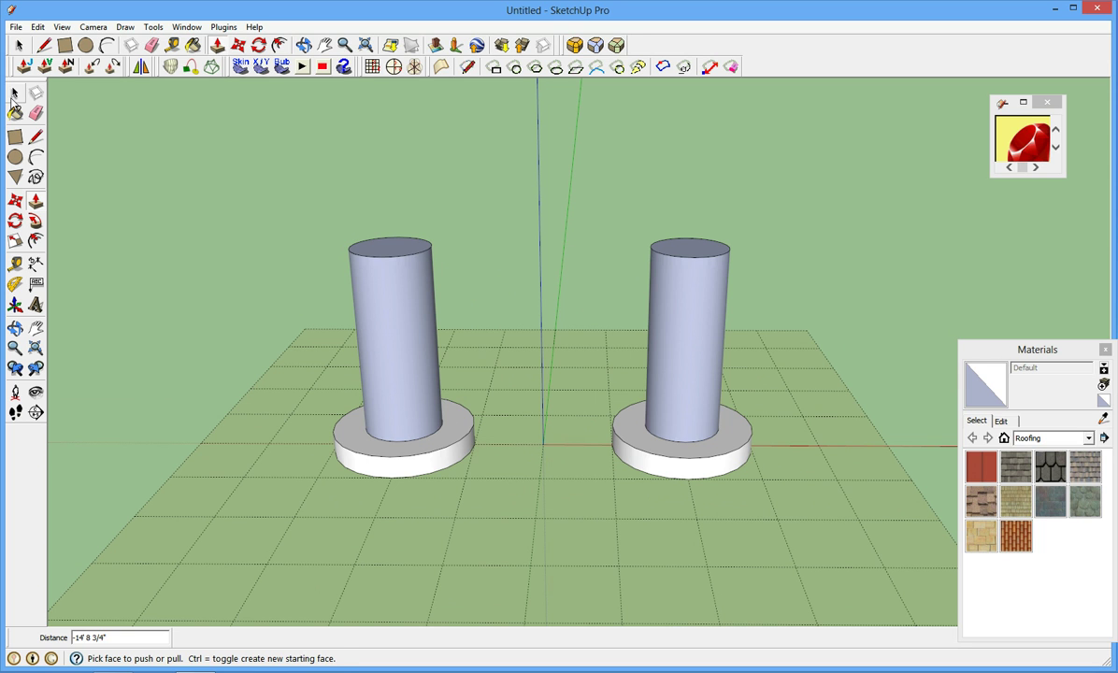
Reverse and orient both columns' side and top faces so they show white.
{"action": "right_click", "coordinate": [388, 327]}
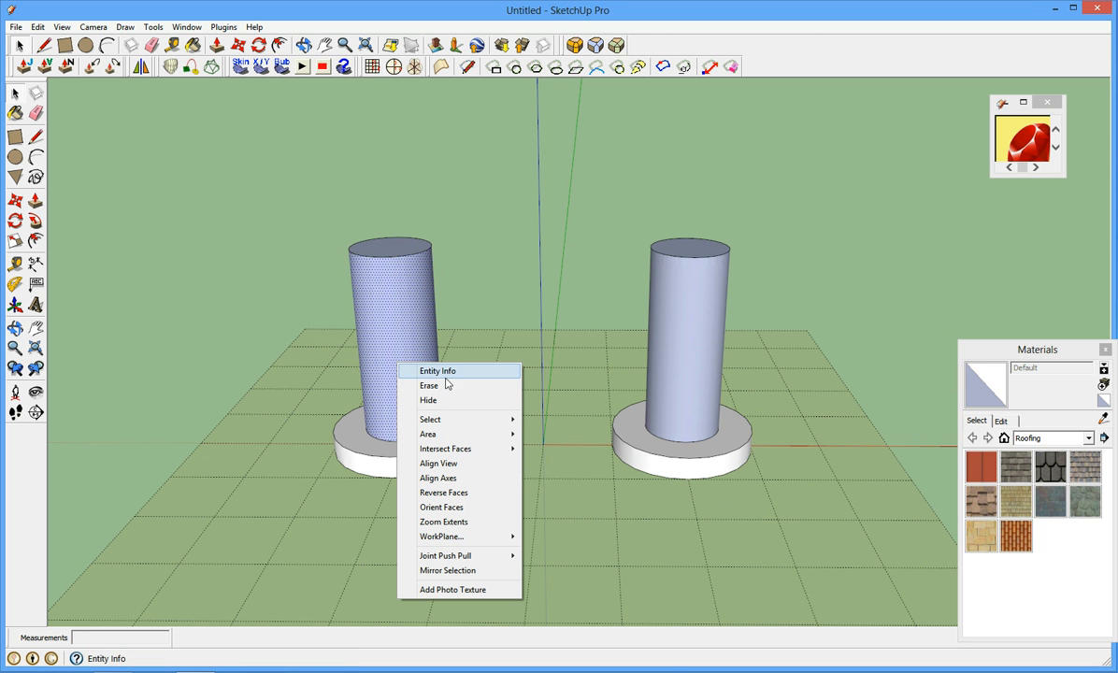
{"action": "mouse_move", "coordinate": [429, 385]}
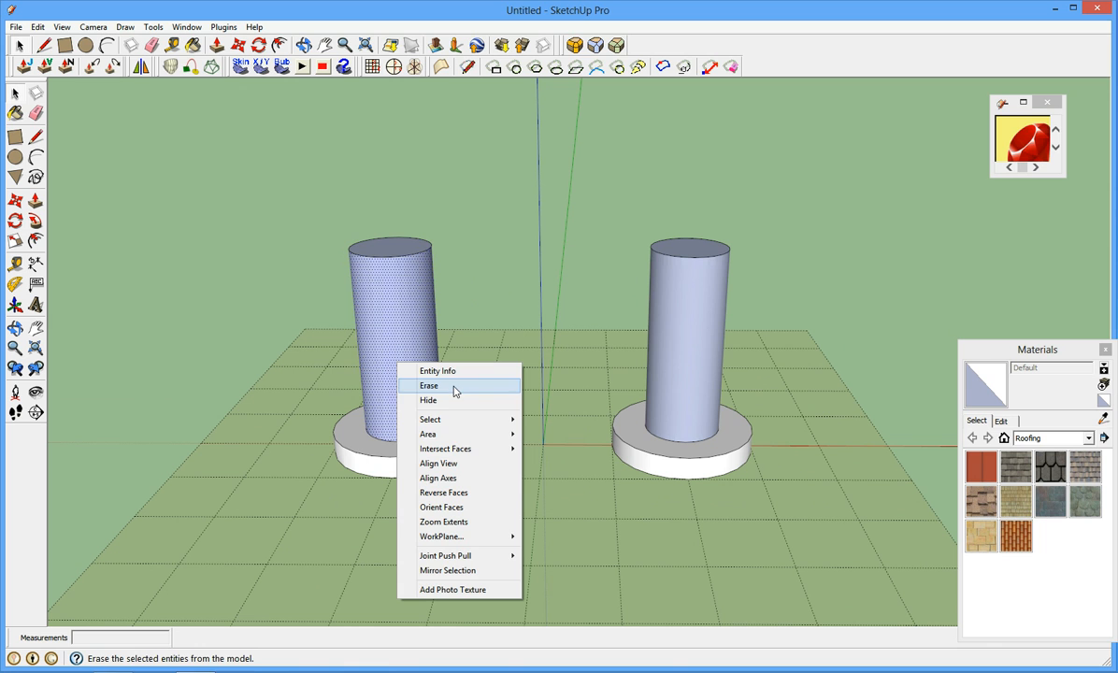
{"action": "left_click", "coordinate": [429, 385]}
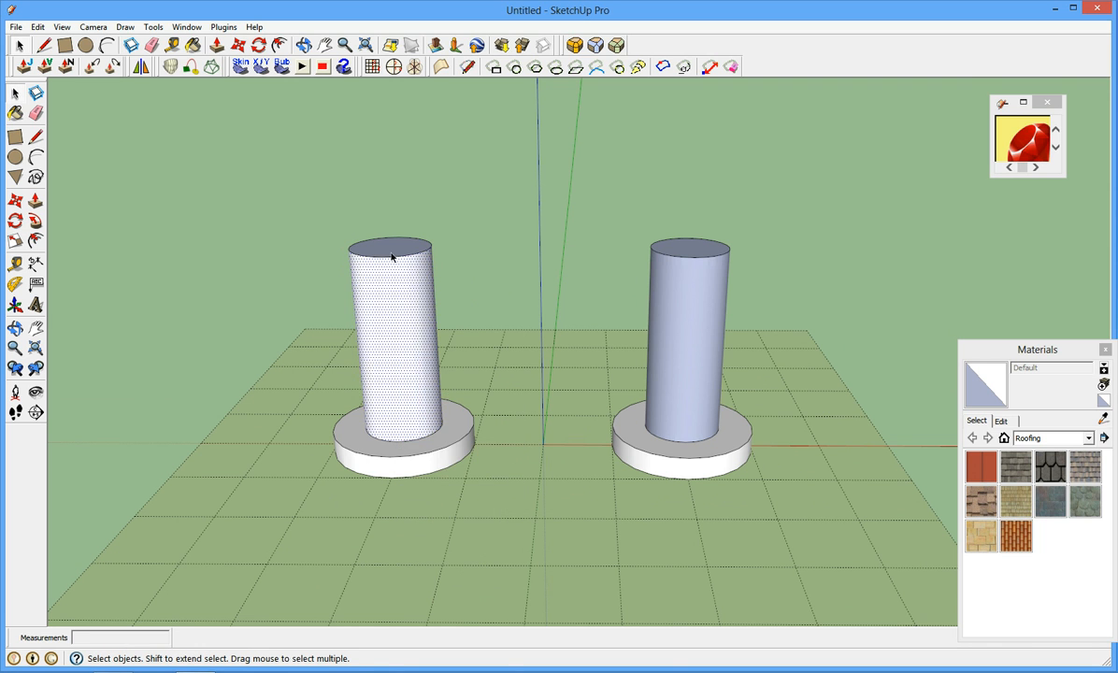
{"action": "right_click", "coordinate": [391, 257]}
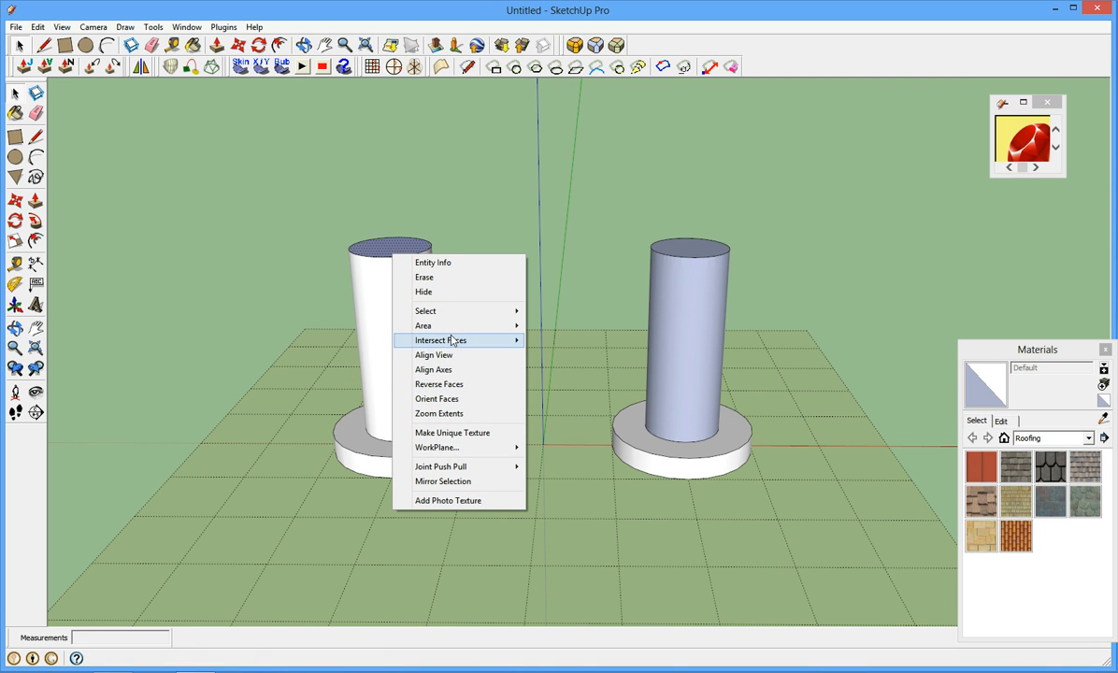
{"action": "mouse_move", "coordinate": [437, 399]}
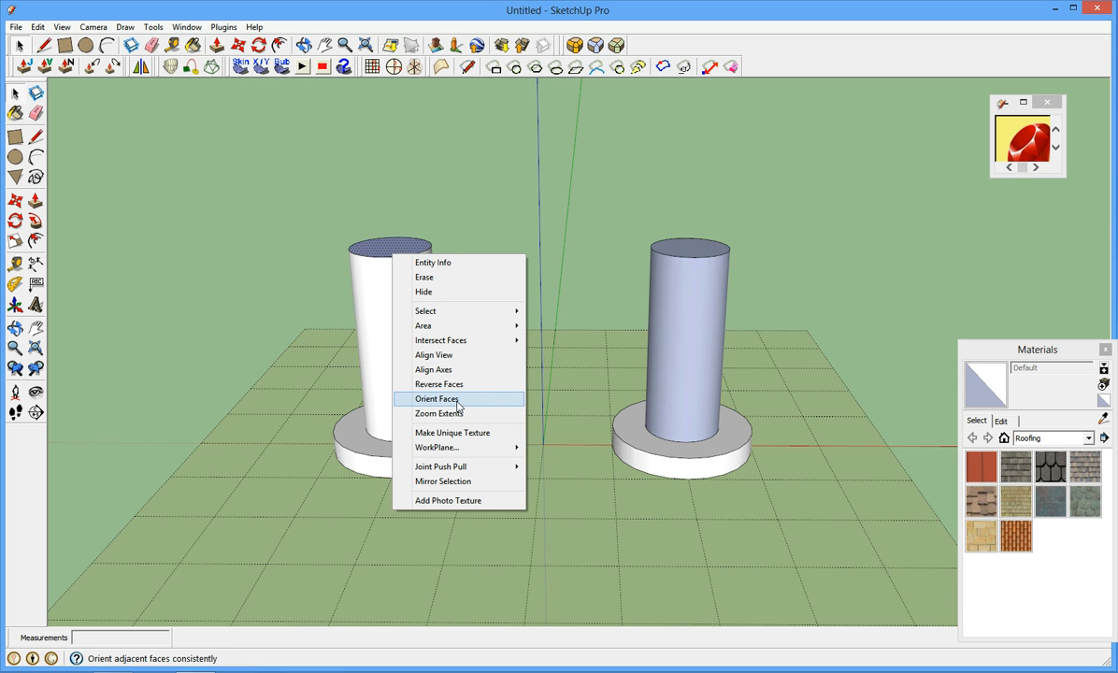
{"action": "left_click", "coordinate": [437, 399]}
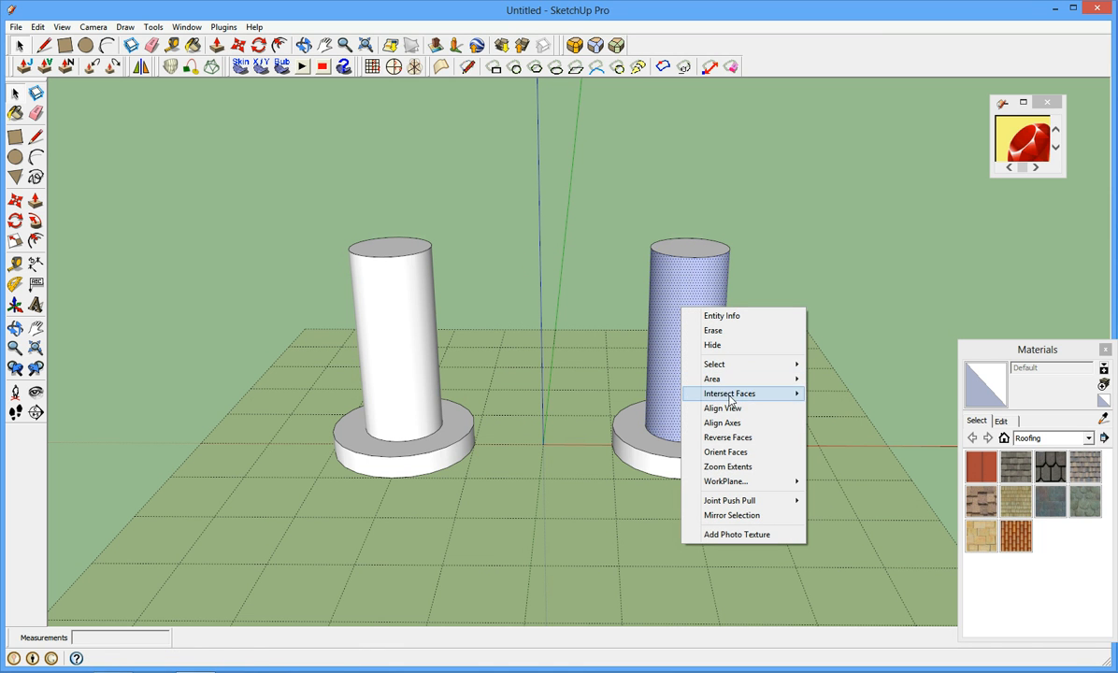
{"action": "left_click", "coordinate": [584, 362]}
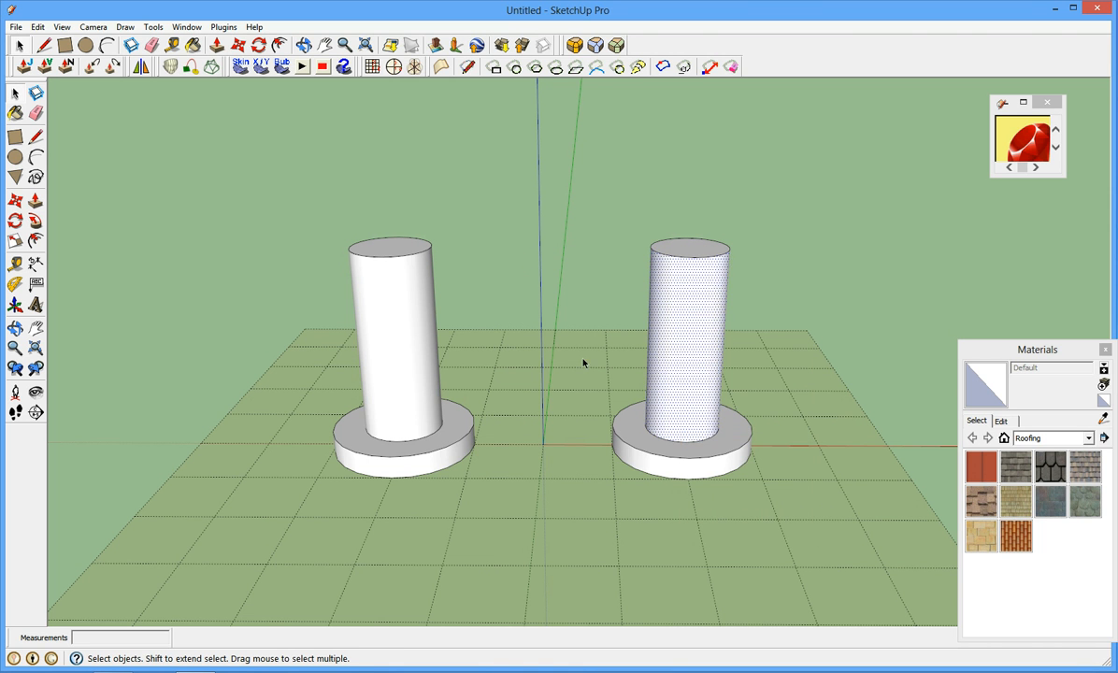
{"action": "left_click_drag", "start_coordinate": [585, 363], "coordinate": [538, 424]}
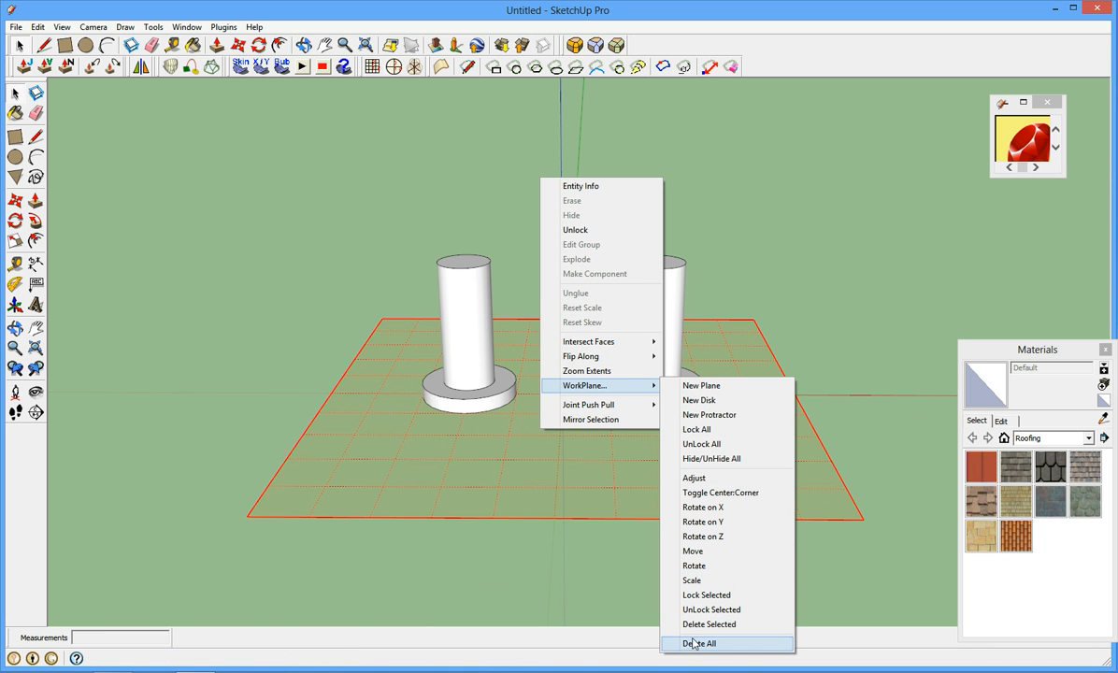
Delete all work planes and select the left column.
{"action": "left_click", "coordinate": [701, 643]}
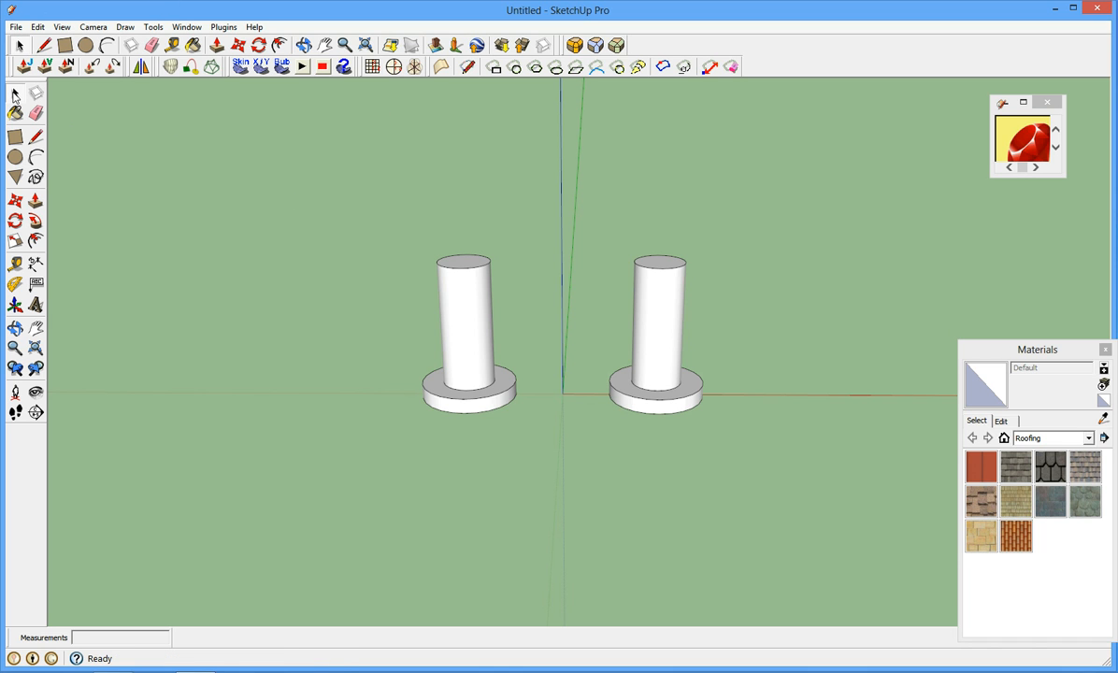
{"action": "left_click_drag", "start_coordinate": [333, 186], "coordinate": [537, 484]}
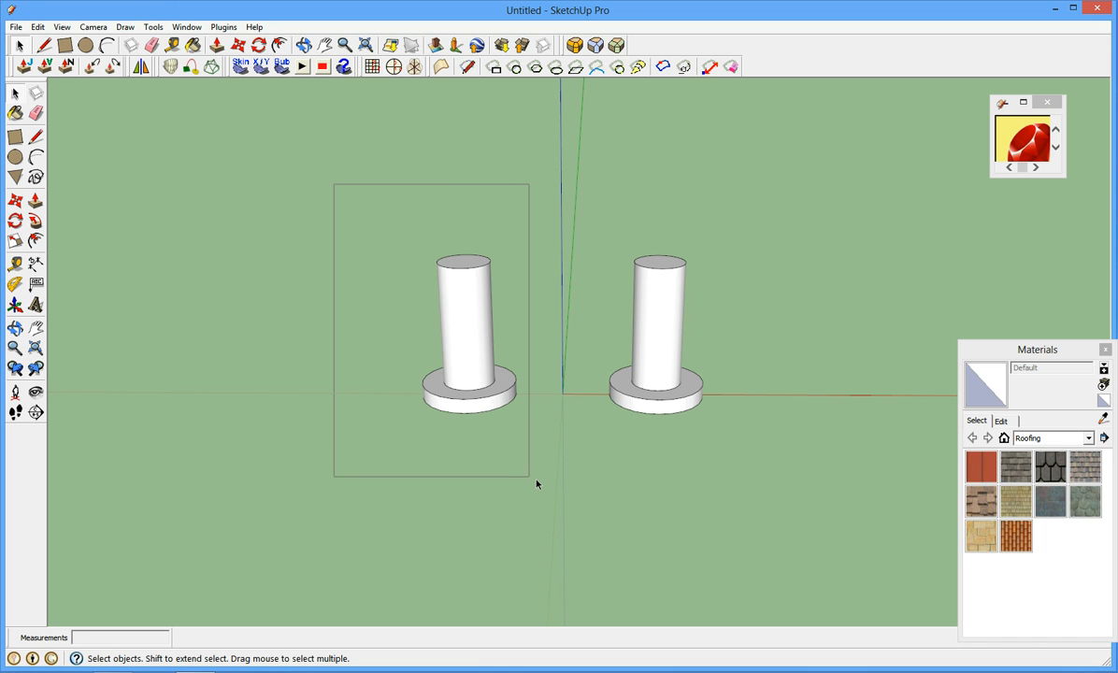
{"action": "left_click", "coordinate": [462, 328]}
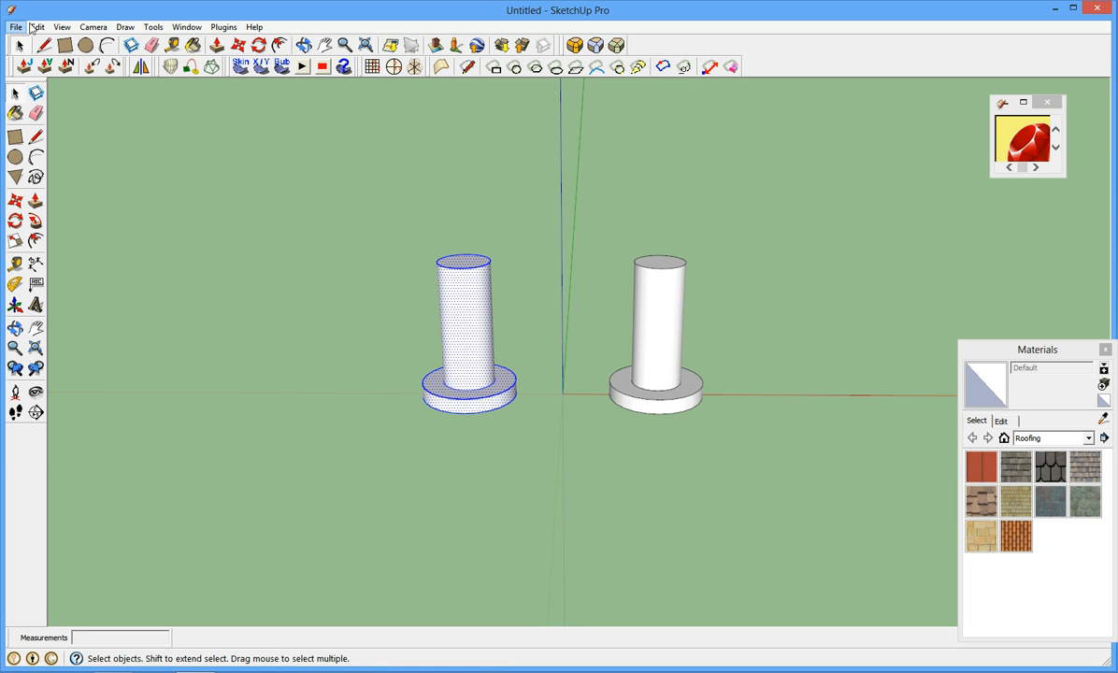
Import the bathroom_jpg image as a texture.
{"action": "left_click", "coordinate": [15, 26]}
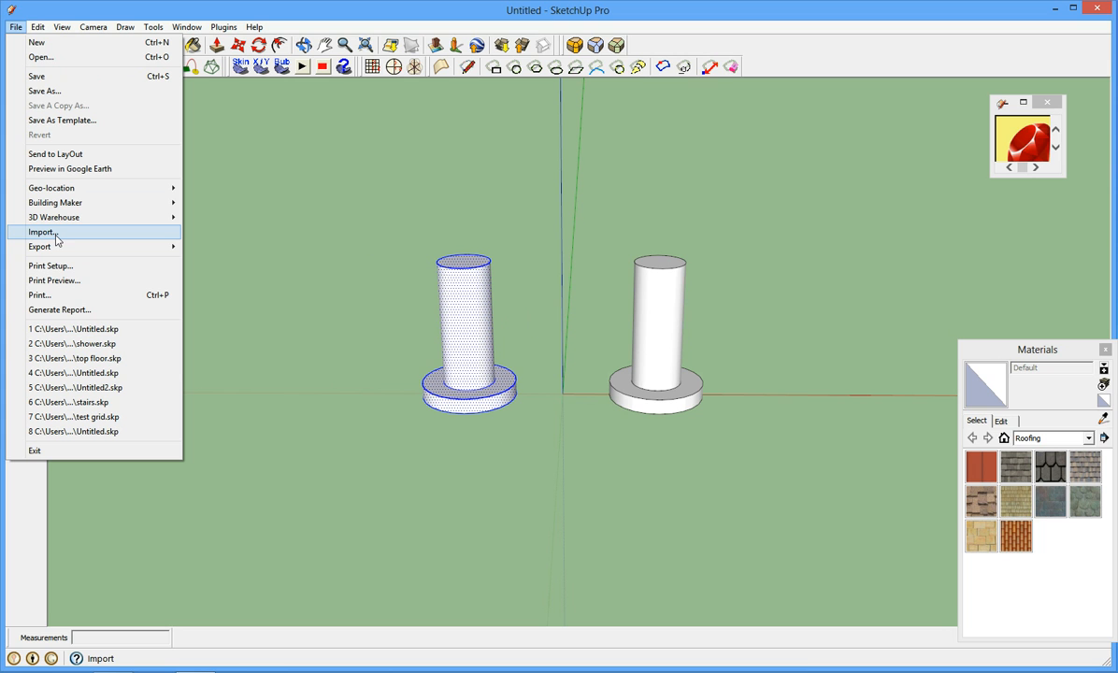
{"action": "mouse_move", "coordinate": [61, 241]}
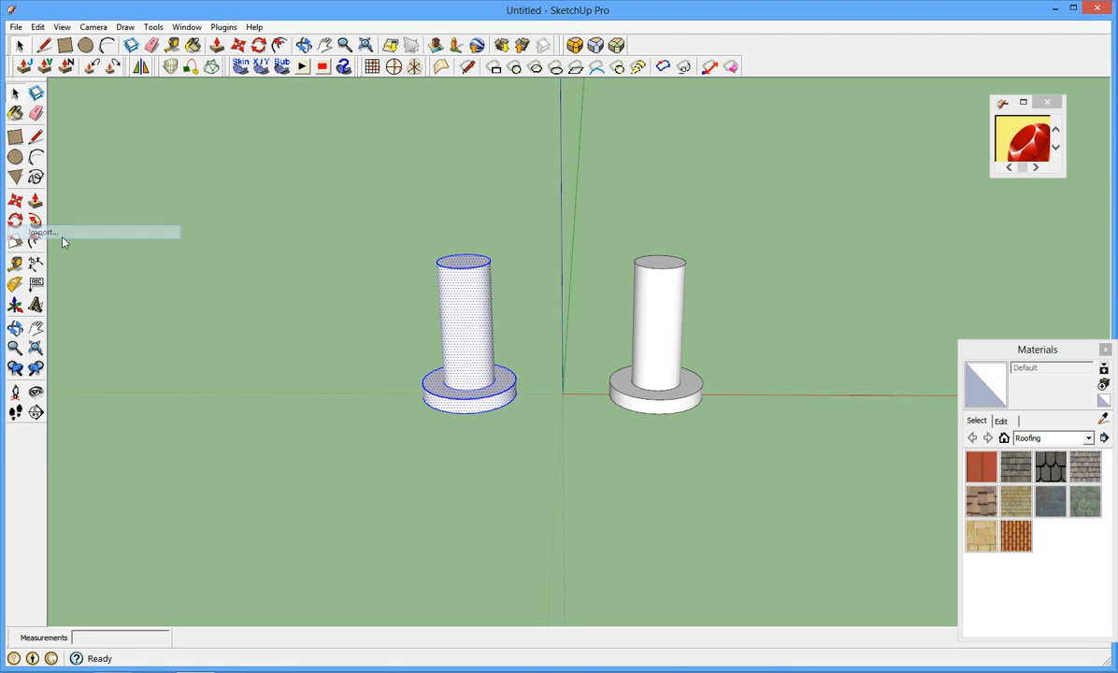
{"action": "left_click", "coordinate": [41, 231]}
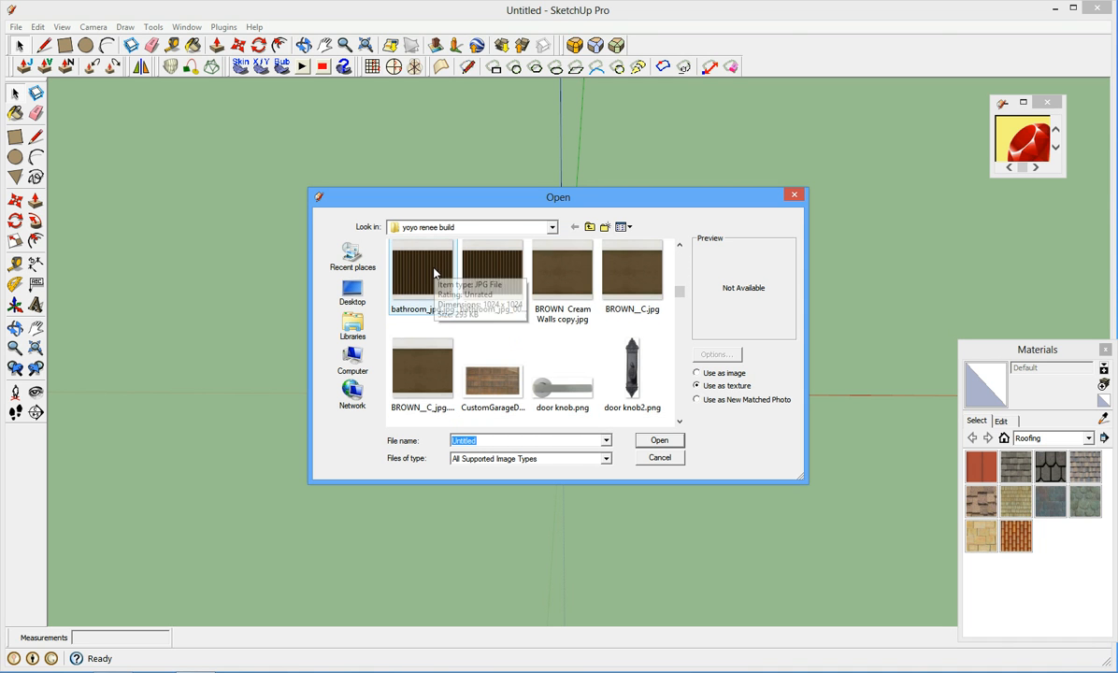
{"action": "left_click", "coordinate": [659, 457]}
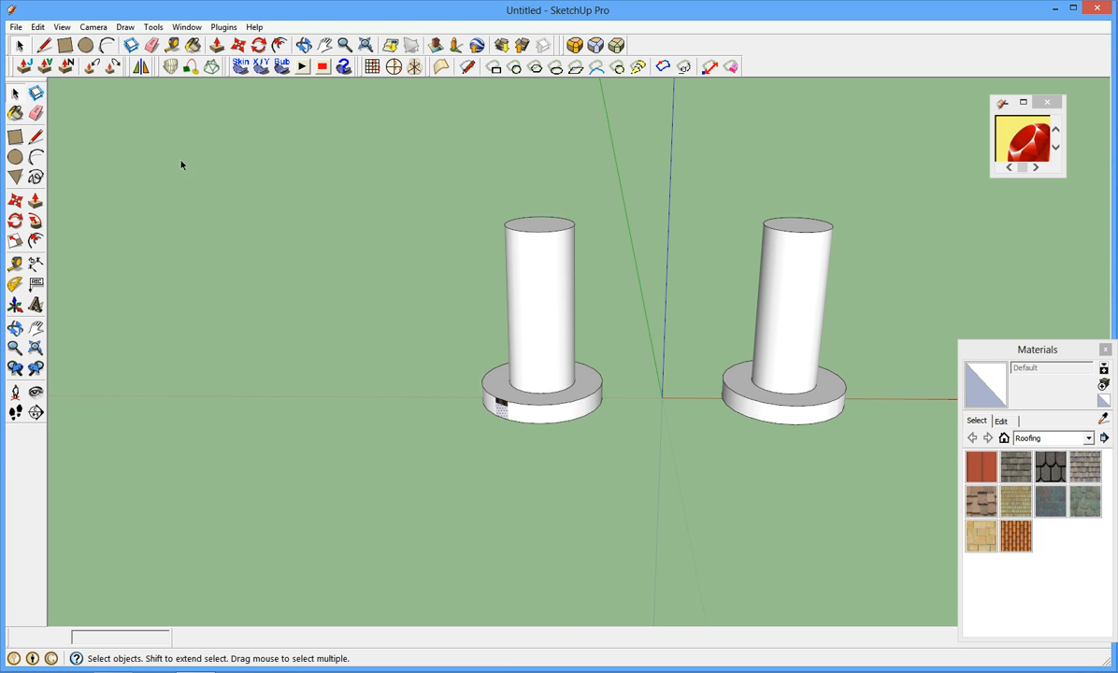
Paint the left column's shaft and base top with the striped bathroom texture.
{"action": "left_click_drag", "start_coordinate": [278, 126], "coordinate": [663, 493]}
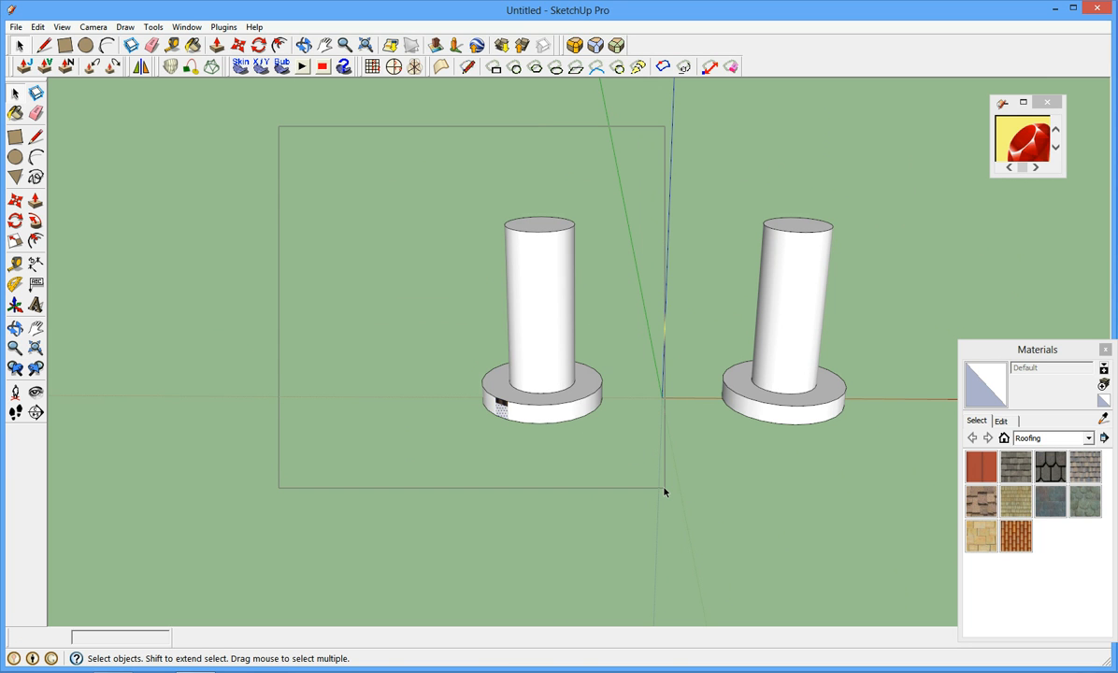
{"action": "left_click", "coordinate": [539, 318]}
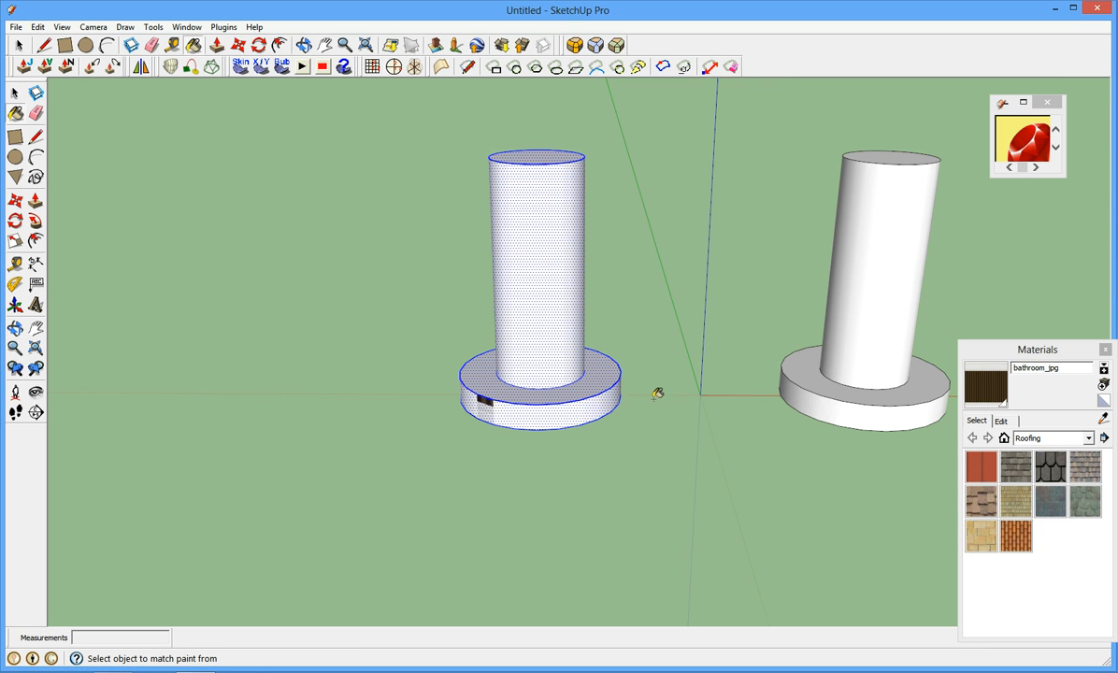
{"action": "mouse_move", "coordinate": [545, 343]}
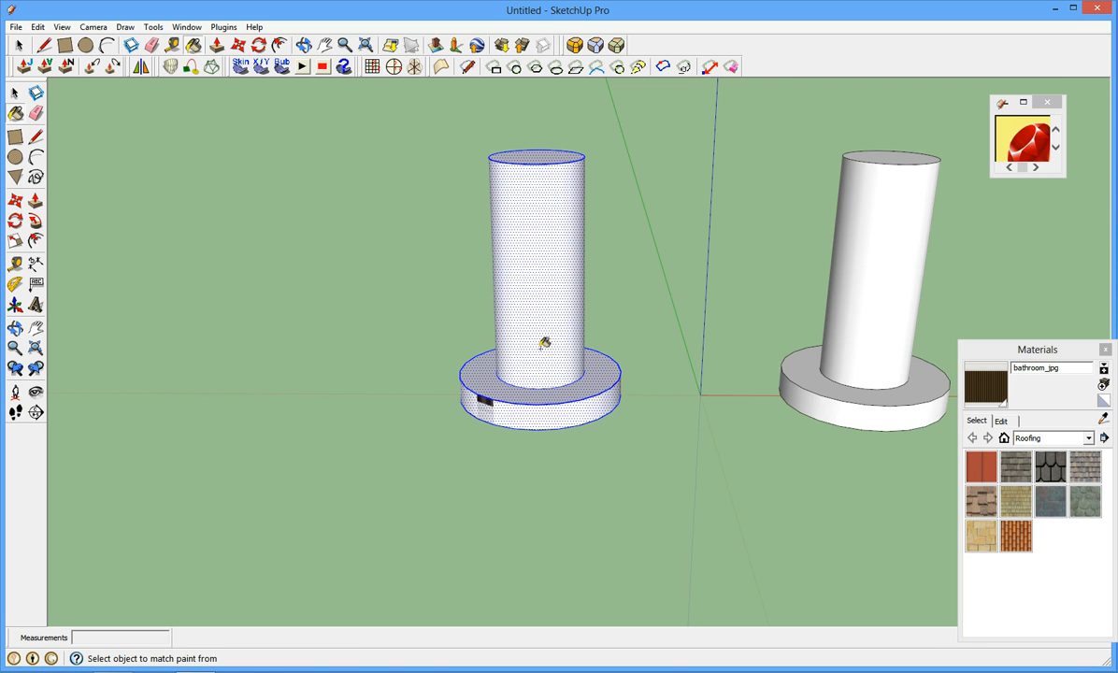
{"action": "left_click", "coordinate": [536, 290]}
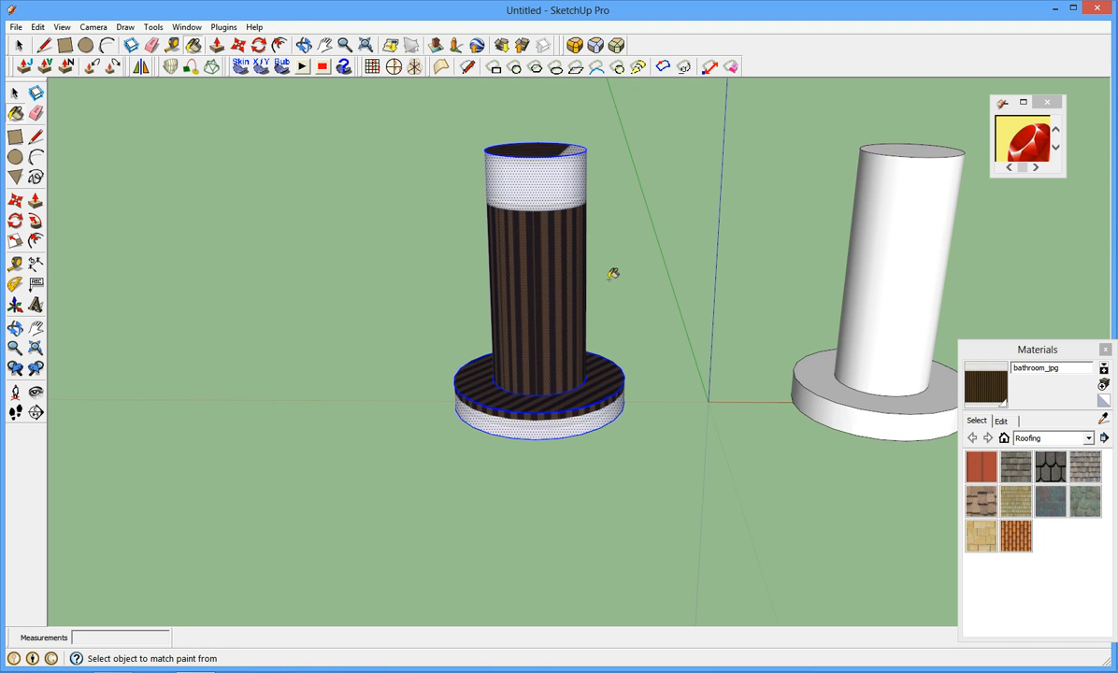
{"action": "left_click_drag", "start_coordinate": [613, 274], "coordinate": [753, 361]}
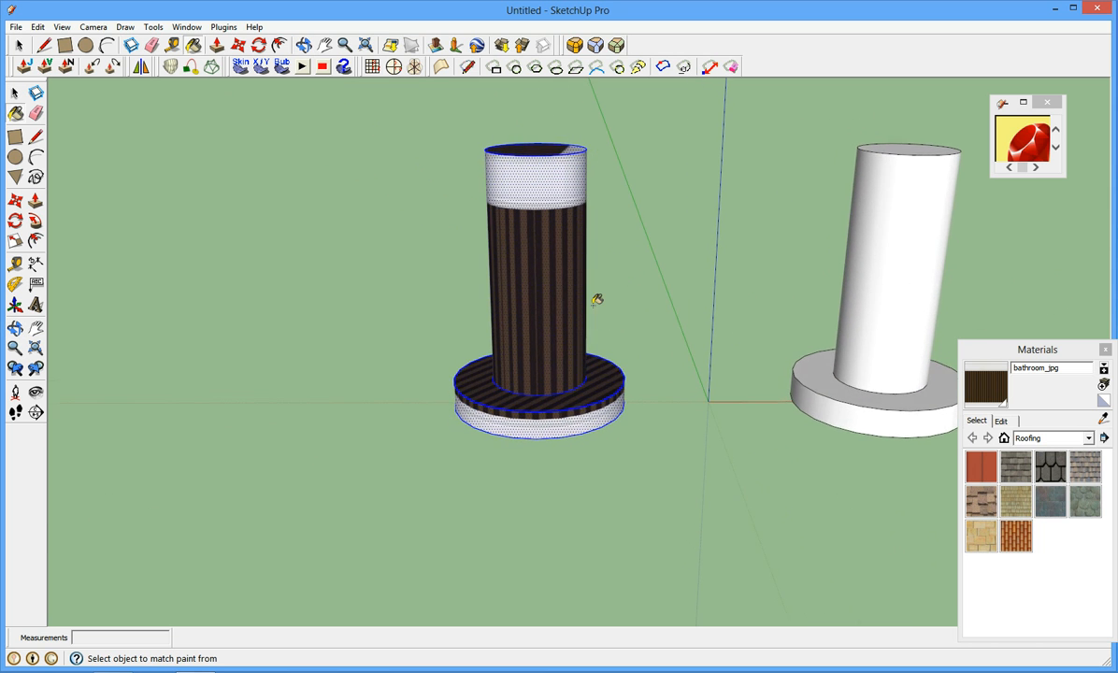
{"action": "scroll", "scroll_direction": "down", "scroll_amount": 3}
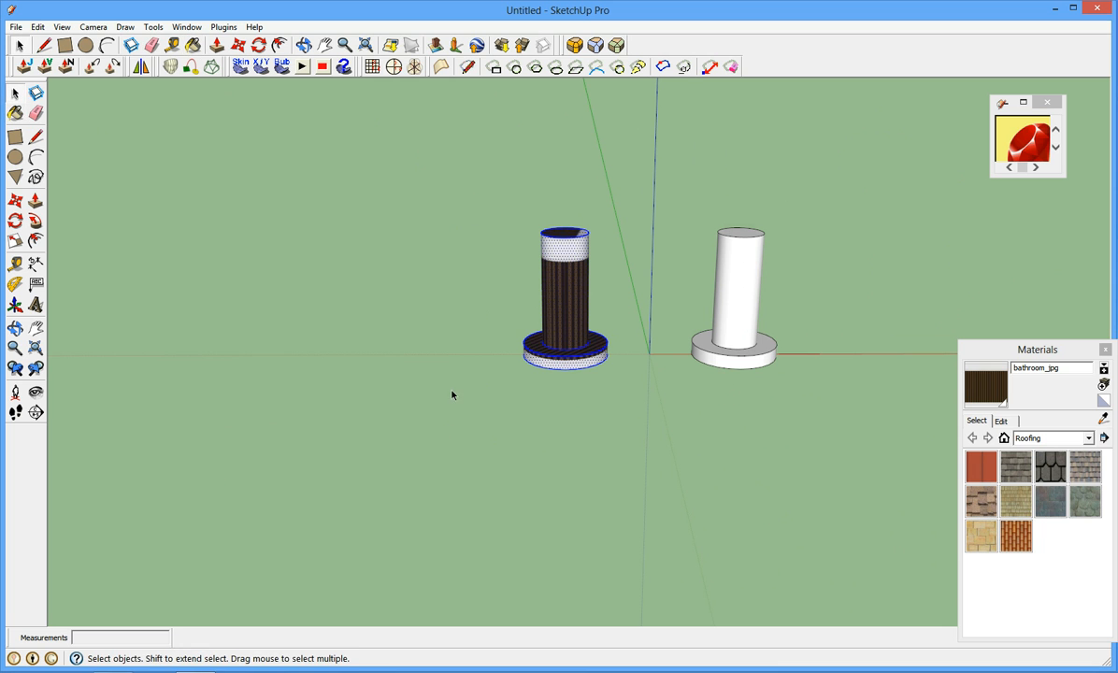
Import images02.jpg as a texture and place it on the right column's base.
{"action": "left_click", "coordinate": [15, 26]}
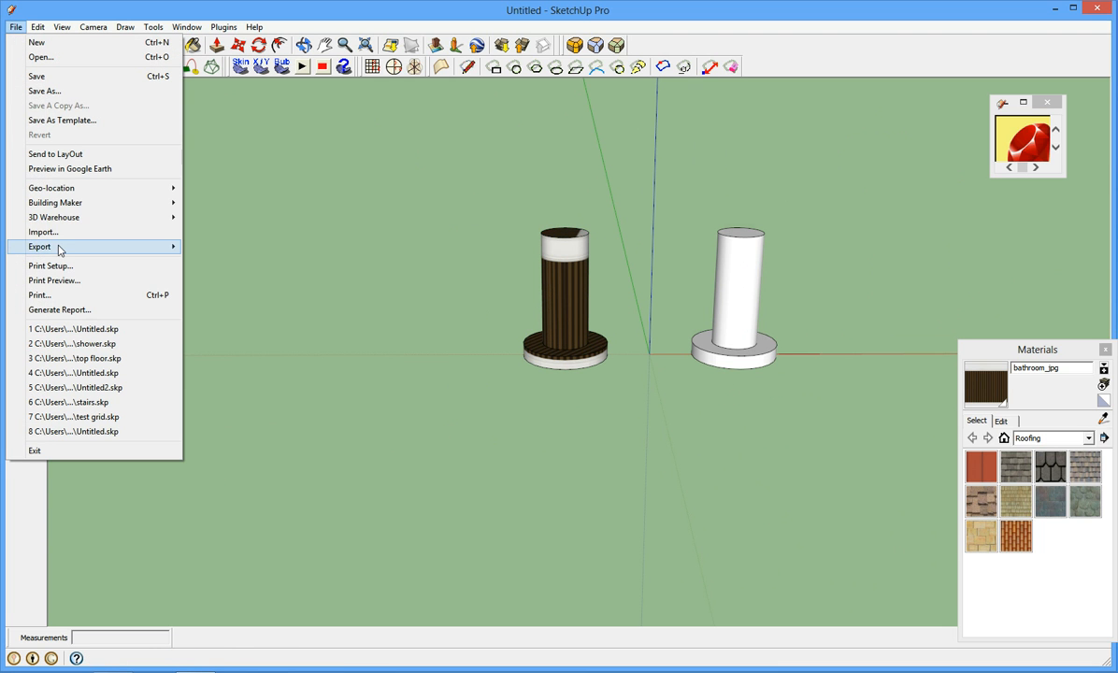
{"action": "left_click", "coordinate": [42, 232]}
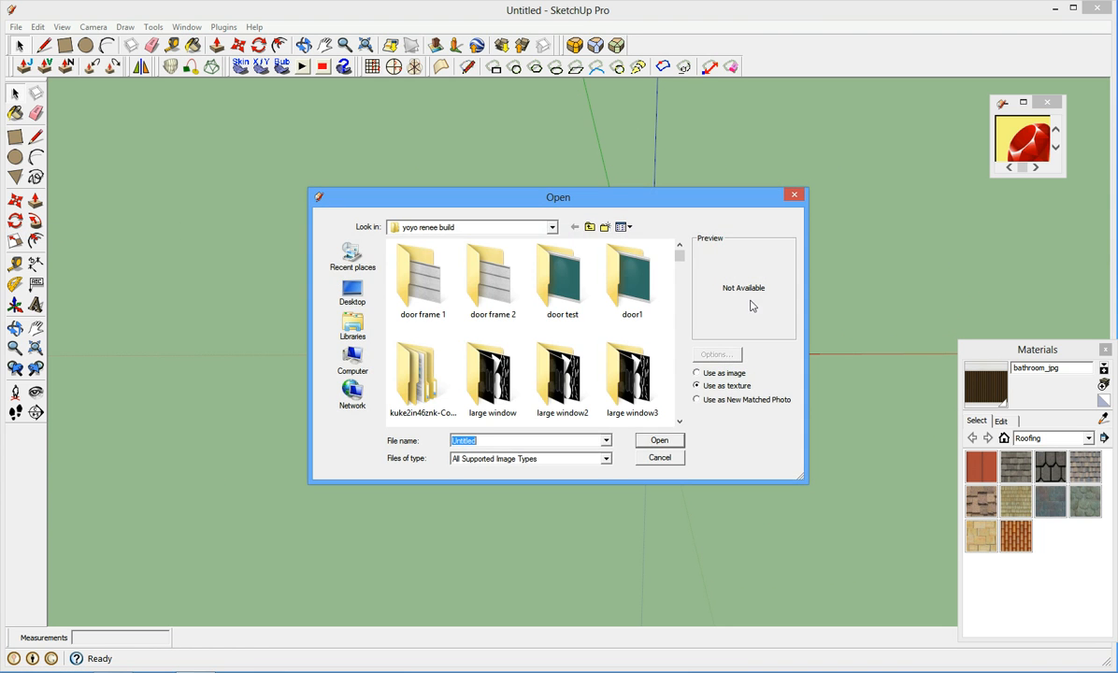
{"action": "scroll", "scroll_direction": "down", "scroll_amount": 3}
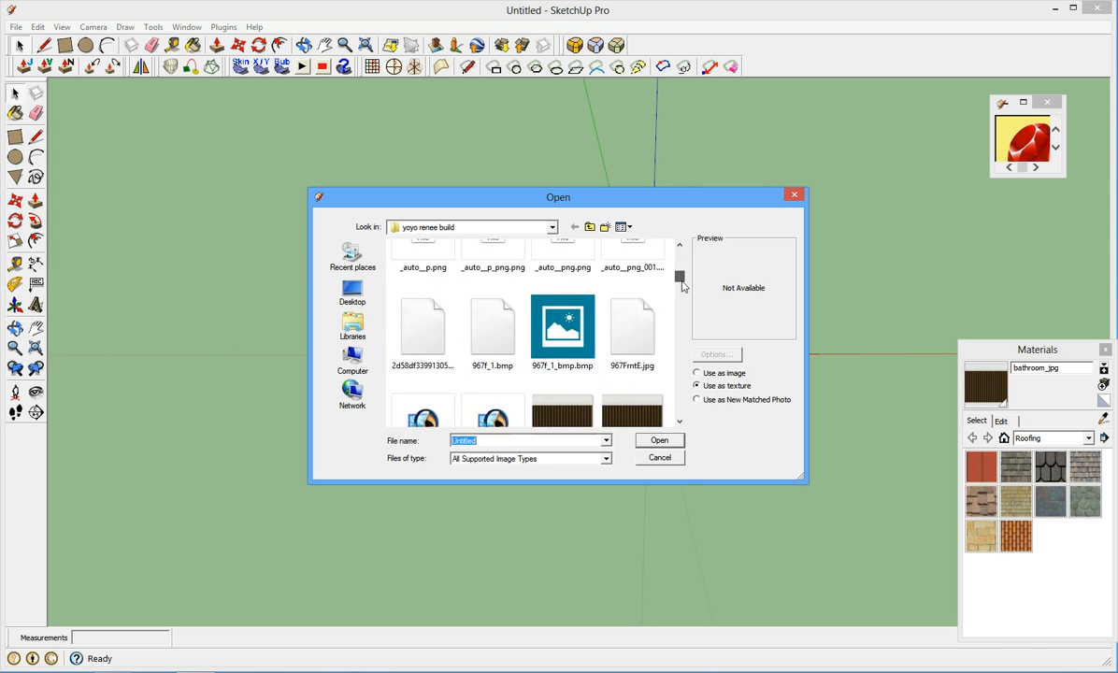
{"action": "scroll", "scroll_direction": "down", "scroll_amount": 3}
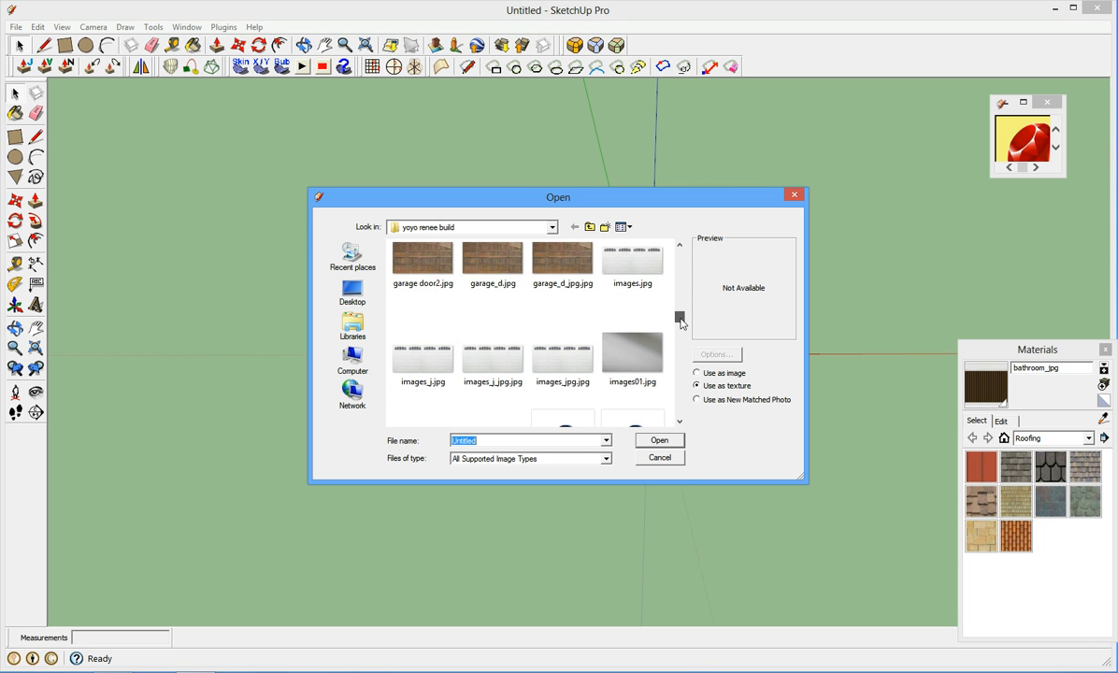
{"action": "left_click", "coordinate": [562, 353]}
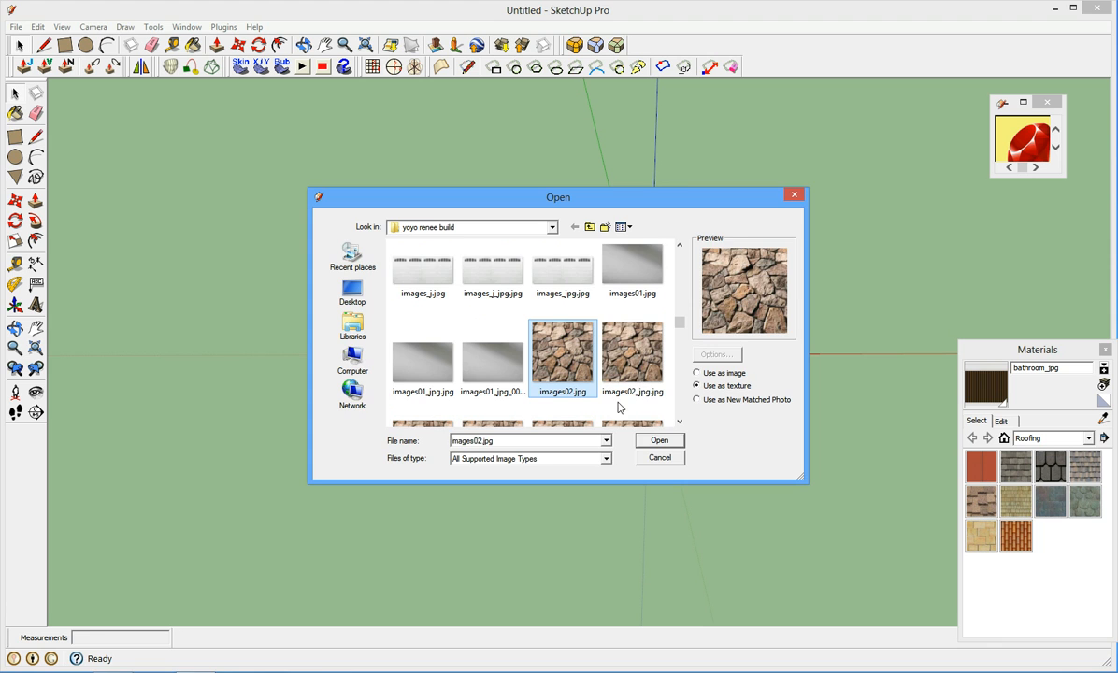
{"action": "left_click", "coordinate": [659, 440]}
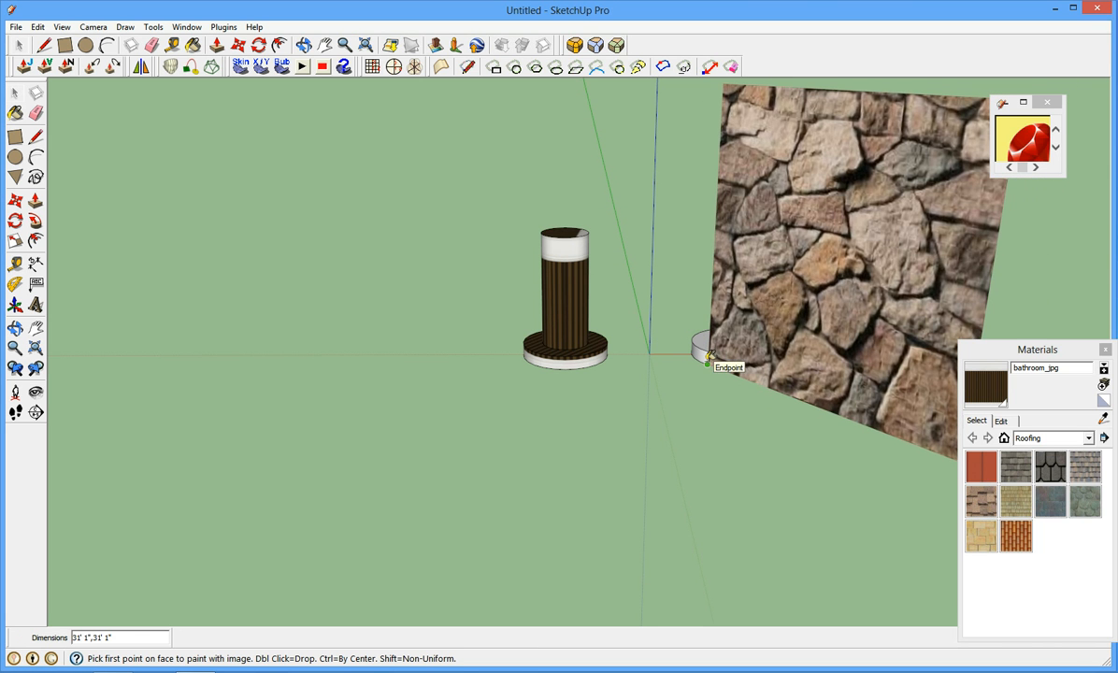
{"action": "left_click", "coordinate": [708, 362]}
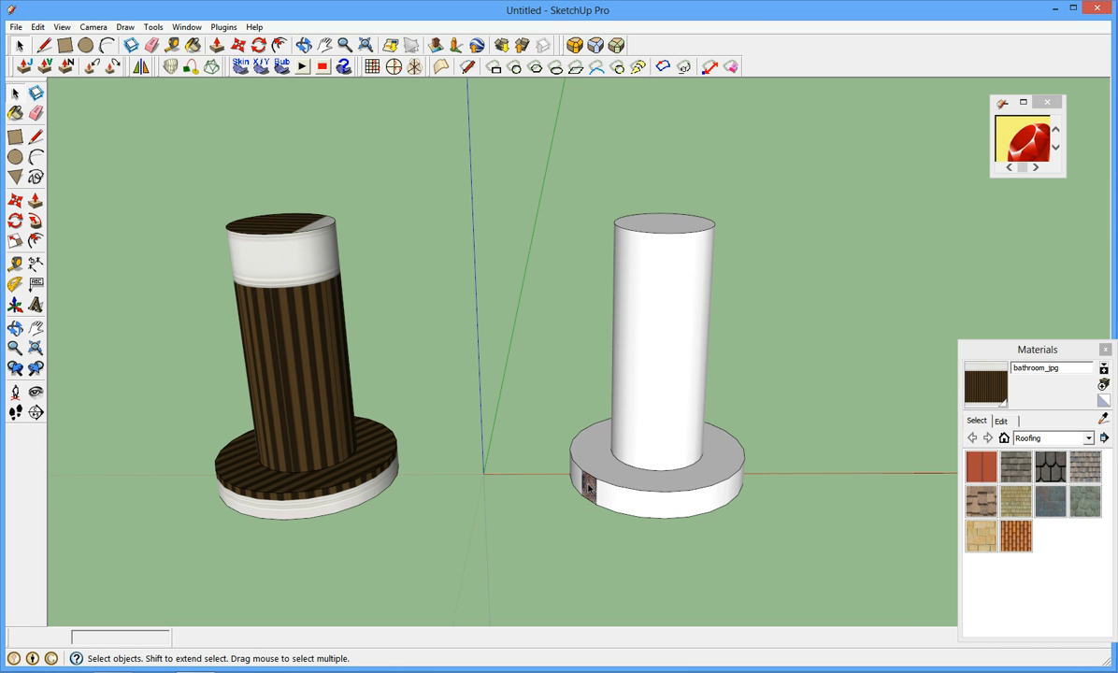
{"action": "mouse_move", "coordinate": [1081, 339]}
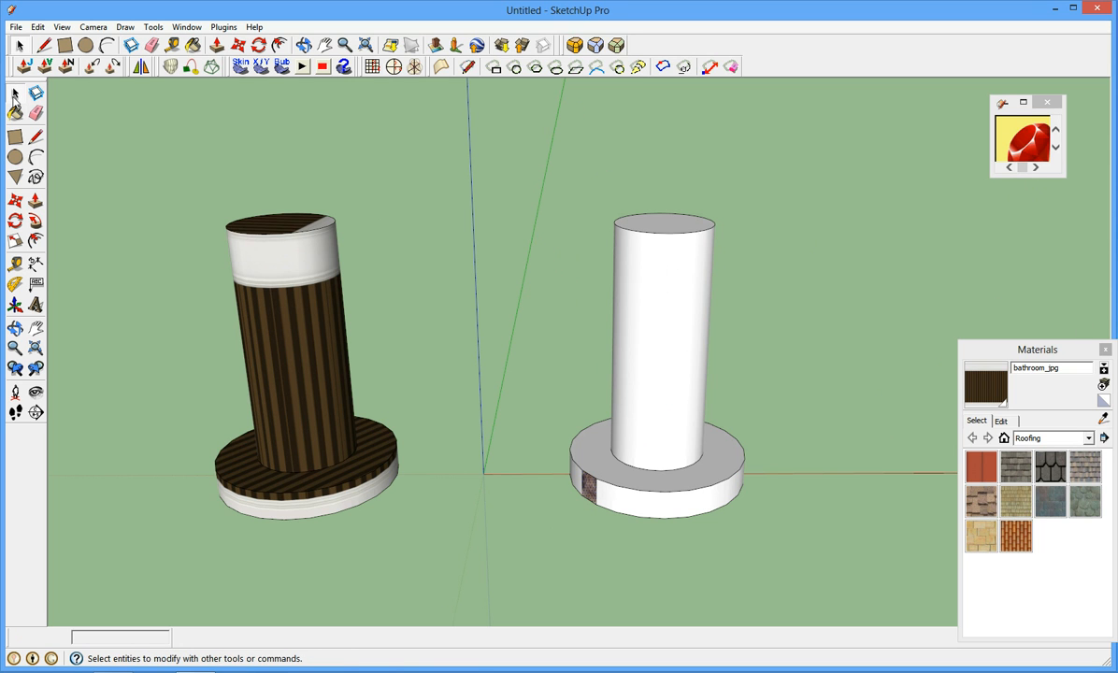
Cover the right column with the stone texture, then select both columns.
{"action": "left_click_drag", "start_coordinate": [529, 178], "coordinate": [680, 533]}
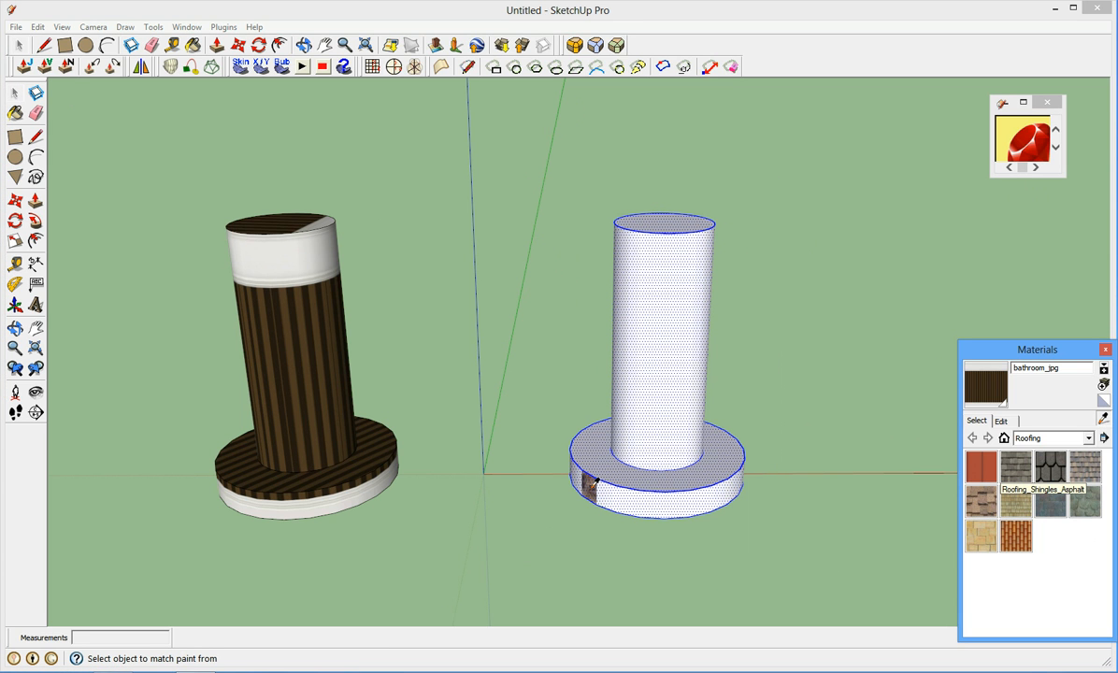
{"action": "left_click", "coordinate": [647, 412]}
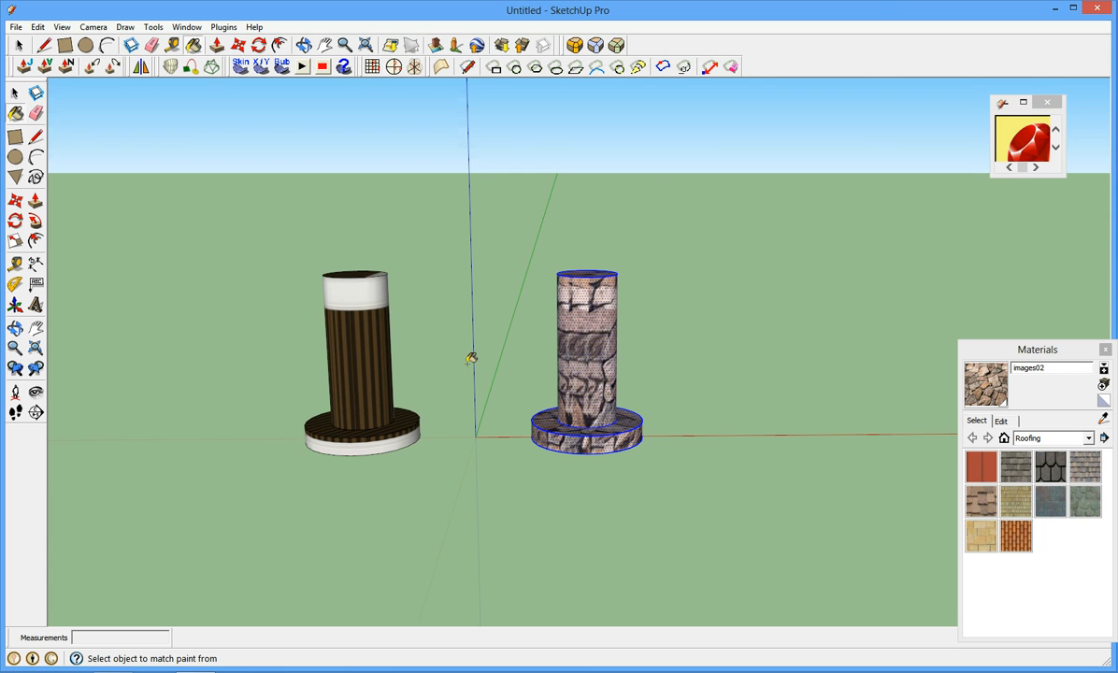
{"action": "left_click", "coordinate": [15, 92]}
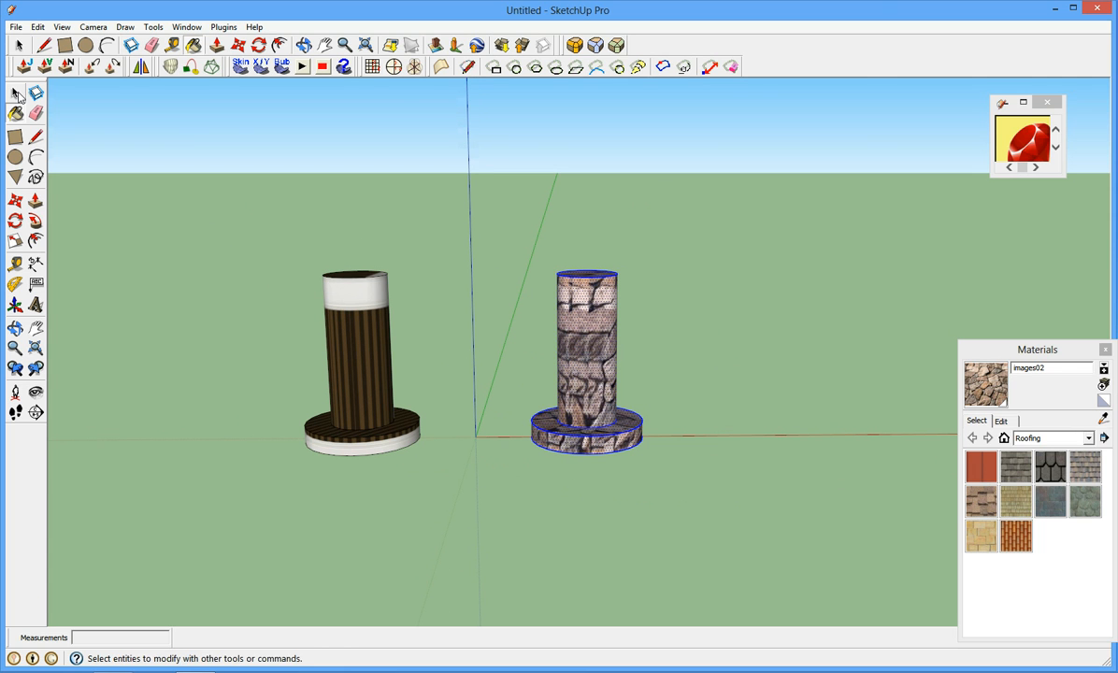
{"action": "left_click_drag", "start_coordinate": [156, 202], "coordinate": [815, 576]}
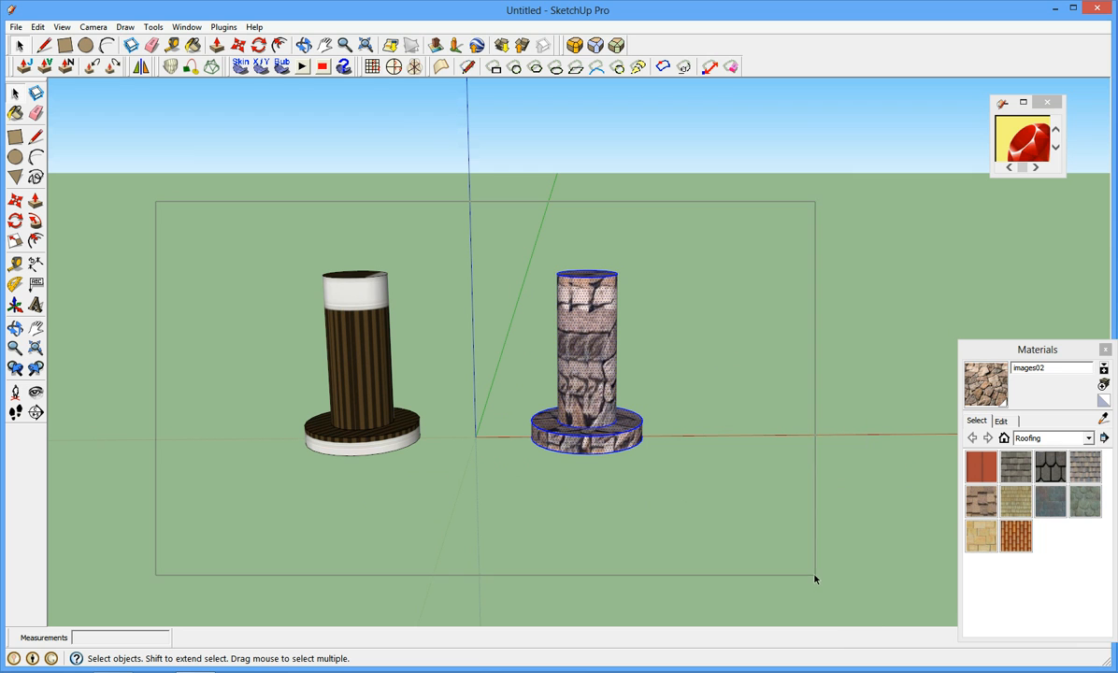
Export both columns as a 3DS file named test_mesh.
{"action": "left_click", "coordinate": [360, 355]}
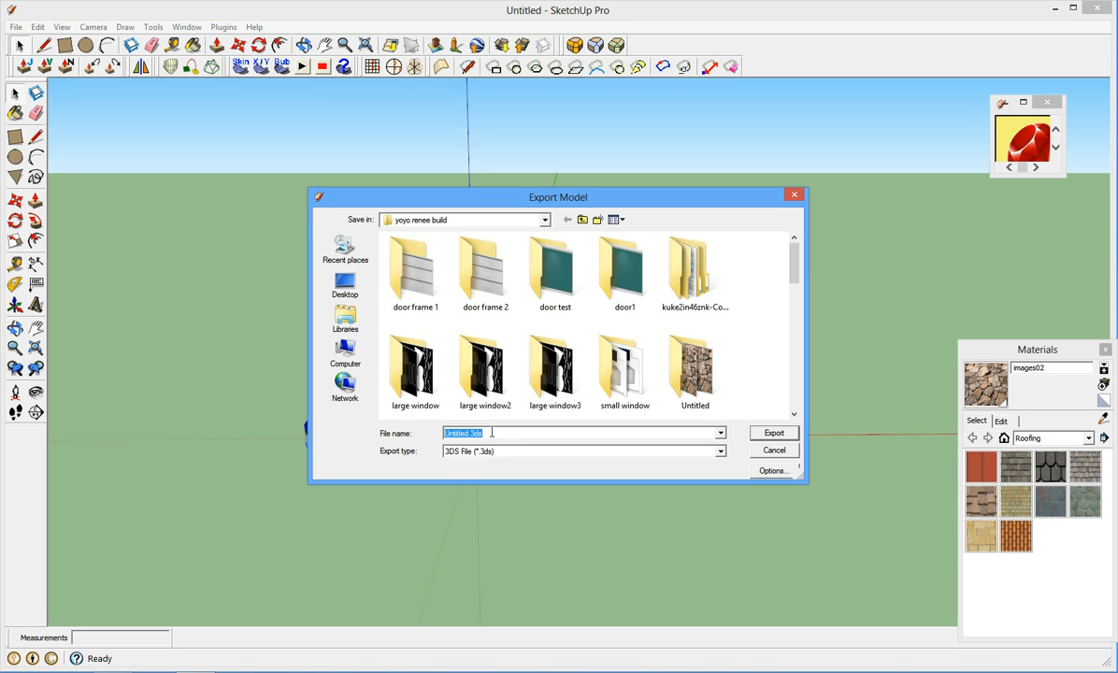
{"action": "mouse_move", "coordinate": [346, 416]}
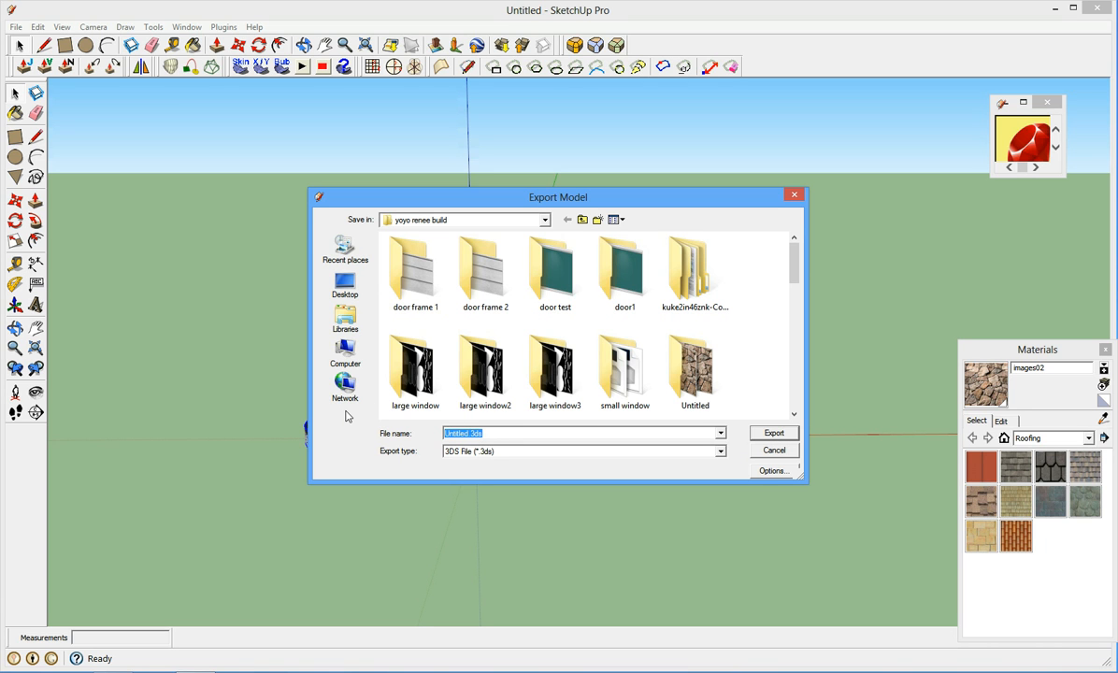
{"action": "type", "text": "t"}
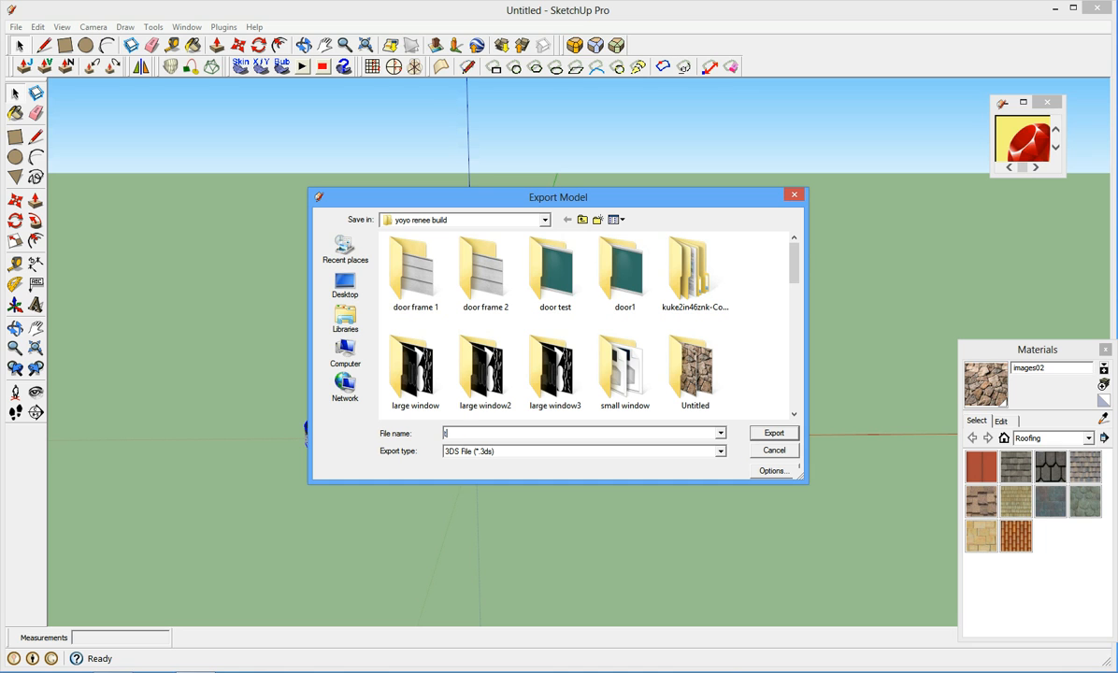
{"action": "type", "text": "test mes"}
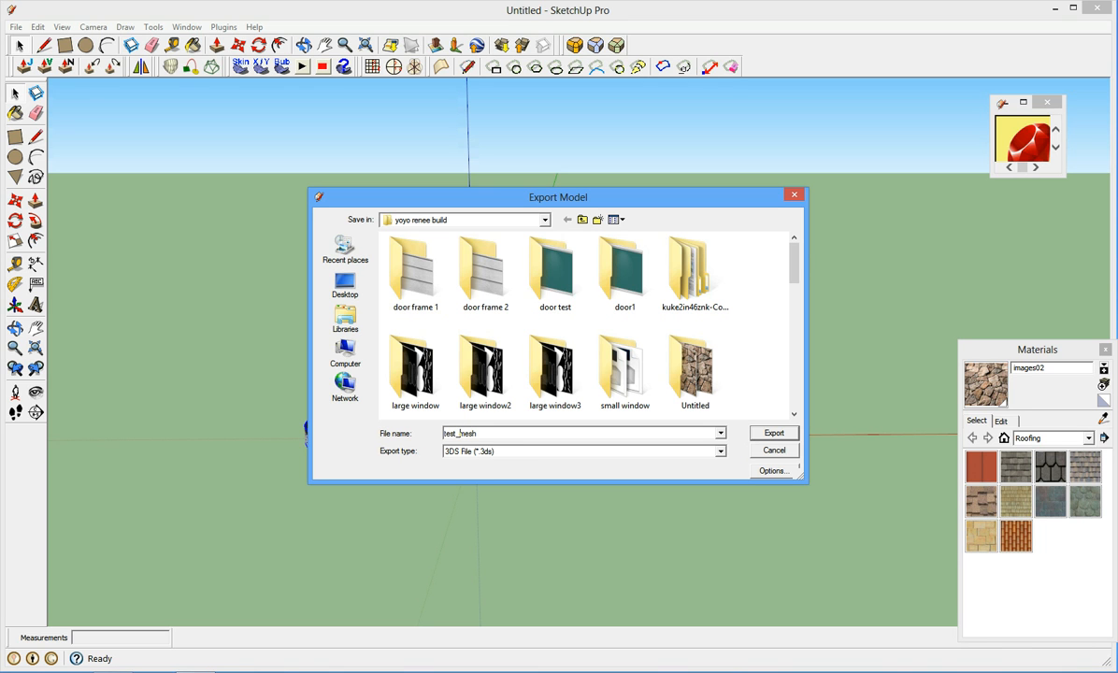
{"action": "mouse_move", "coordinate": [792, 443]}
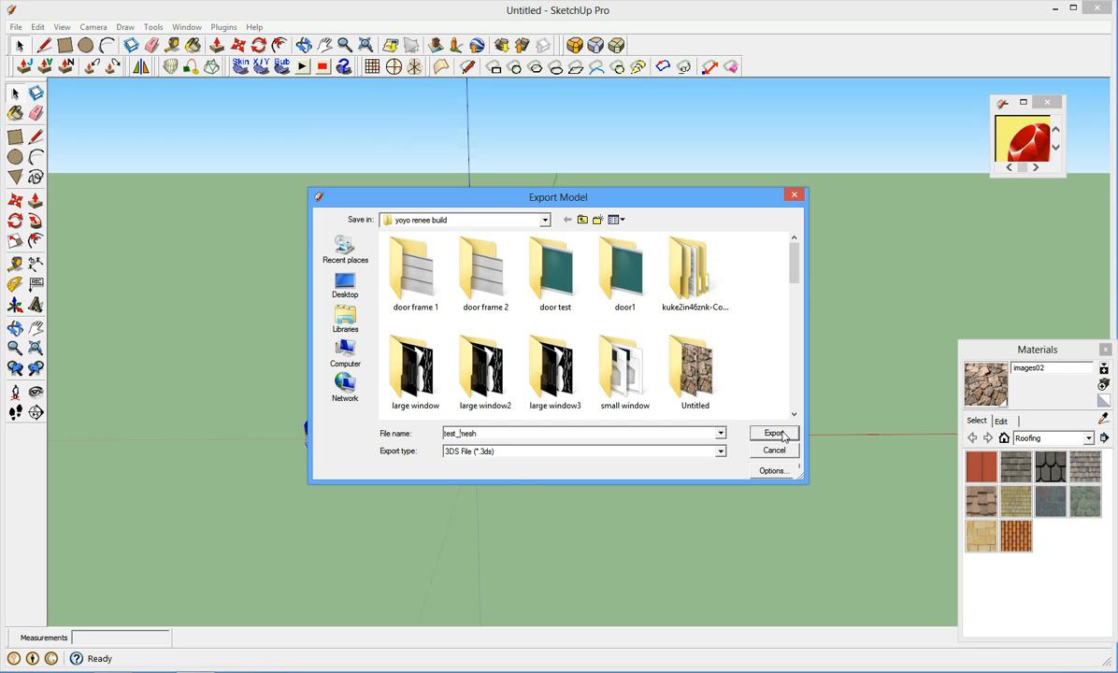
{"action": "left_click", "coordinate": [773, 433]}
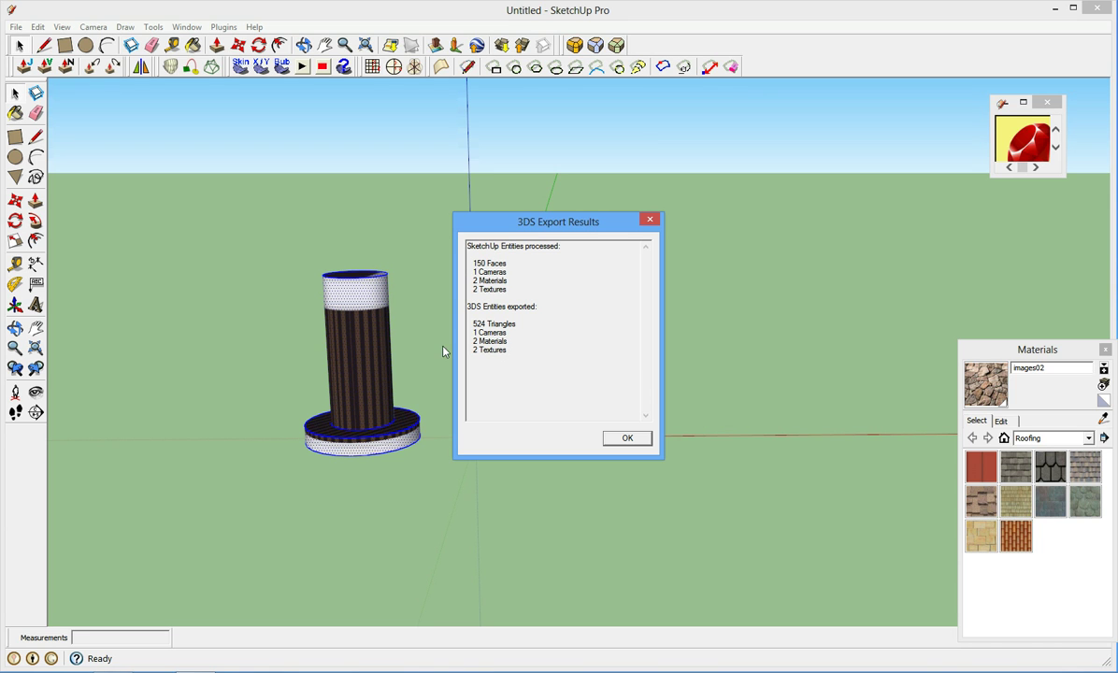
{"action": "mouse_move", "coordinate": [515, 334]}
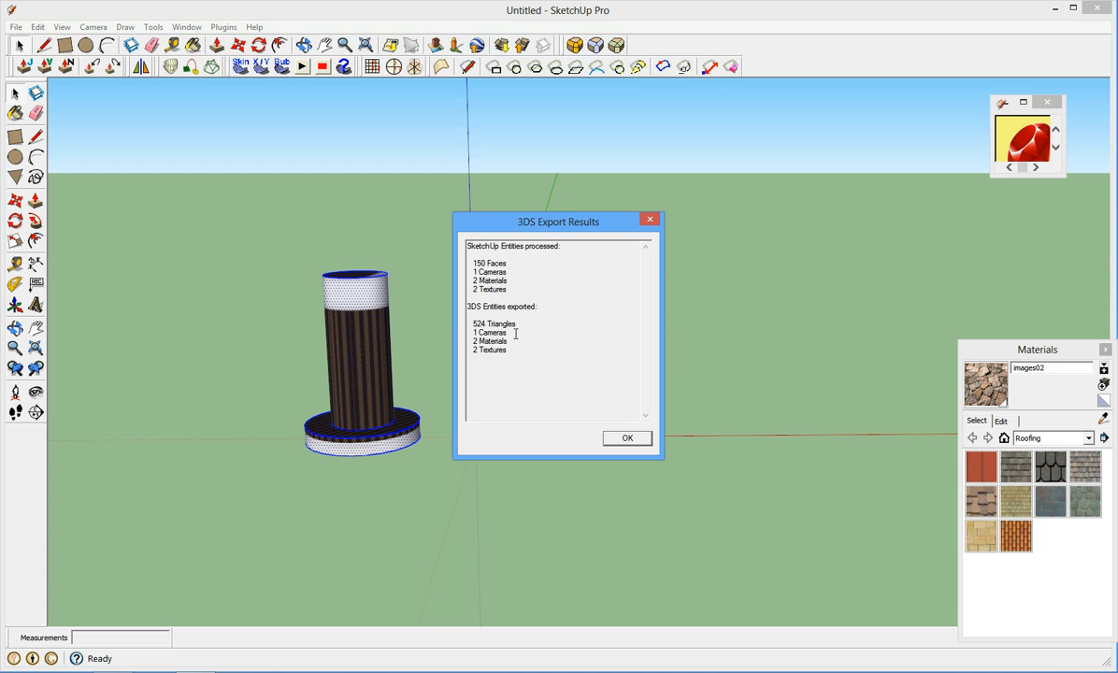
{"action": "left_click", "coordinate": [627, 437]}
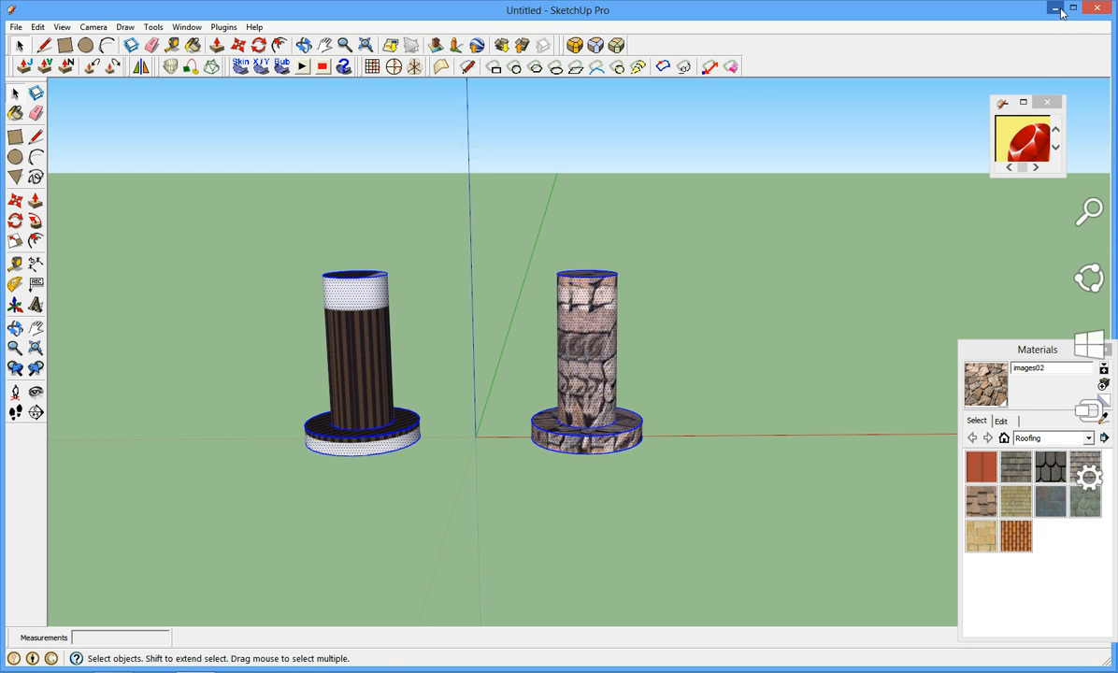
Minimize SketchUp and launch Blender from its desktop shortcut.
{"action": "left_click", "coordinate": [1055, 9]}
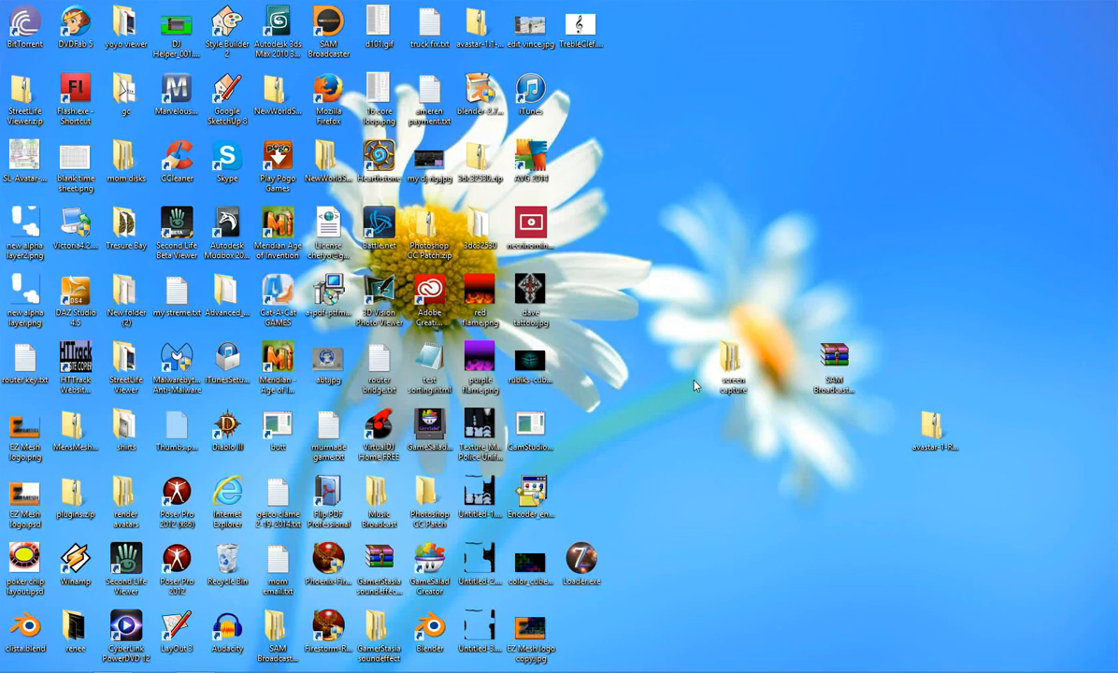
{"action": "mouse_move", "coordinate": [671, 379]}
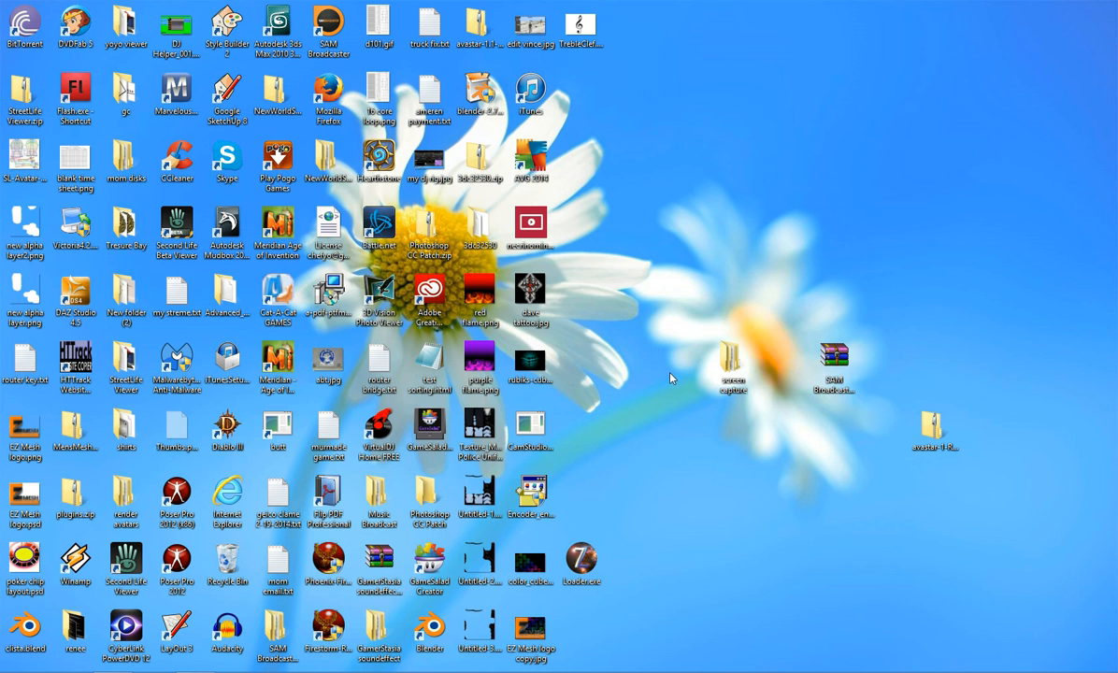
{"action": "double_click", "coordinate": [479, 96]}
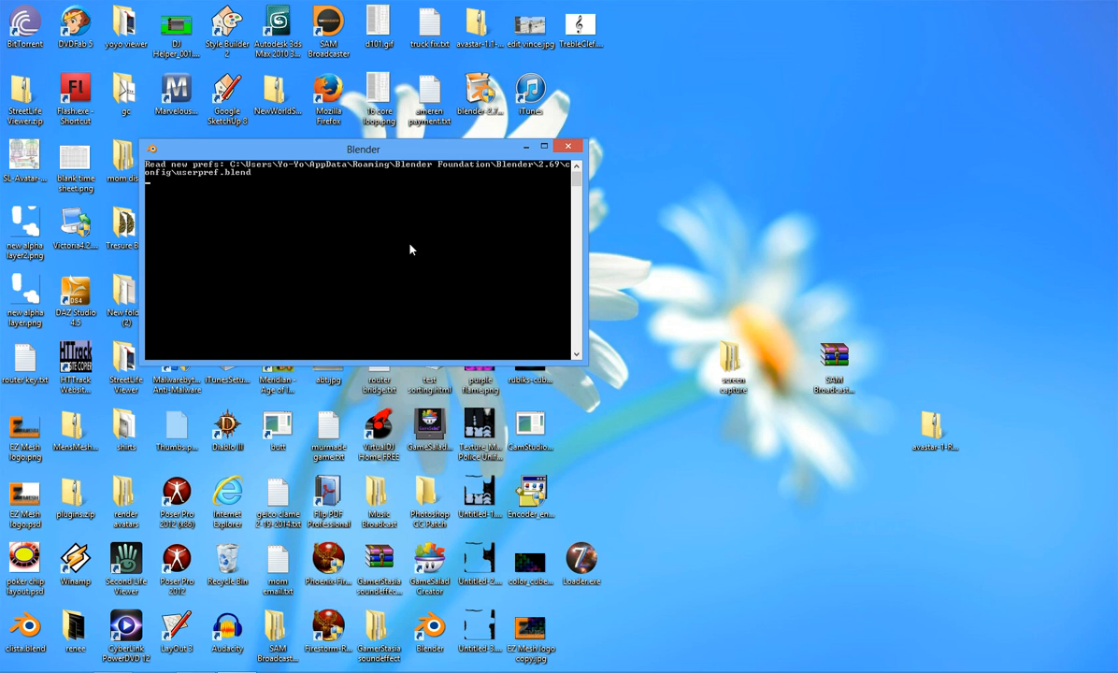
{"action": "left_click", "coordinate": [544, 145]}
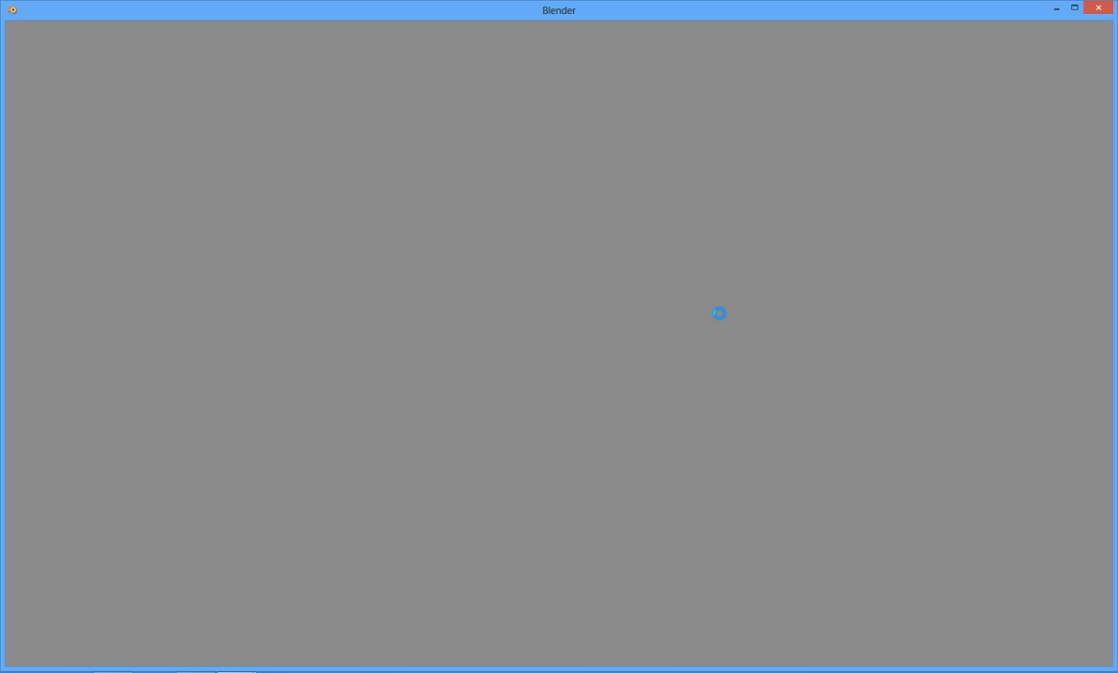
{"action": "mouse_move", "coordinate": [668, 386]}
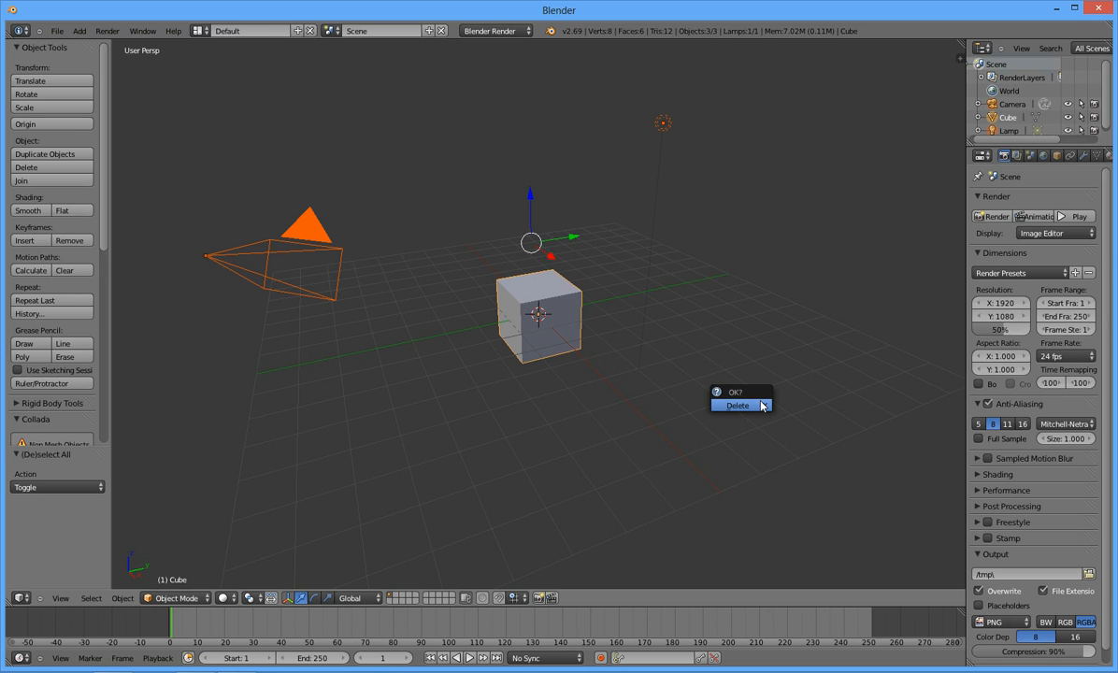
Delete the default camera, cube and lamp, then import test_mesh.3ds.
{"action": "left_click", "coordinate": [737, 404]}
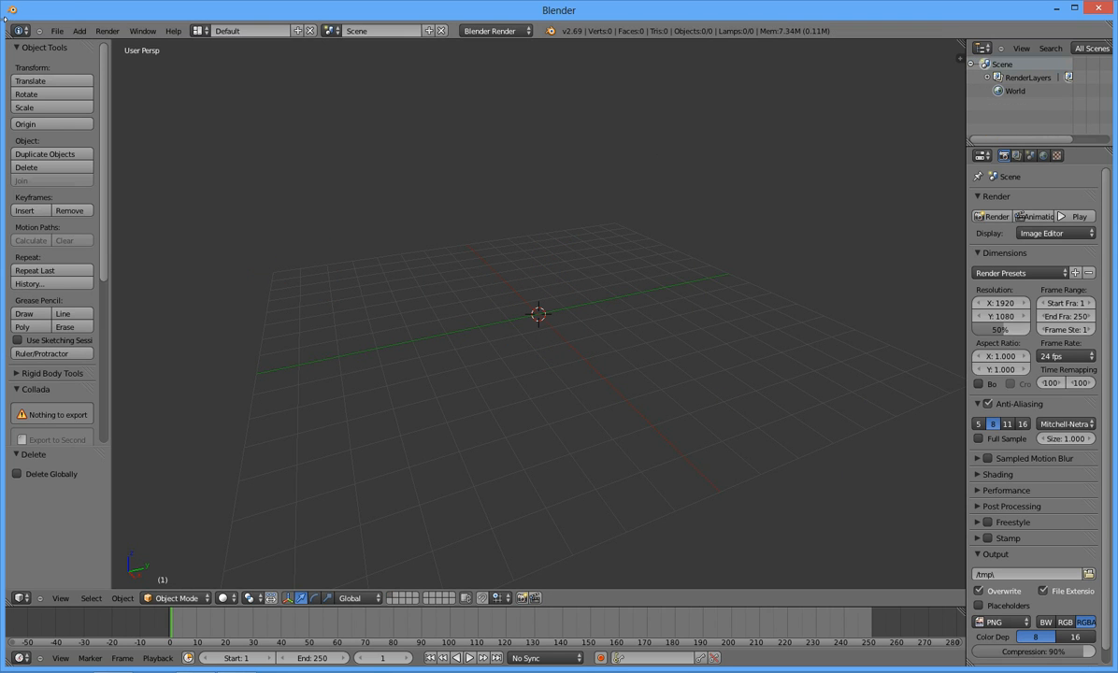
{"action": "left_click", "coordinate": [57, 31]}
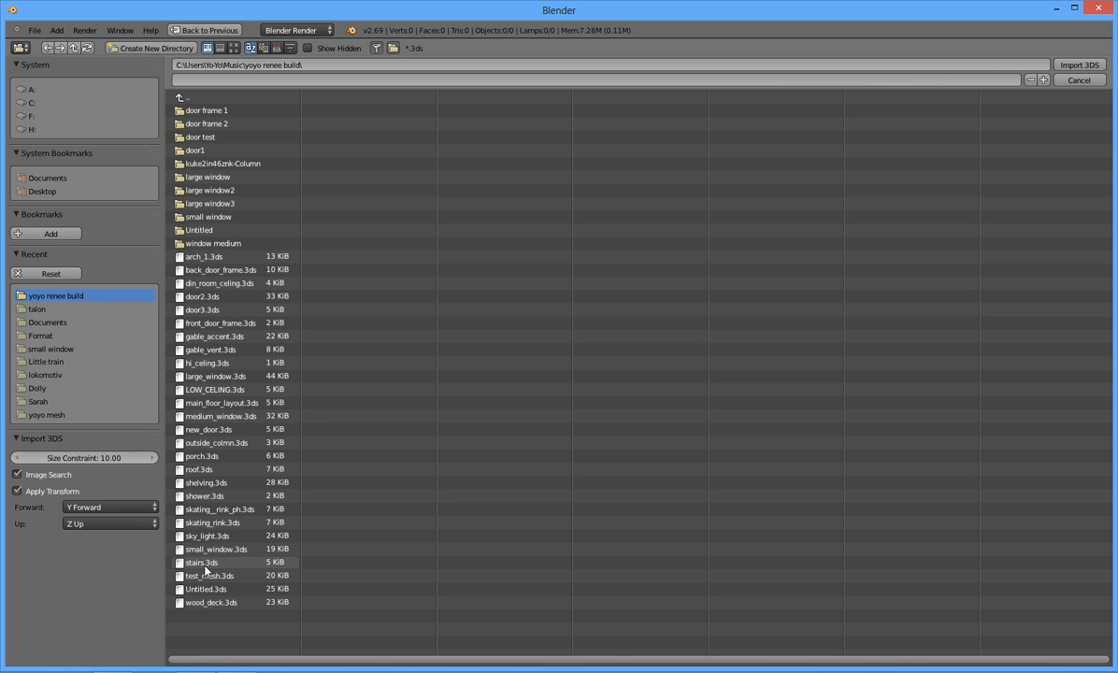
{"action": "mouse_move", "coordinate": [210, 547]}
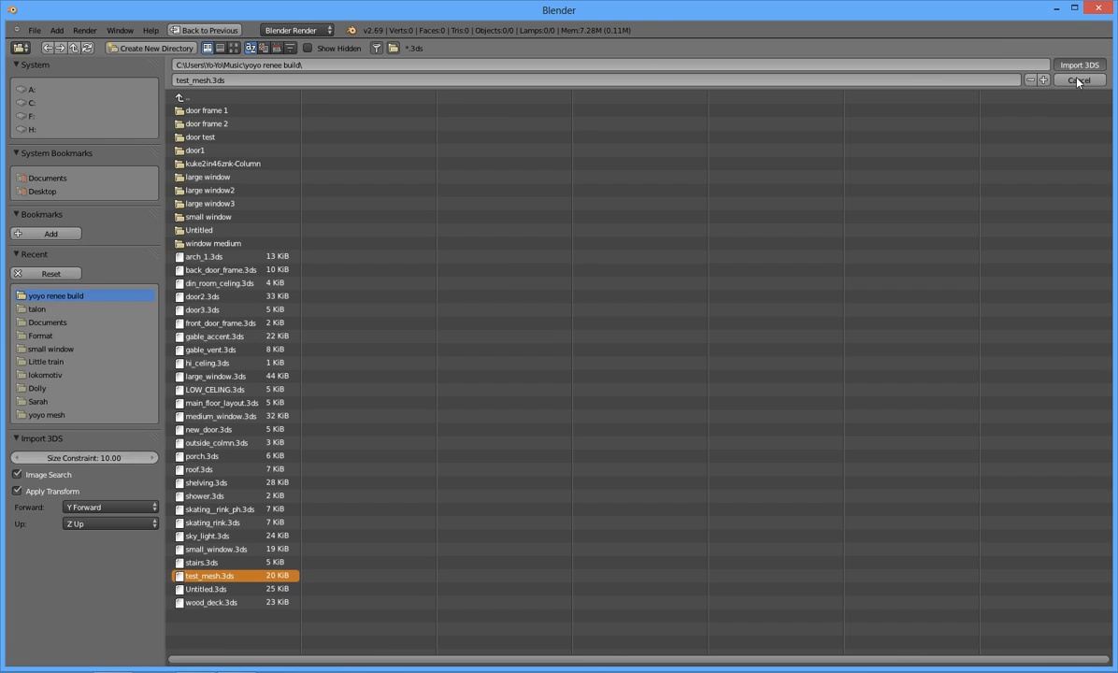
{"action": "left_click", "coordinate": [1078, 65]}
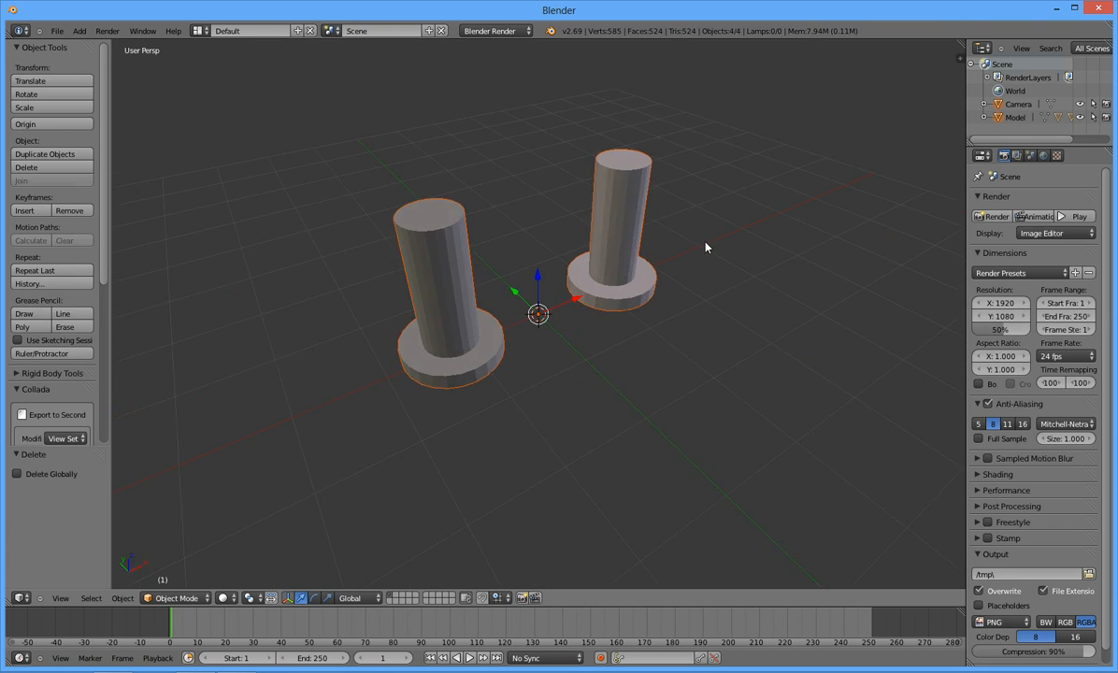
{"action": "left_click_drag", "start_coordinate": [706, 248], "coordinate": [644, 261]}
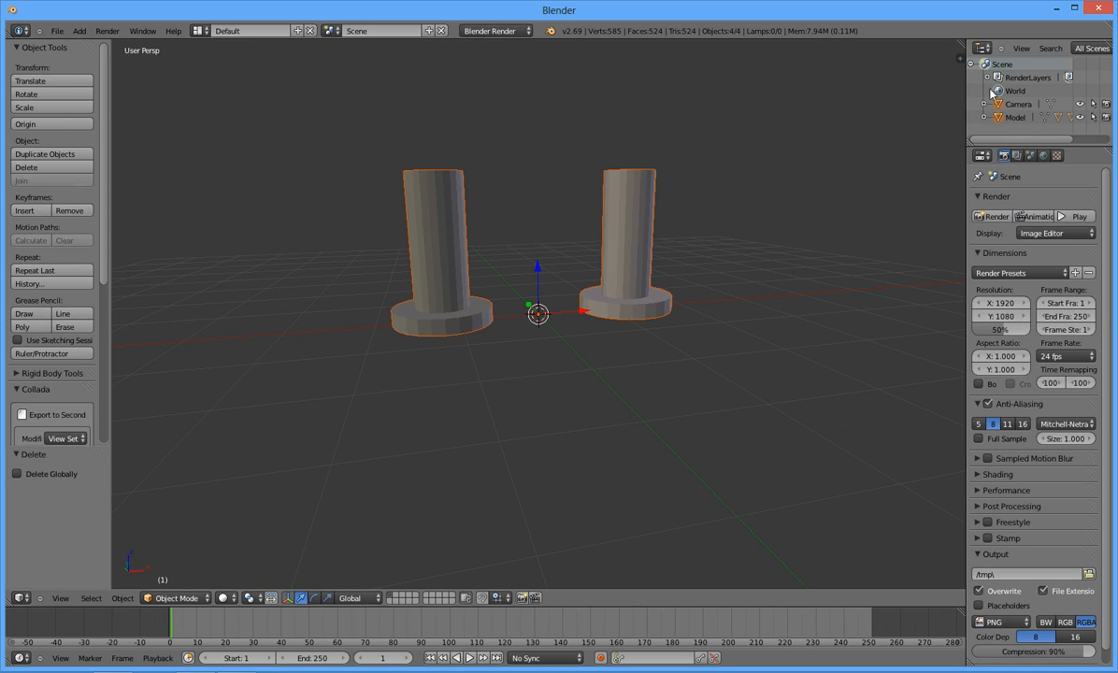
Delete the imported Camera object from the Outliner.
{"action": "right_click", "coordinate": [1018, 117]}
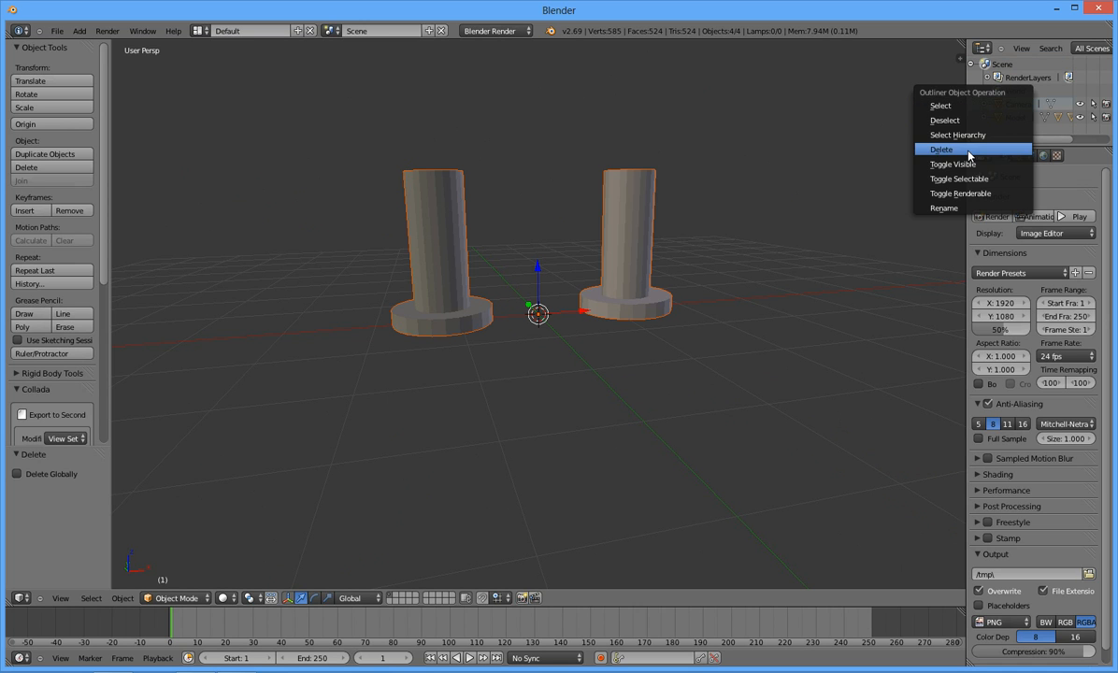
{"action": "left_click", "coordinate": [940, 150]}
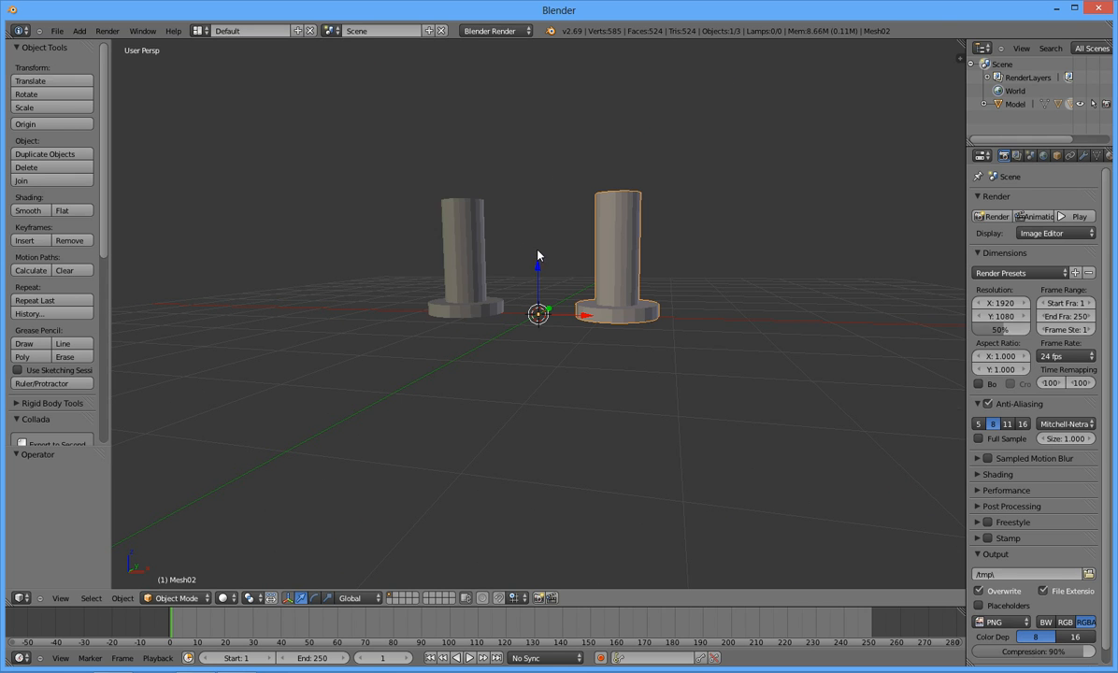
{"action": "mouse_move", "coordinate": [458, 242]}
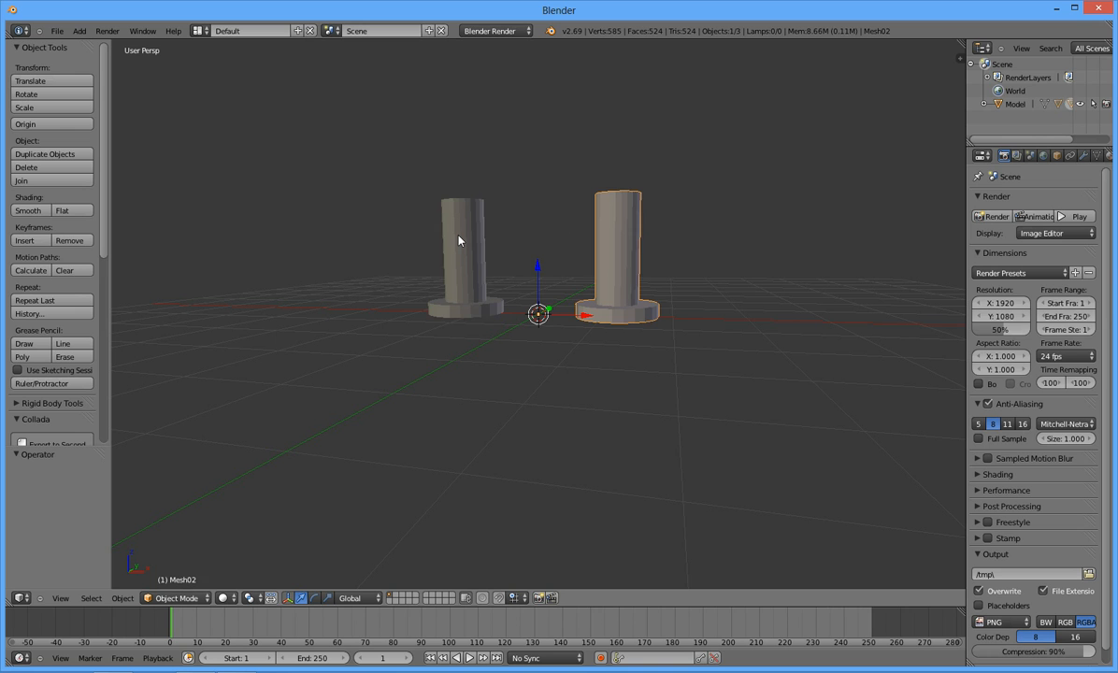
Add the left column to the selection so Mesh01 and Mesh02 are both selected.
{"action": "left_click", "coordinate": [459, 241]}
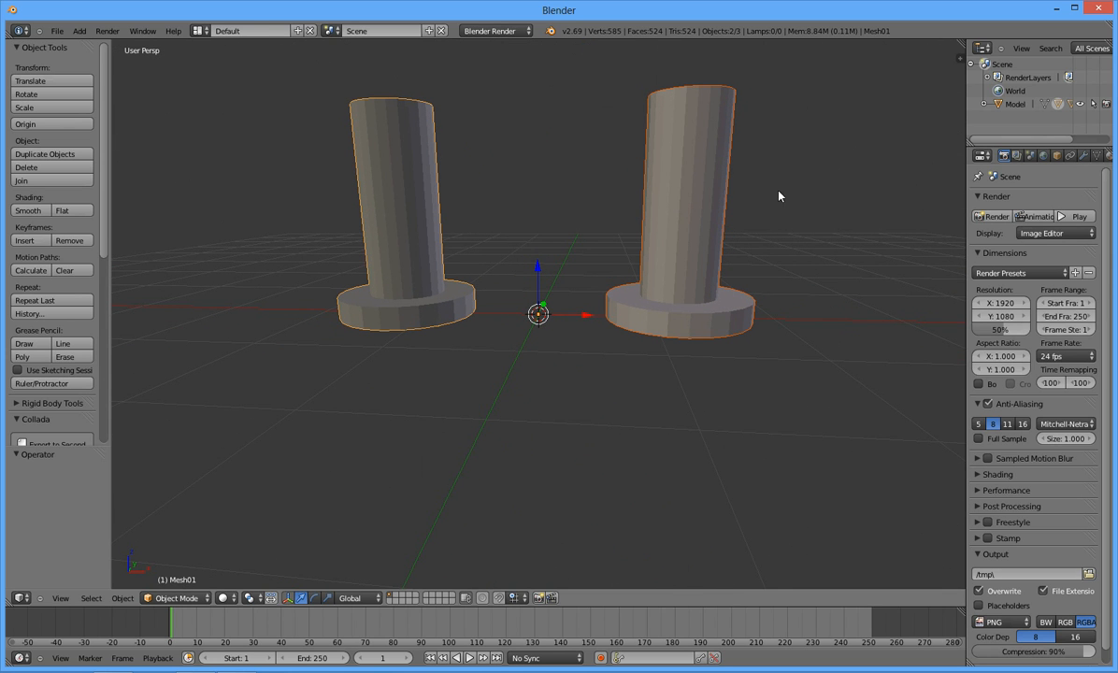
{"action": "mouse_move", "coordinate": [519, 339]}
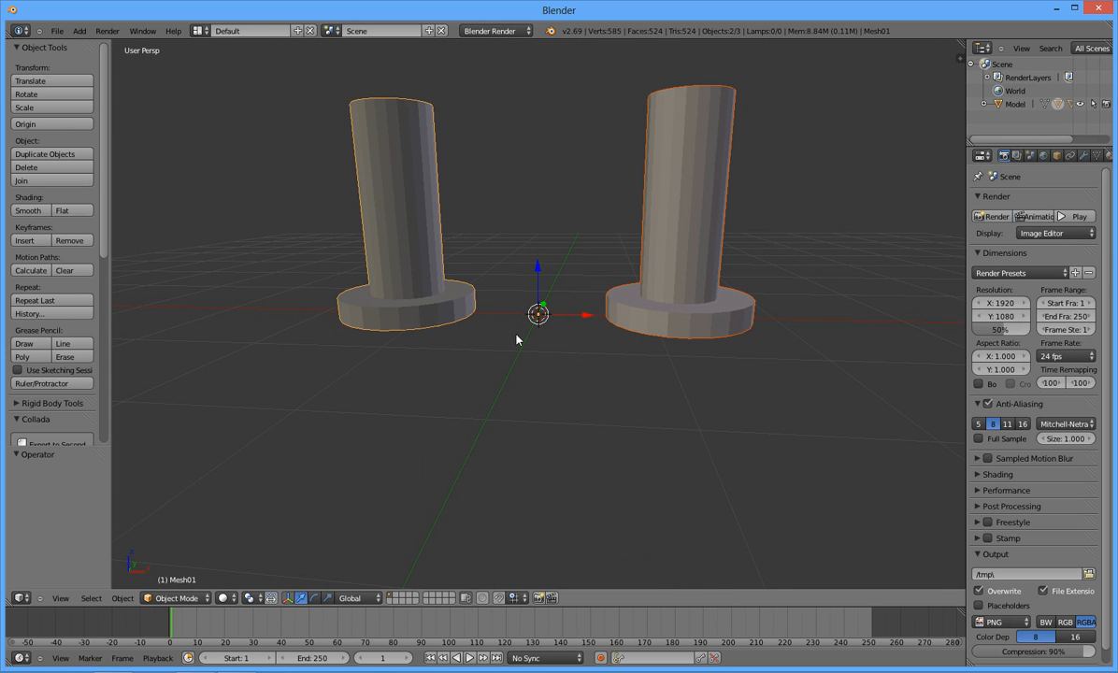
{"action": "scroll", "scroll_direction": "up", "scroll_amount": 3}
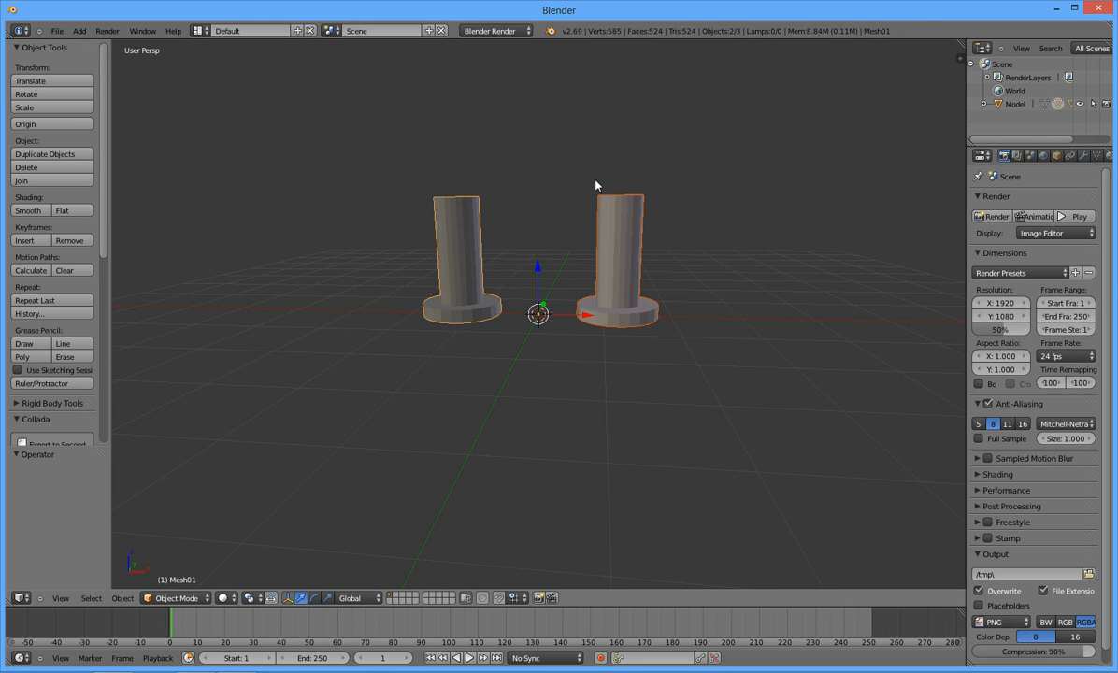
{"action": "mouse_move", "coordinate": [451, 274]}
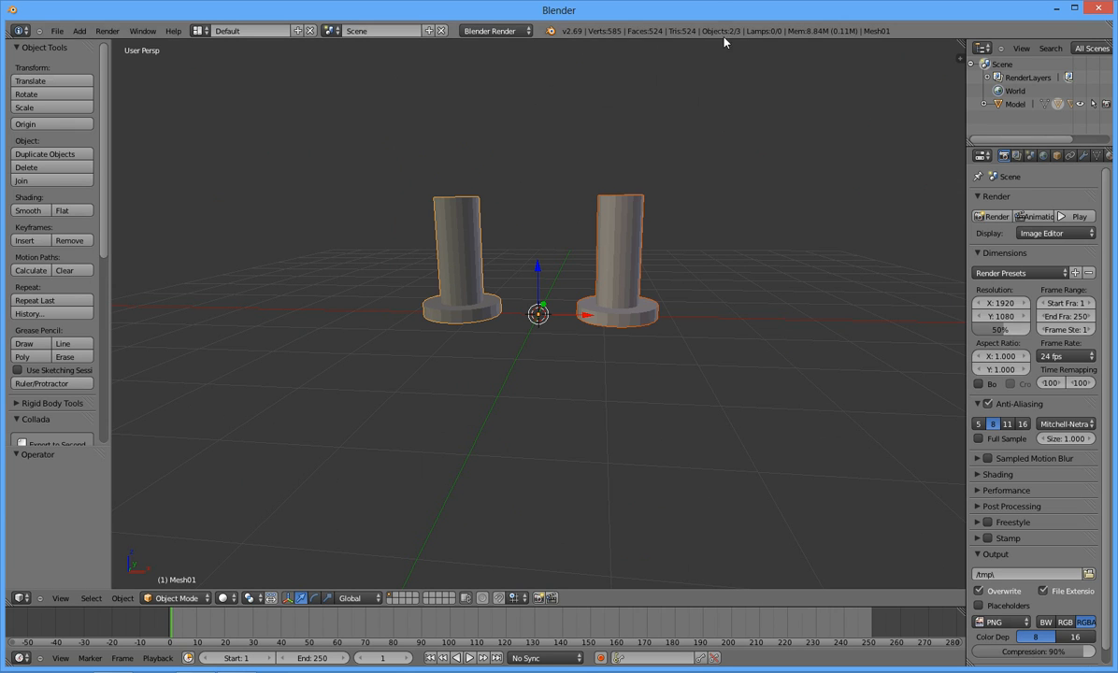
{"action": "mouse_move", "coordinate": [566, 118]}
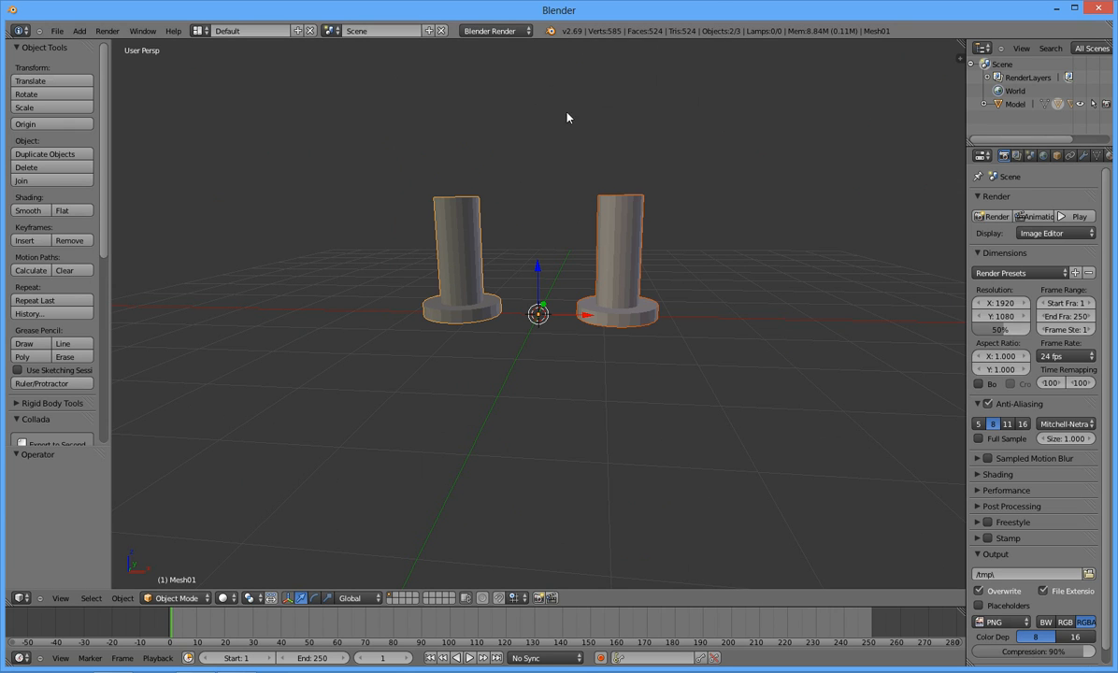
{"action": "mouse_move", "coordinate": [344, 444]}
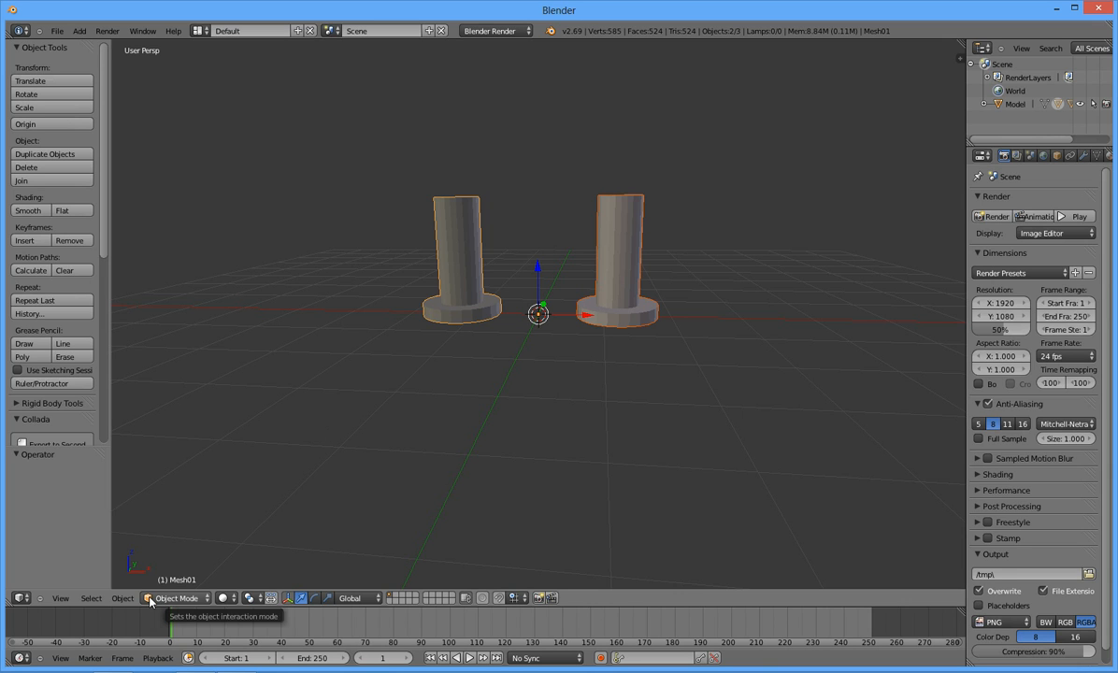
{"action": "mouse_move", "coordinate": [572, 384]}
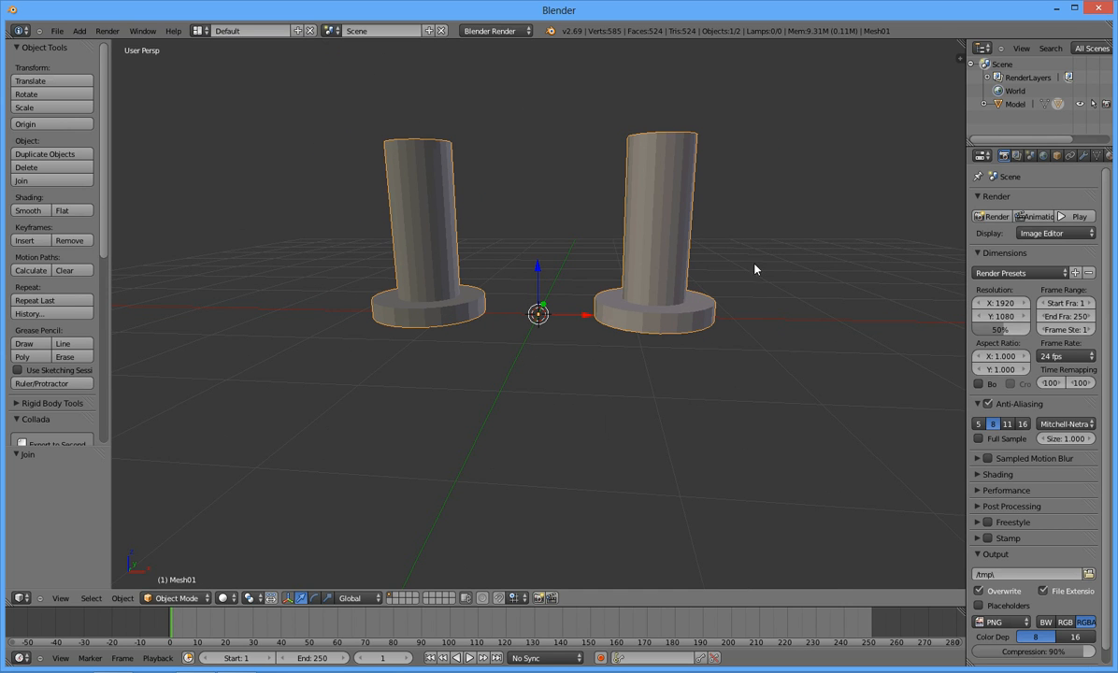
{"action": "mouse_move", "coordinate": [659, 324]}
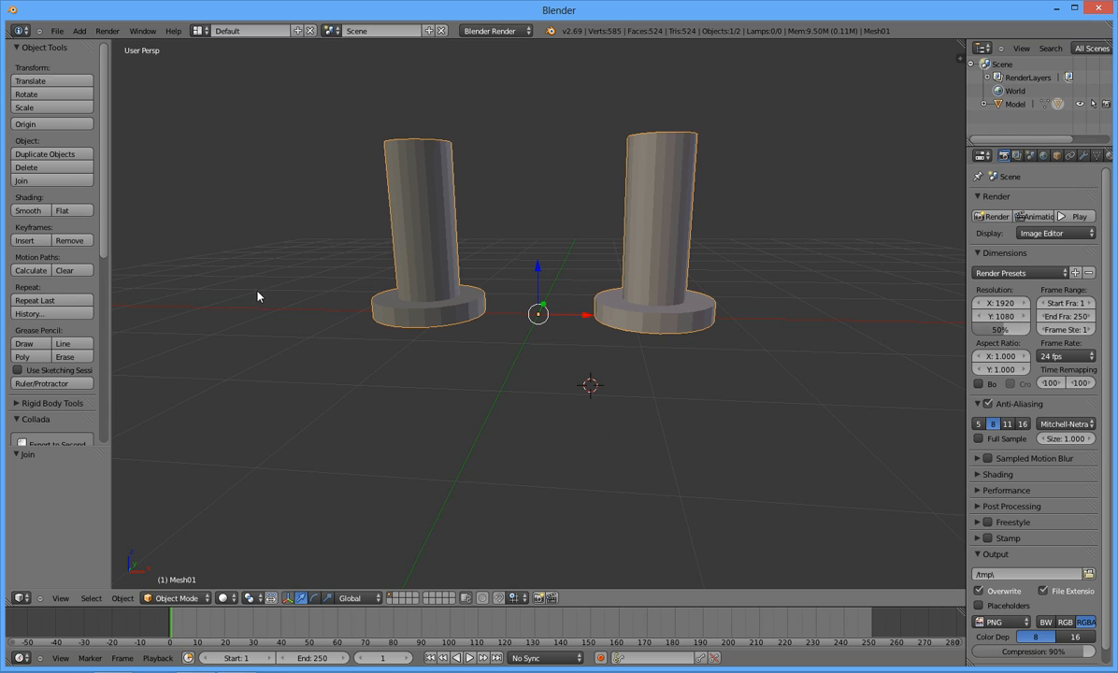
{"action": "mouse_move", "coordinate": [538, 316]}
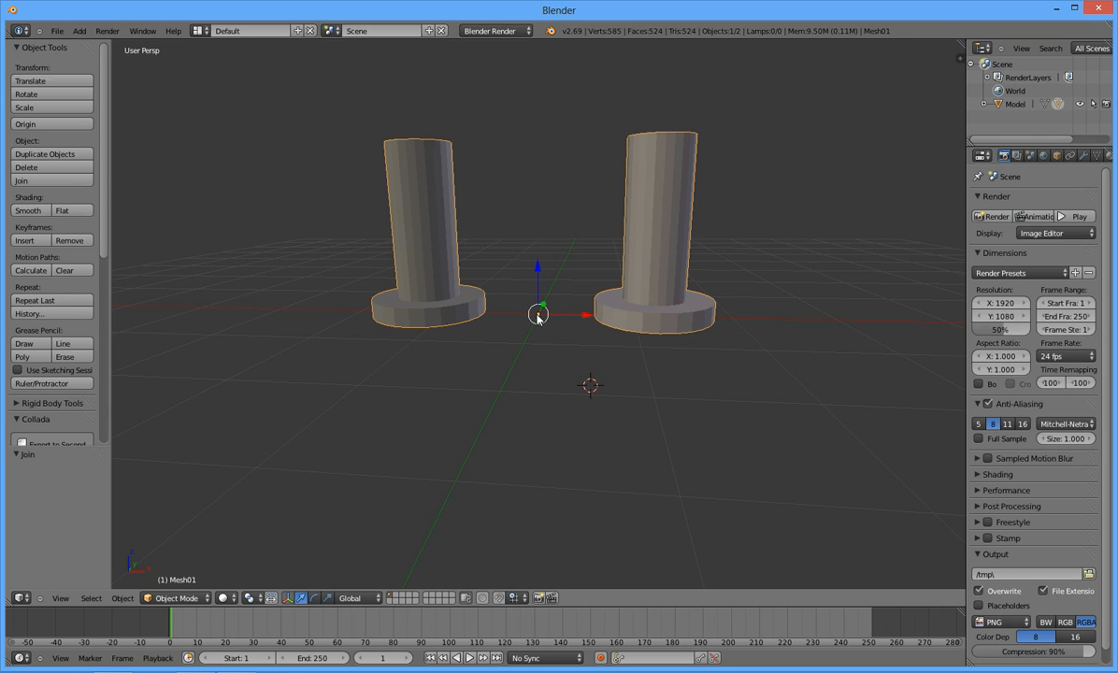
{"action": "mouse_move", "coordinate": [589, 315]}
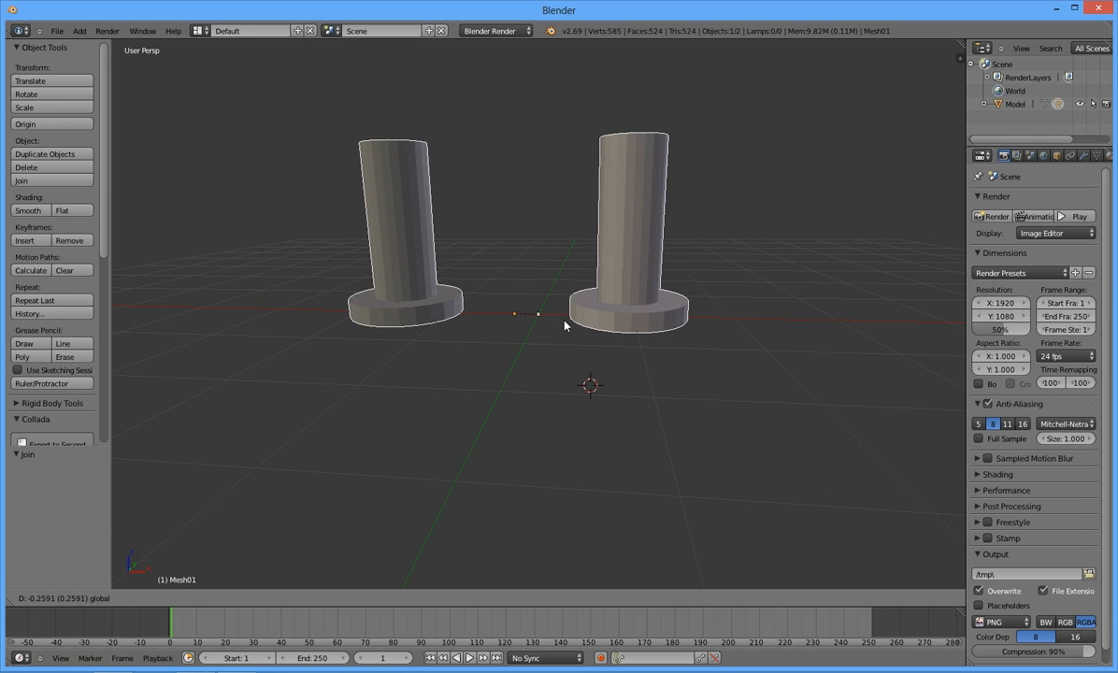
Join Mesh01 and Mesh02 into the single object Mesh01.
{"action": "left_click", "coordinate": [537, 313]}
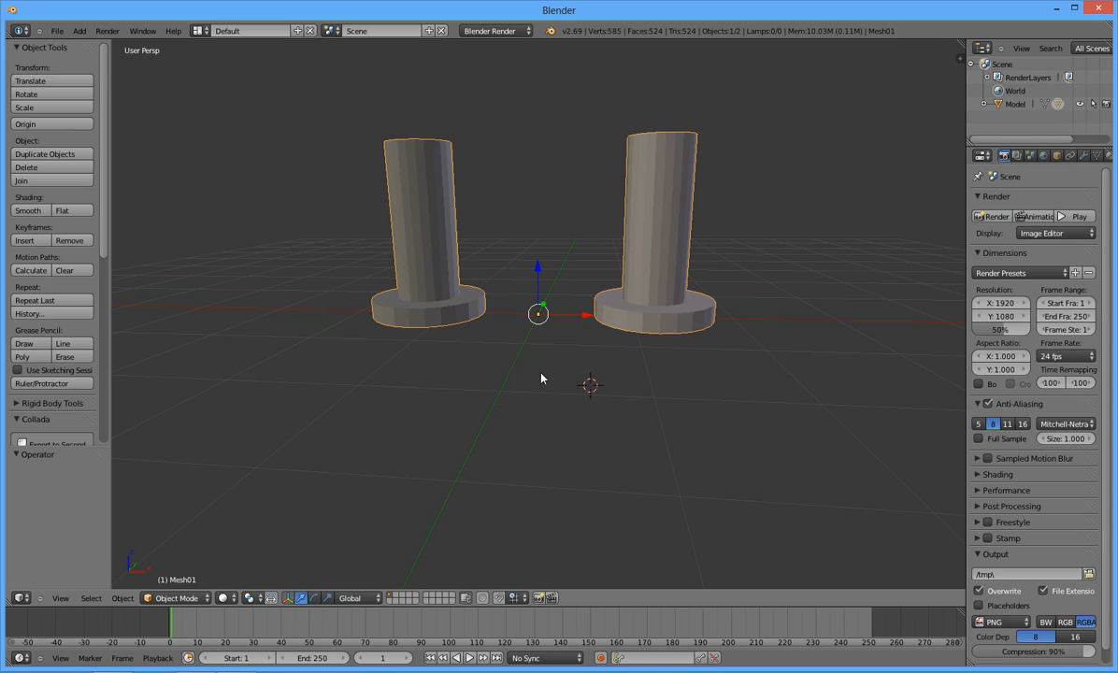
{"action": "mouse_move", "coordinate": [580, 290]}
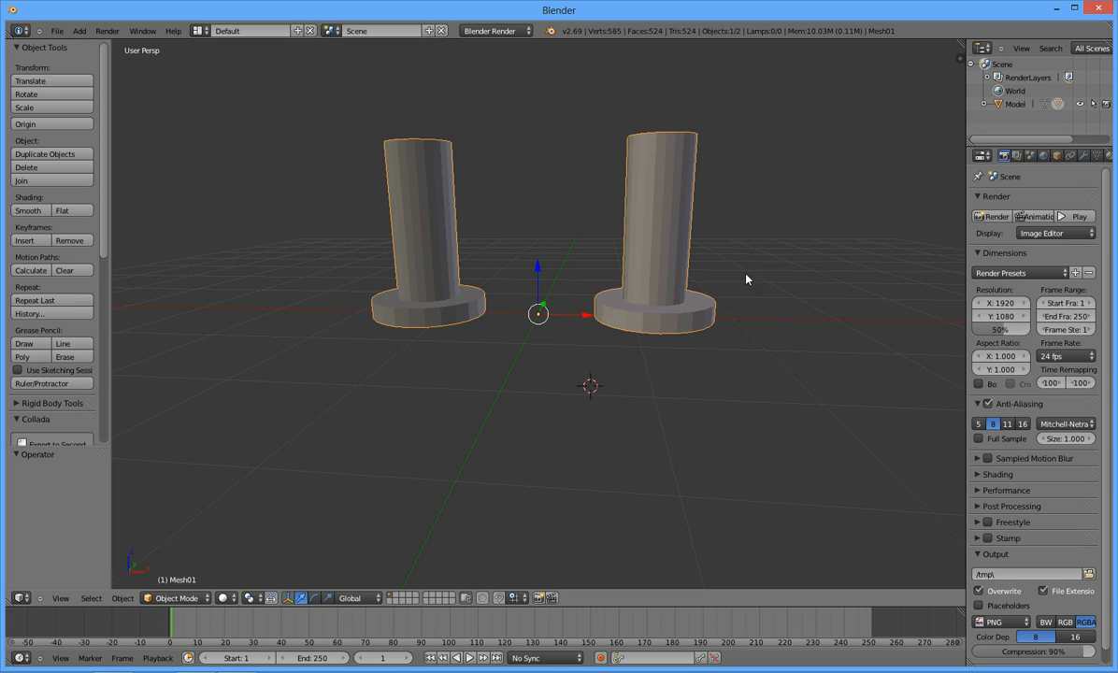
{"action": "mouse_move", "coordinate": [689, 149]}
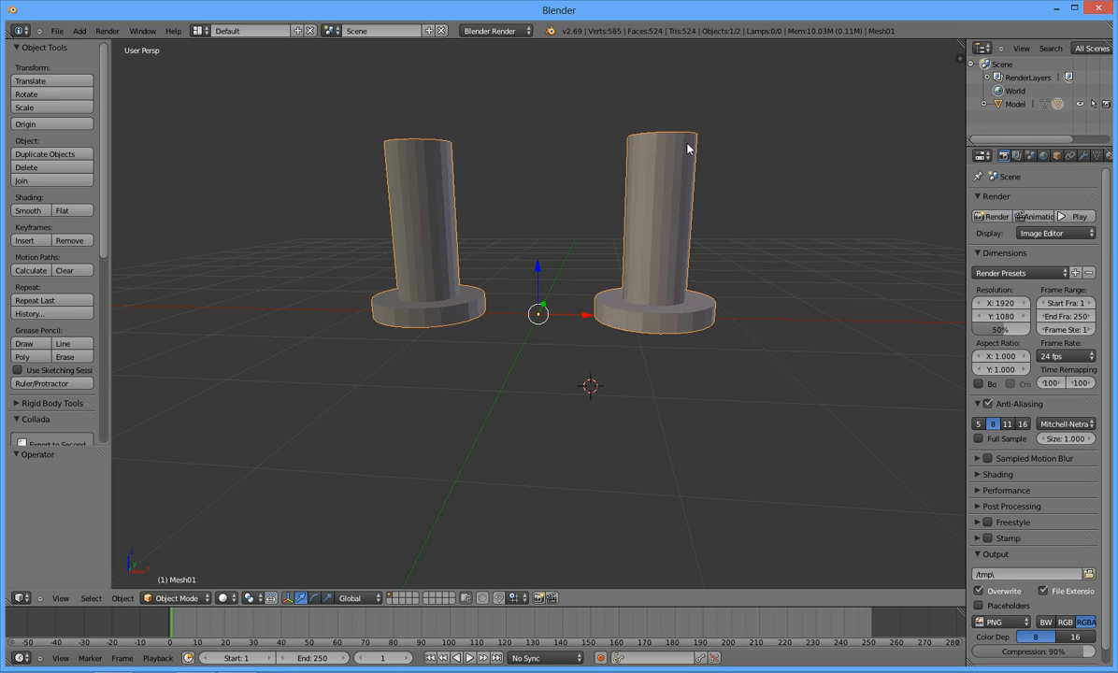
{"action": "mouse_move", "coordinate": [734, 109]}
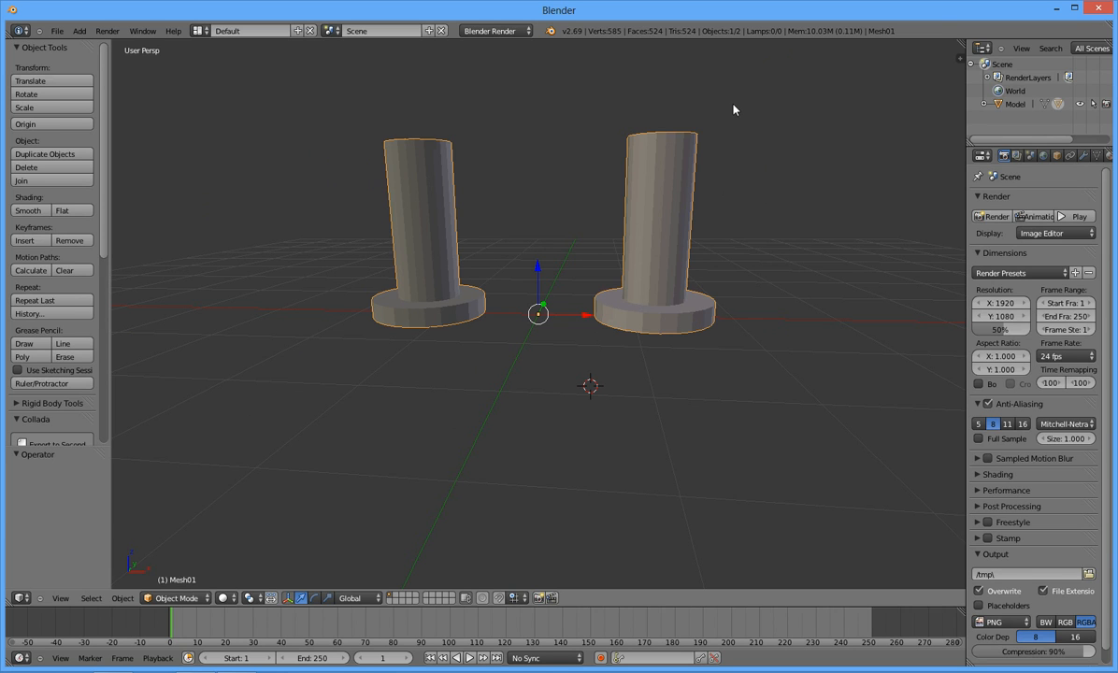
{"action": "mouse_move", "coordinate": [674, 245]}
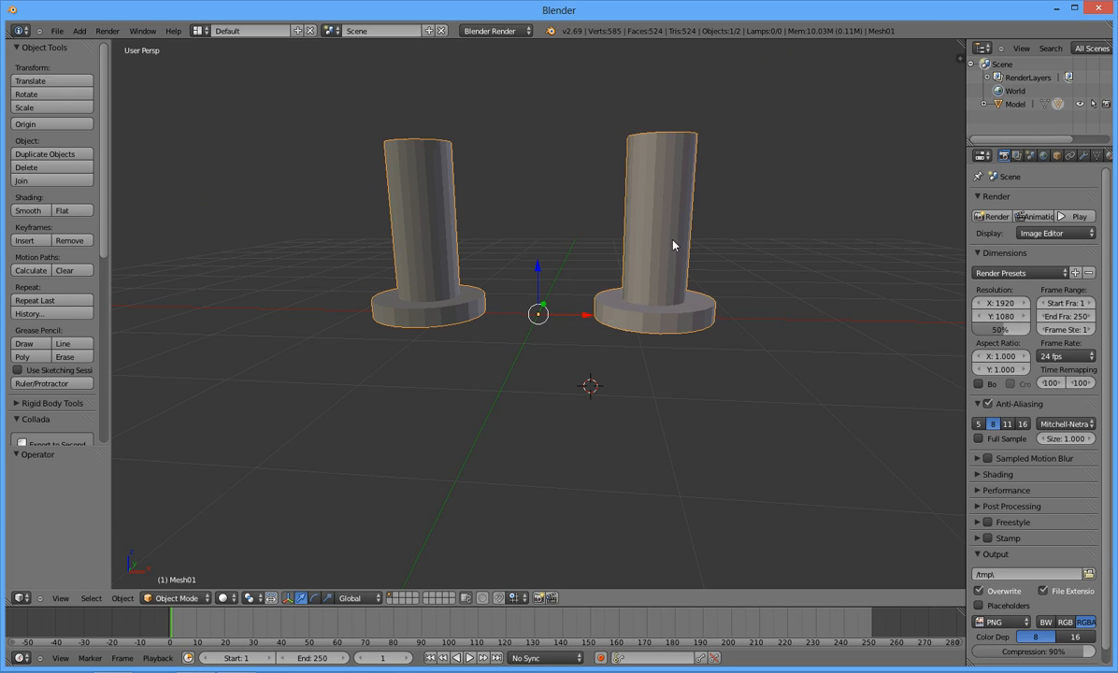
{"action": "mouse_move", "coordinate": [624, 286]}
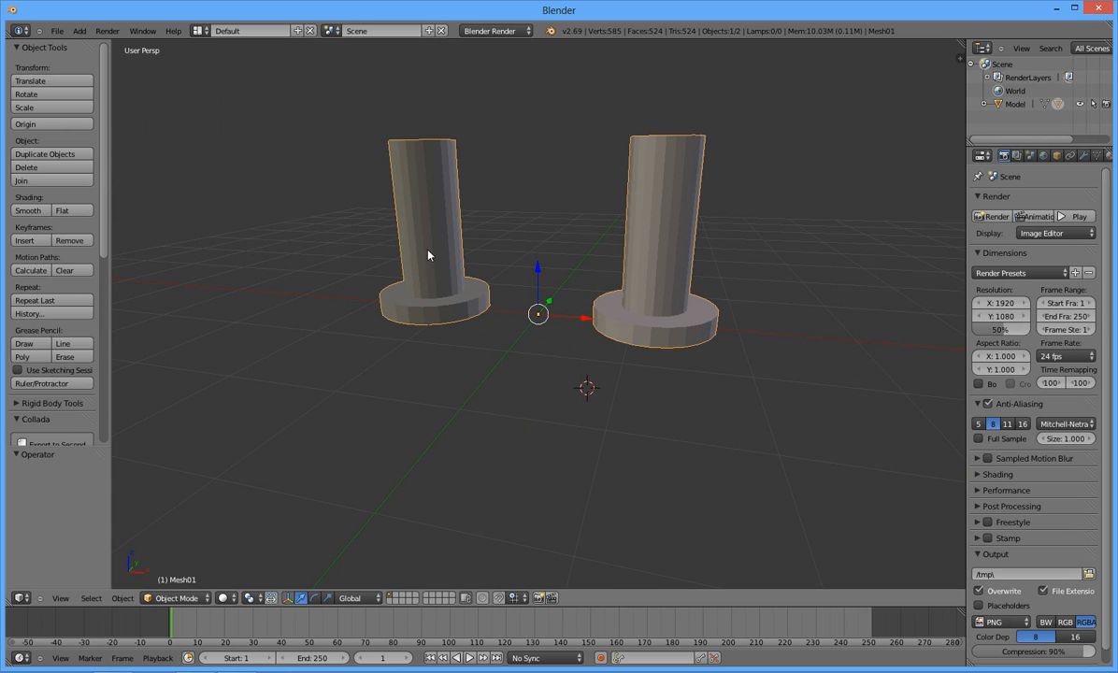
{"action": "mouse_move", "coordinate": [455, 252]}
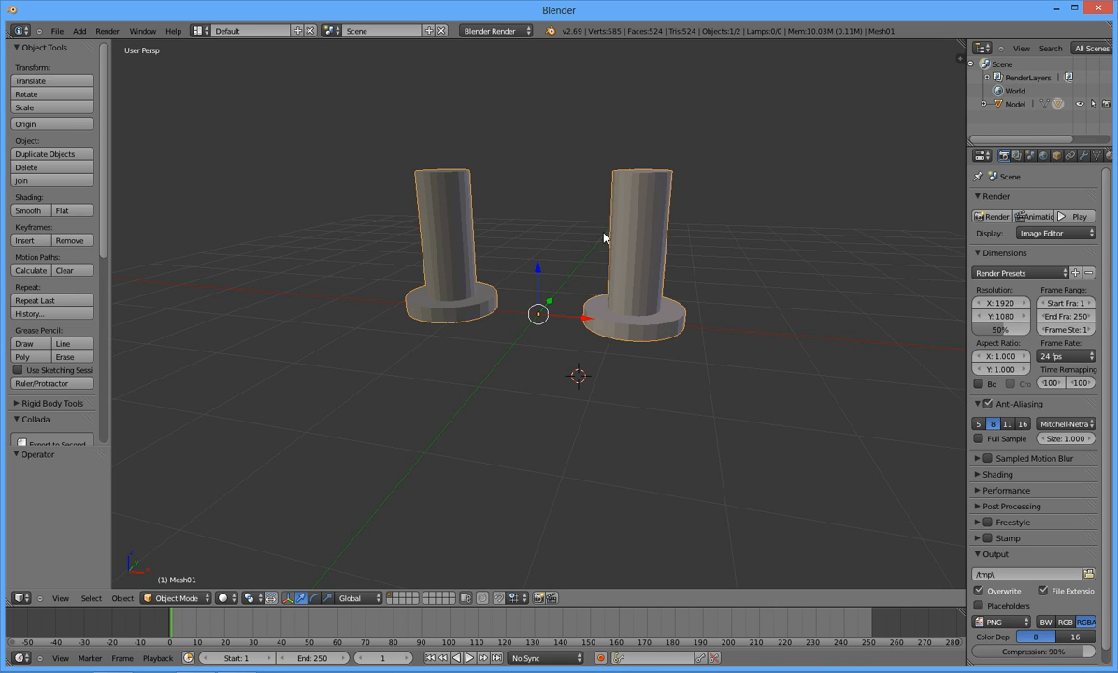
{"action": "mouse_move", "coordinate": [664, 283]}
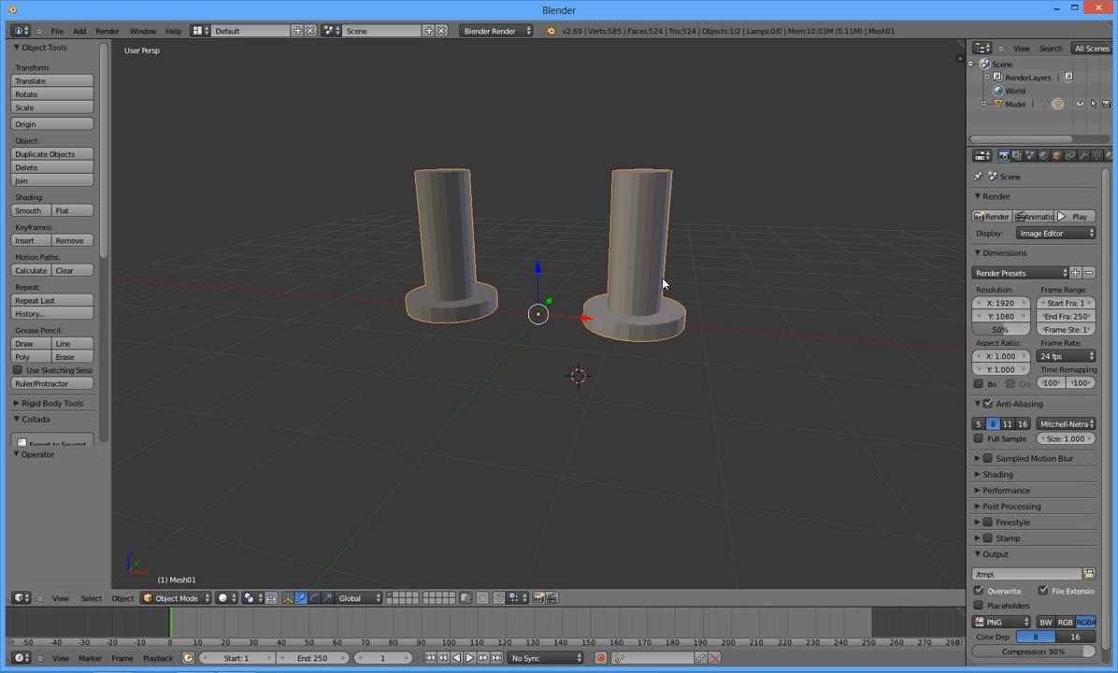
{"action": "mouse_move", "coordinate": [626, 249]}
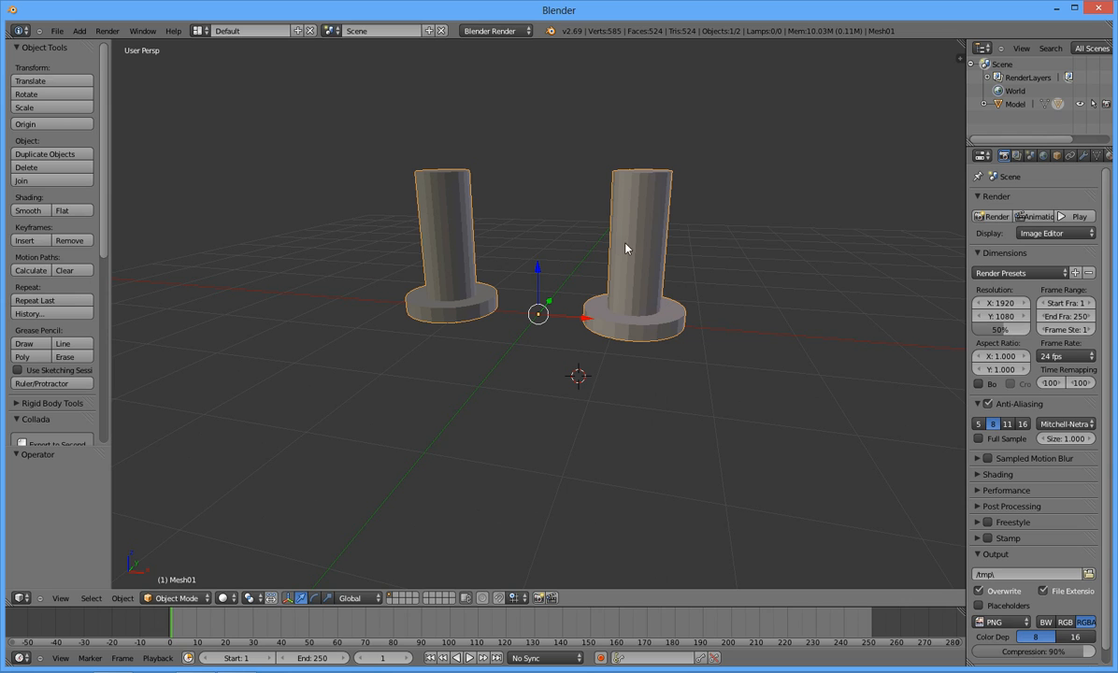
{"action": "mouse_move", "coordinate": [654, 293]}
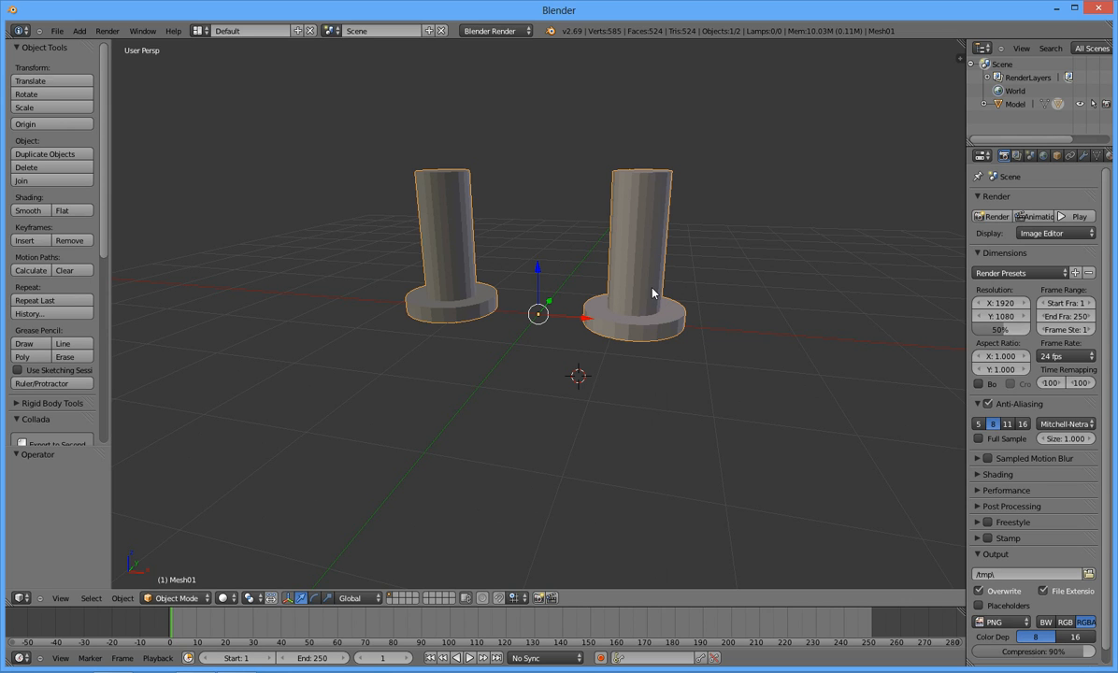
{"action": "mouse_move", "coordinate": [635, 251]}
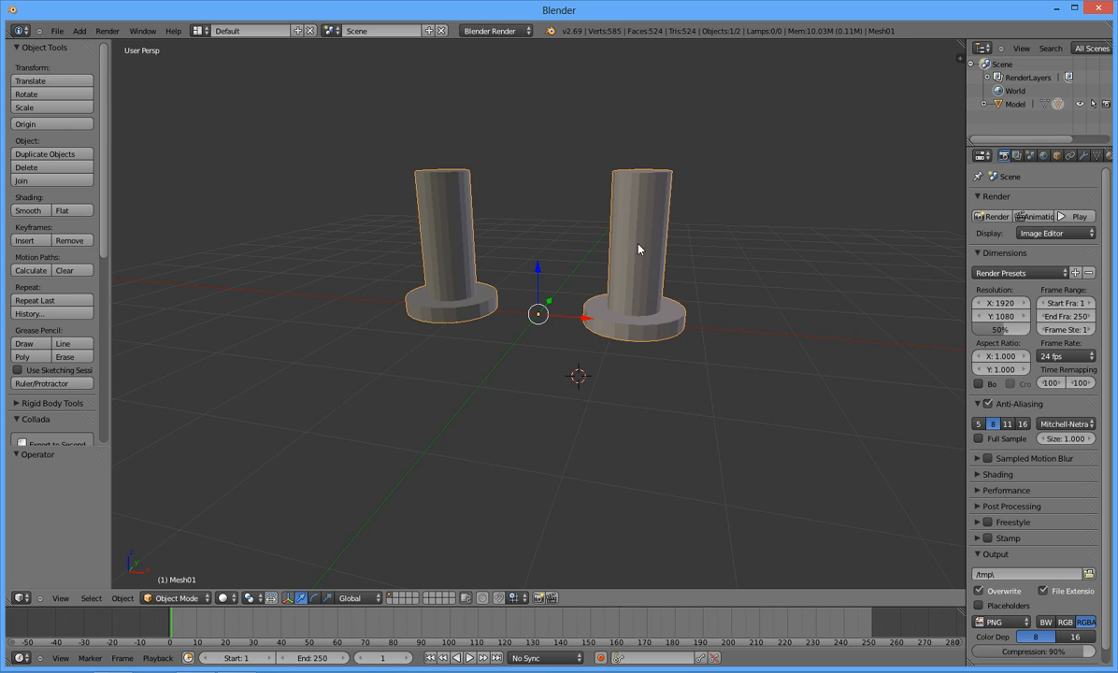
{"action": "scroll", "scroll_direction": "down", "scroll_amount": 3}
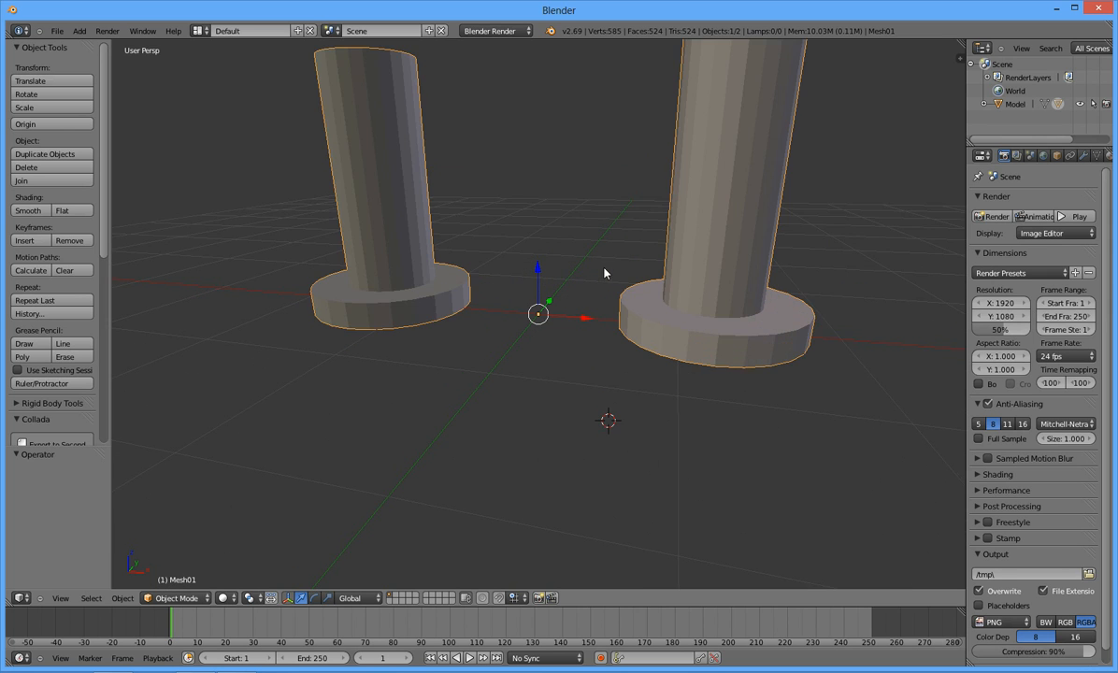
{"action": "scroll", "scroll_direction": "down", "scroll_amount": 3}
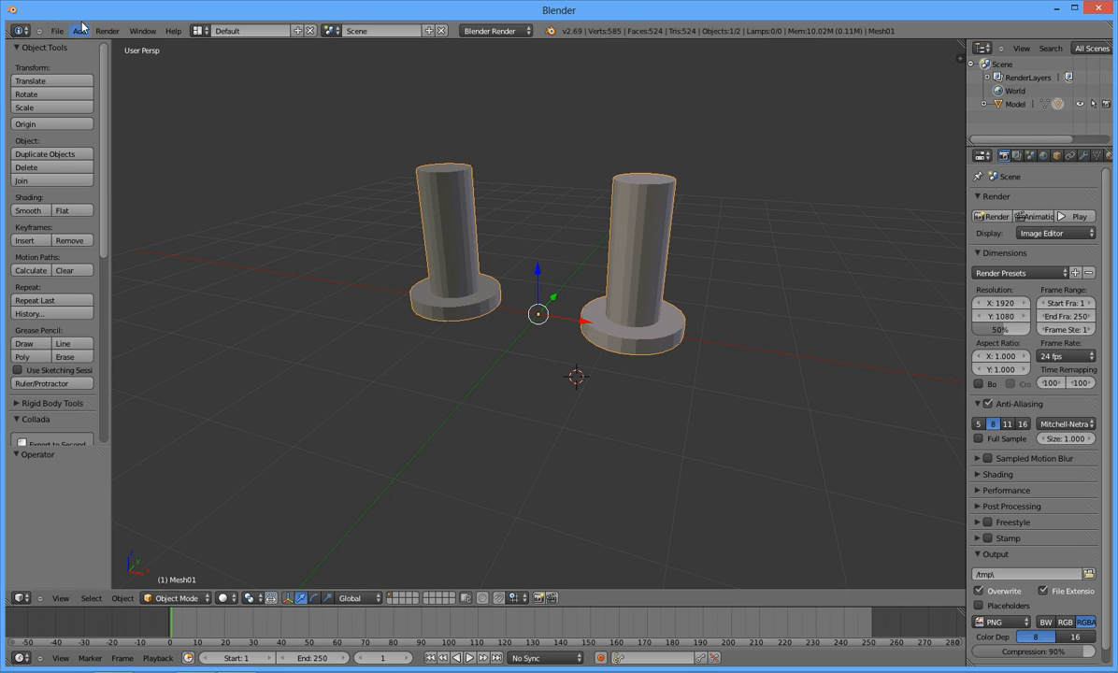
{"action": "left_click", "coordinate": [57, 31]}
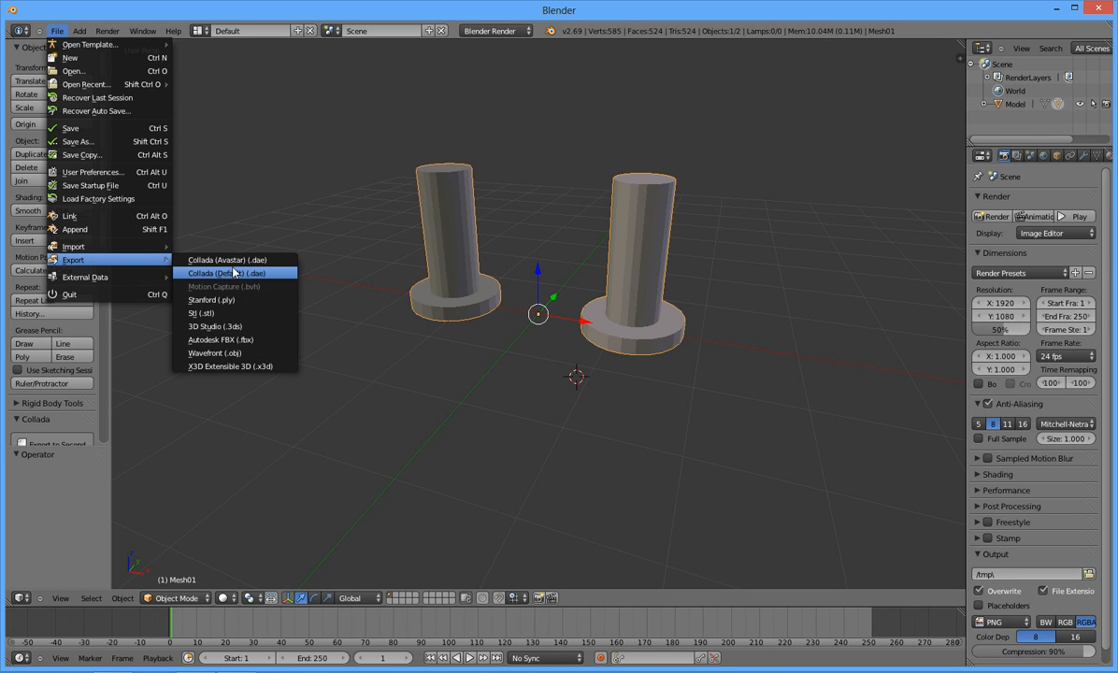
{"action": "mouse_move", "coordinate": [227, 273]}
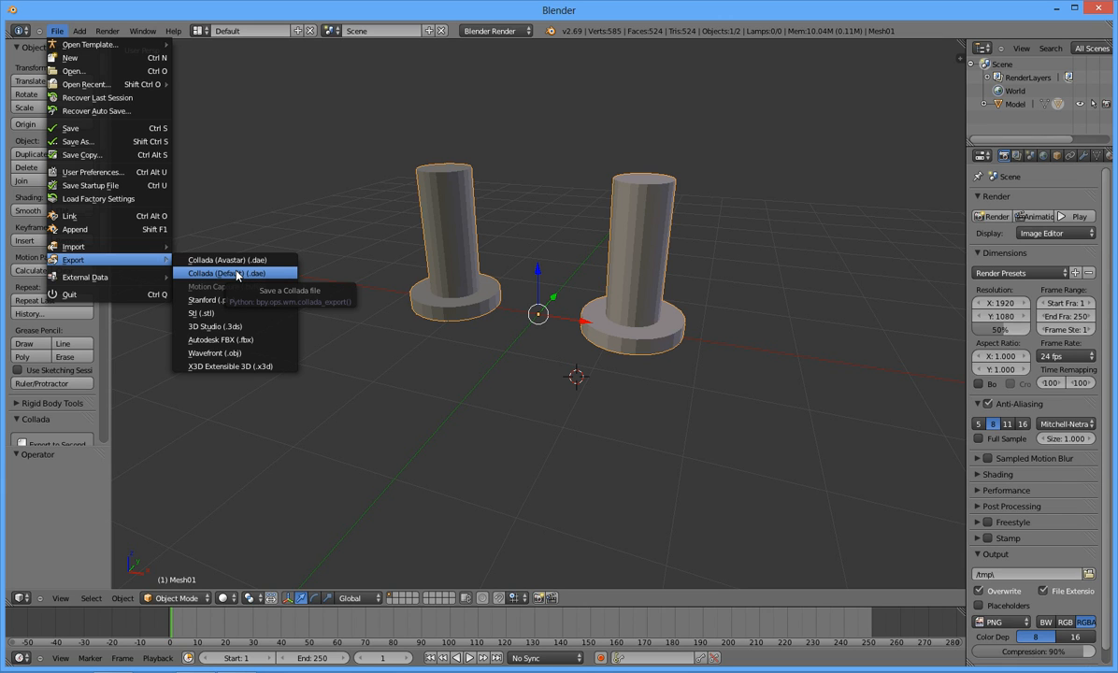
{"action": "mouse_move", "coordinate": [209, 277]}
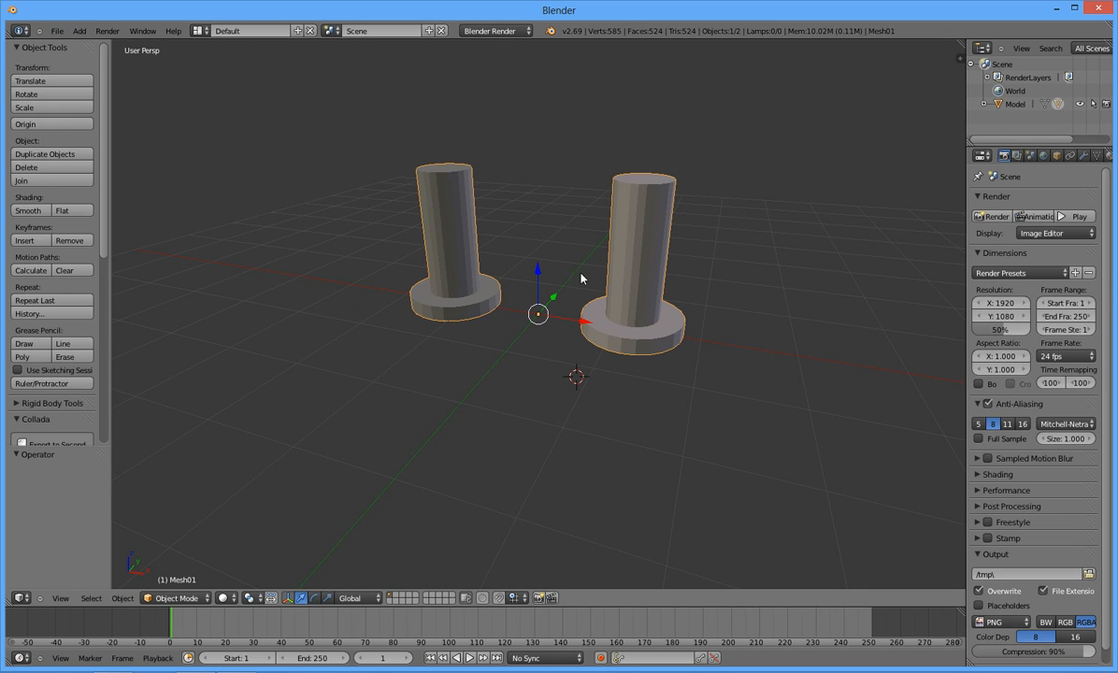
{"action": "scroll", "scroll_direction": "down", "scroll_amount": 3}
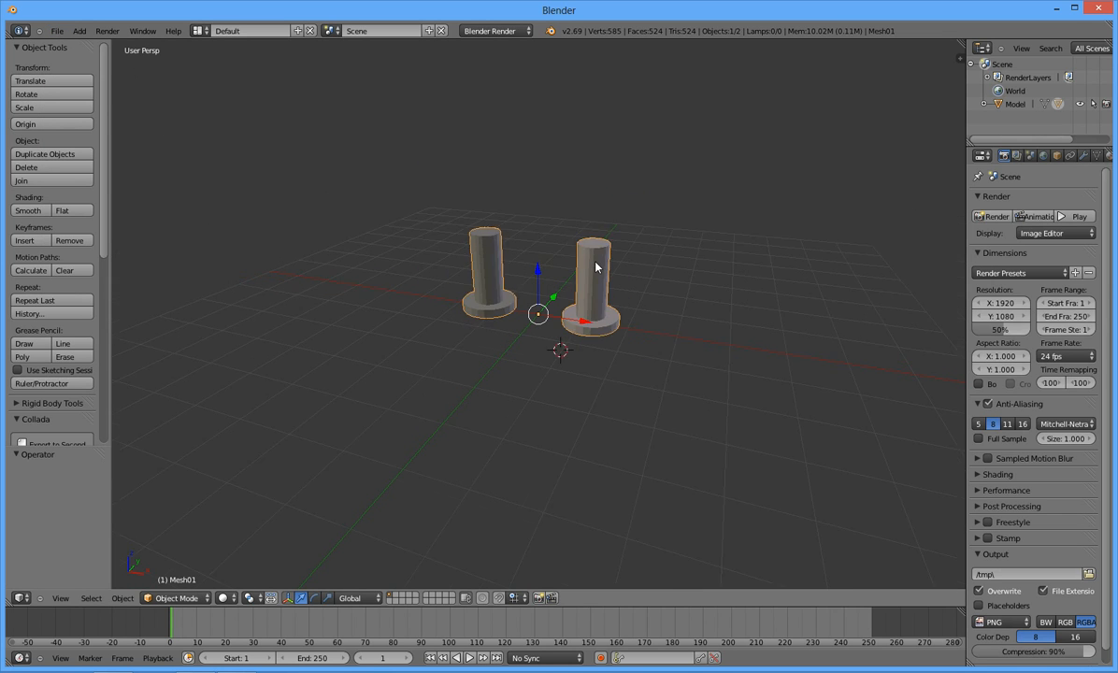